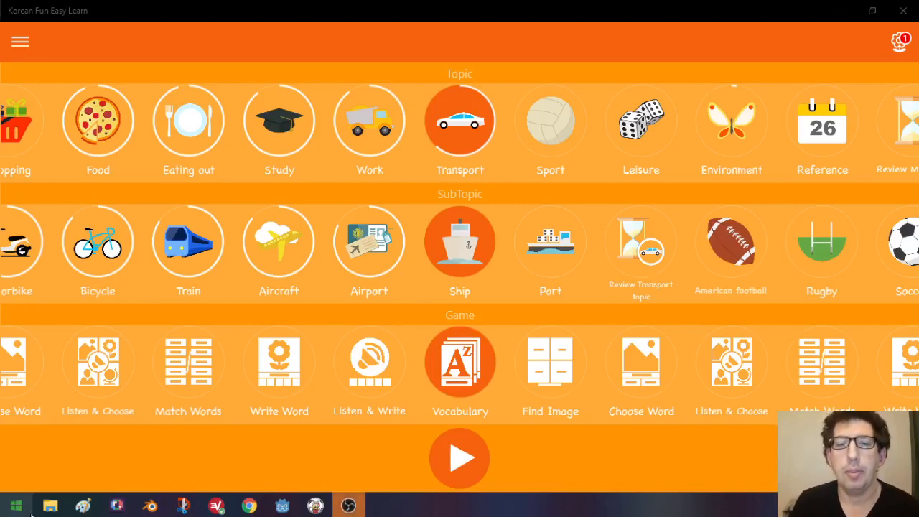
pyautogui.moveTo(467, 265)
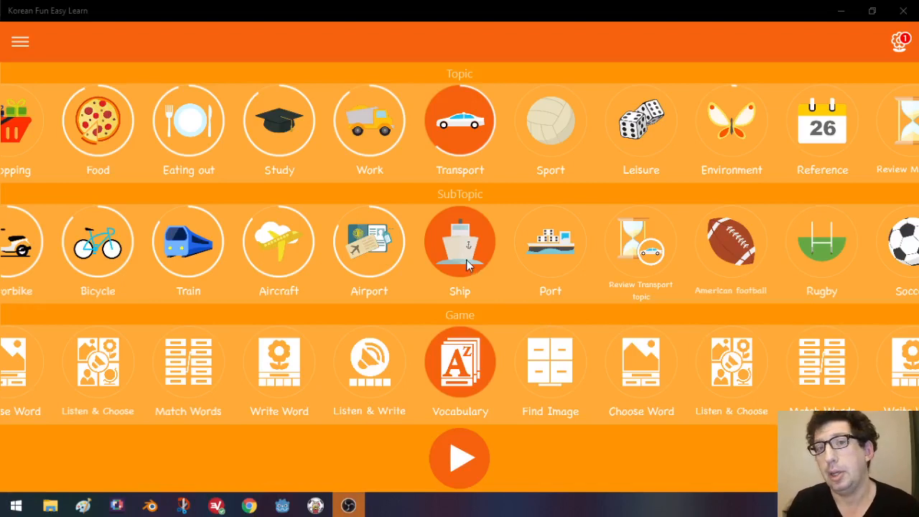
pyautogui.moveTo(200, 287)
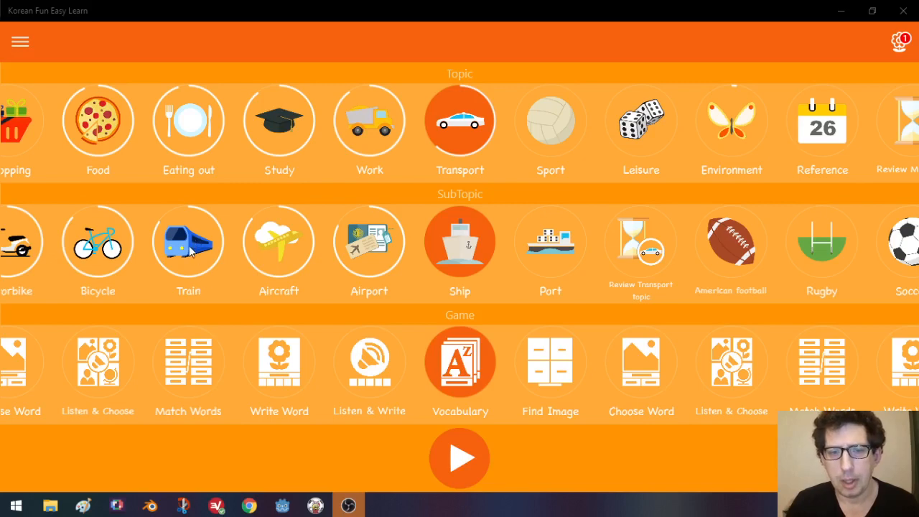
pyautogui.moveTo(391, 264)
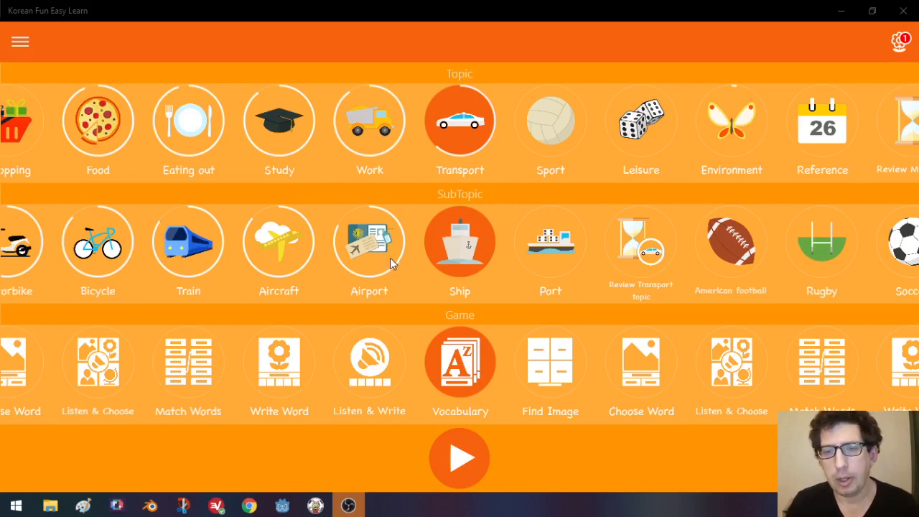
pyautogui.moveTo(159, 259)
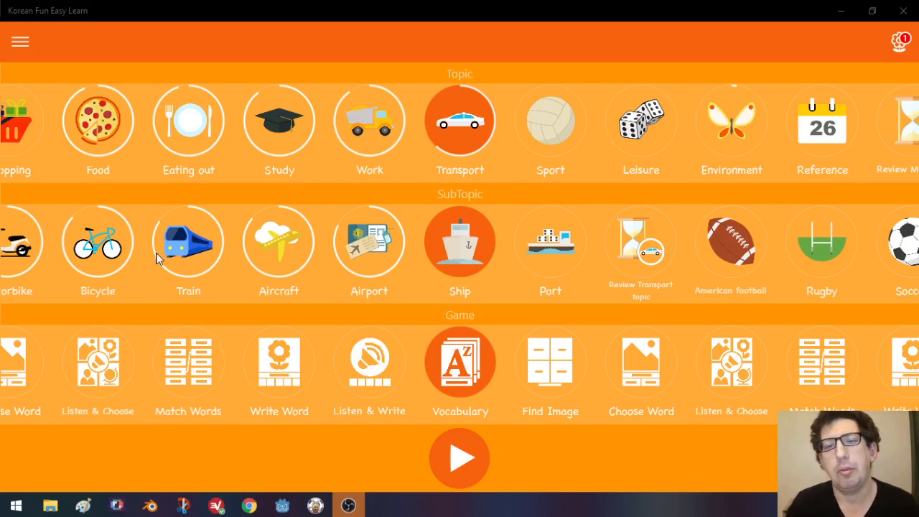
pyautogui.moveTo(866, 208)
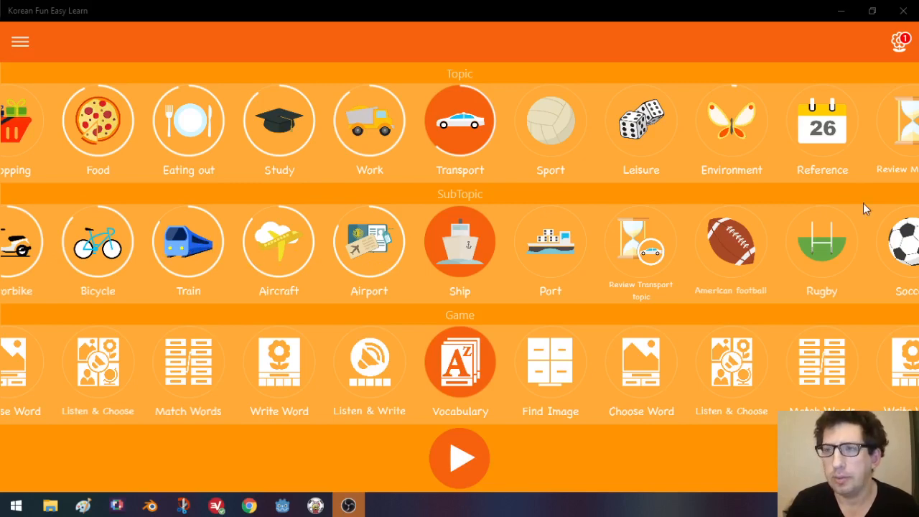
pyautogui.moveTo(465, 255)
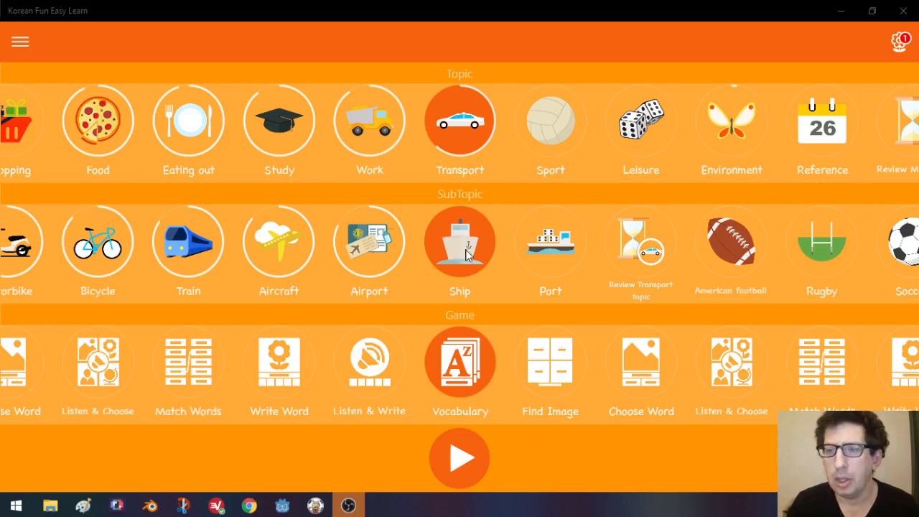
pyautogui.moveTo(731, 237)
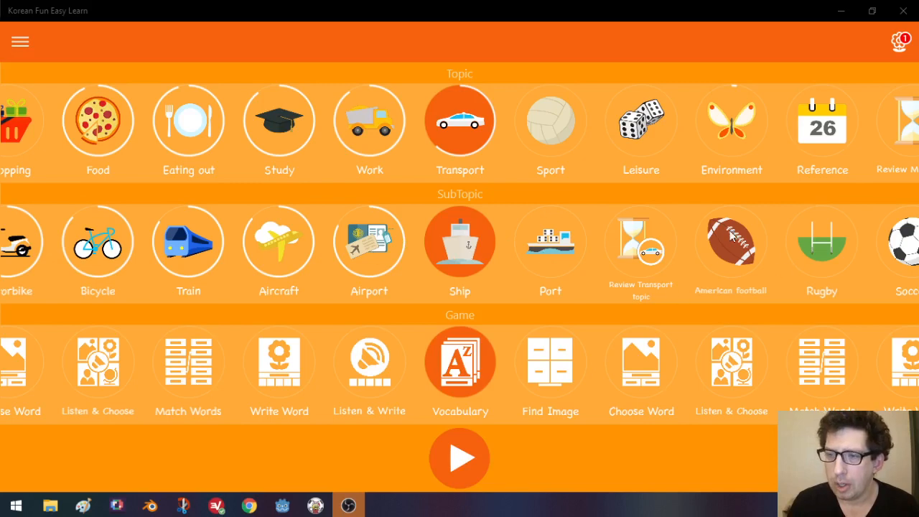
pyautogui.moveTo(727, 239)
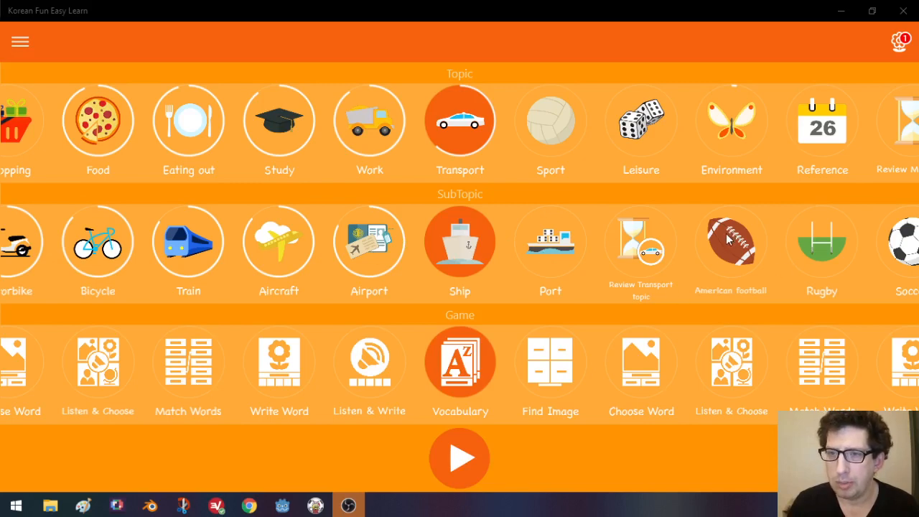
pyautogui.moveTo(473, 267)
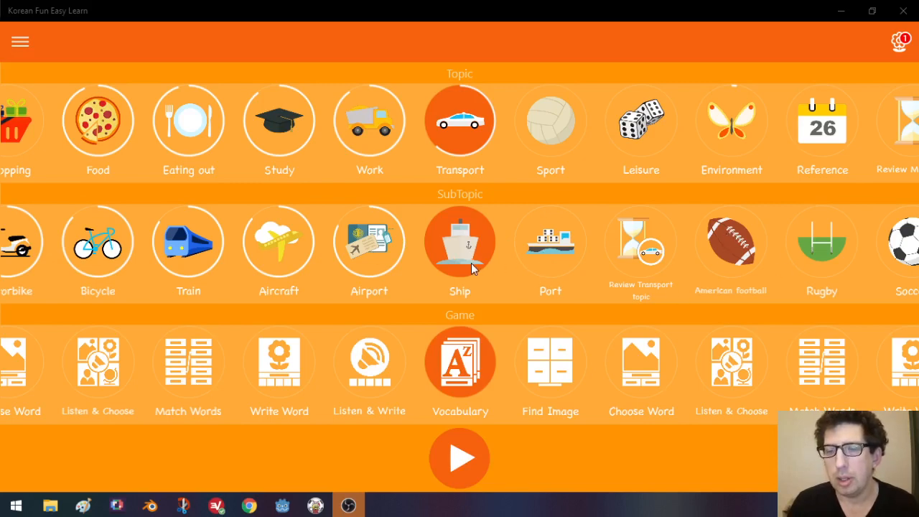
pyautogui.moveTo(544, 248)
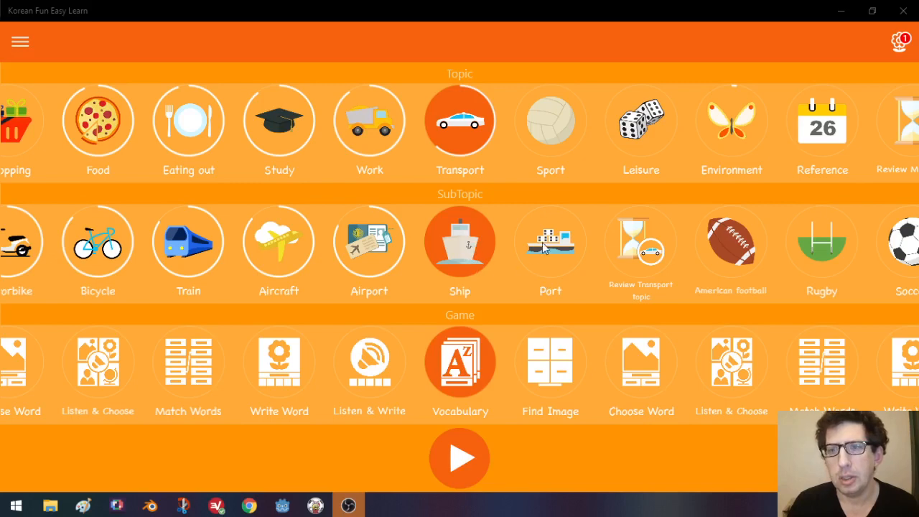
pyautogui.moveTo(589, 252)
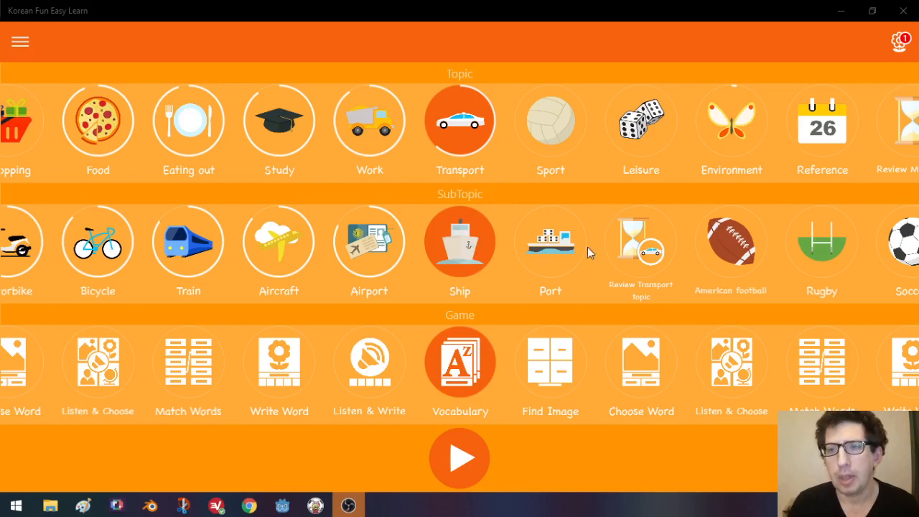
pyautogui.moveTo(581, 140)
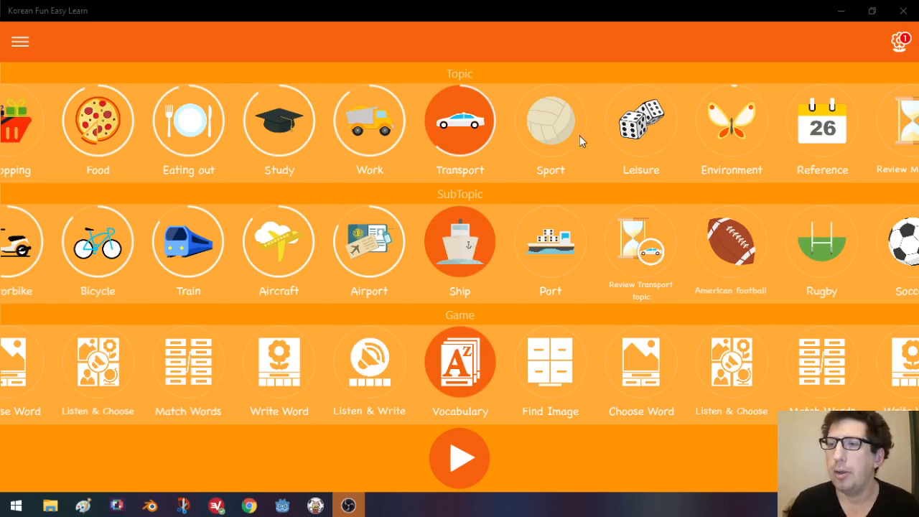
pyautogui.moveTo(820, 260)
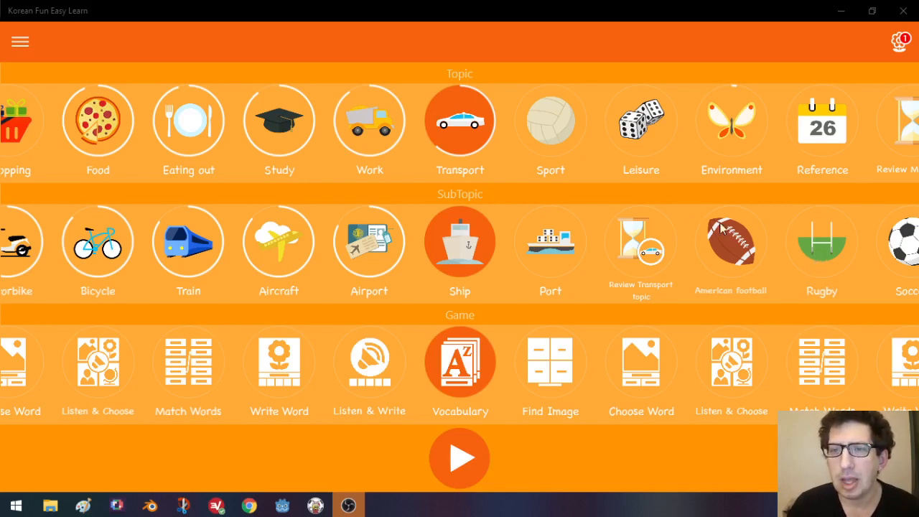
pyautogui.moveTo(701, 243)
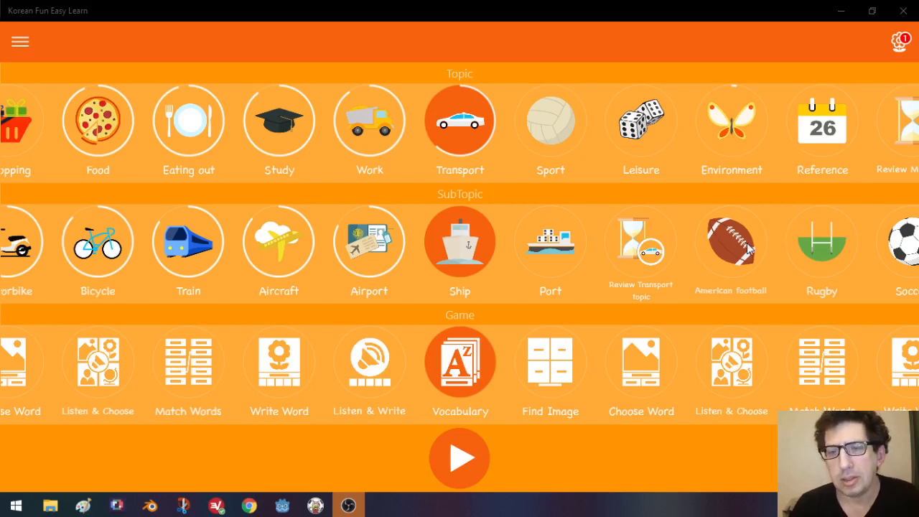
pyautogui.moveTo(404, 198)
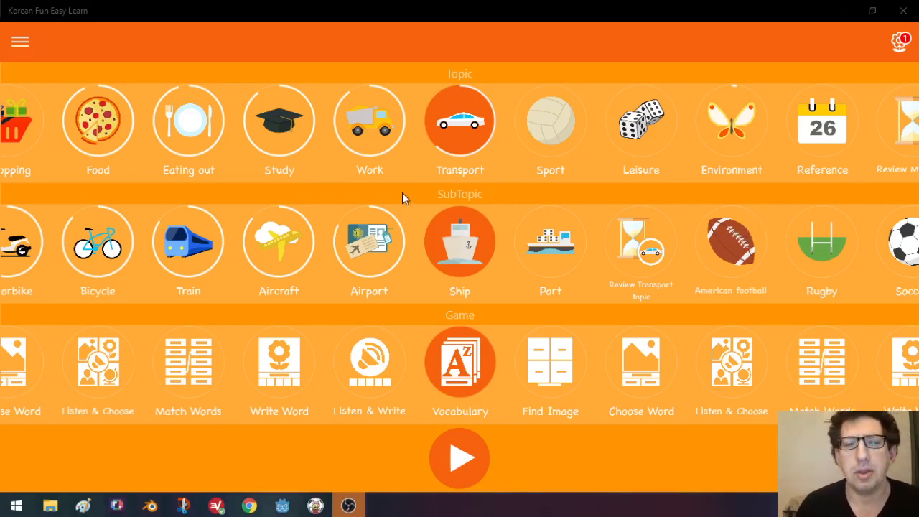
pyautogui.moveTo(278, 170)
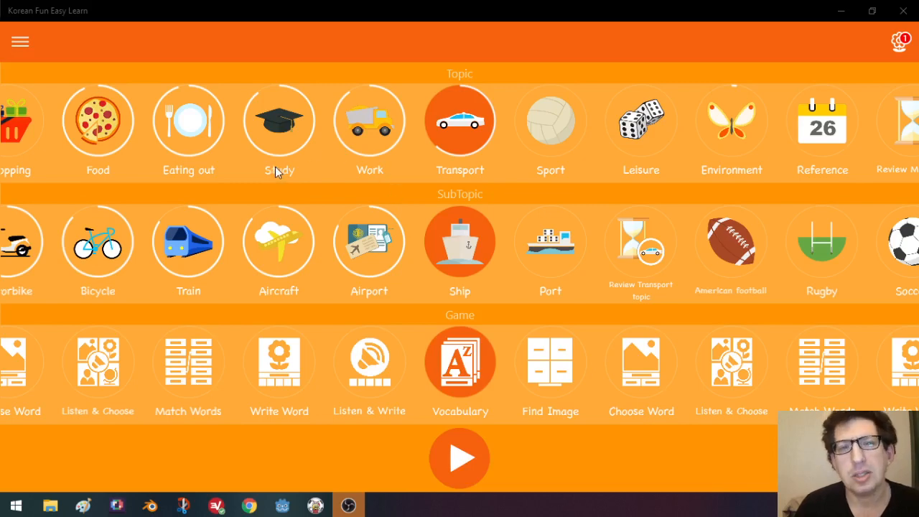
pyautogui.moveTo(773, 231)
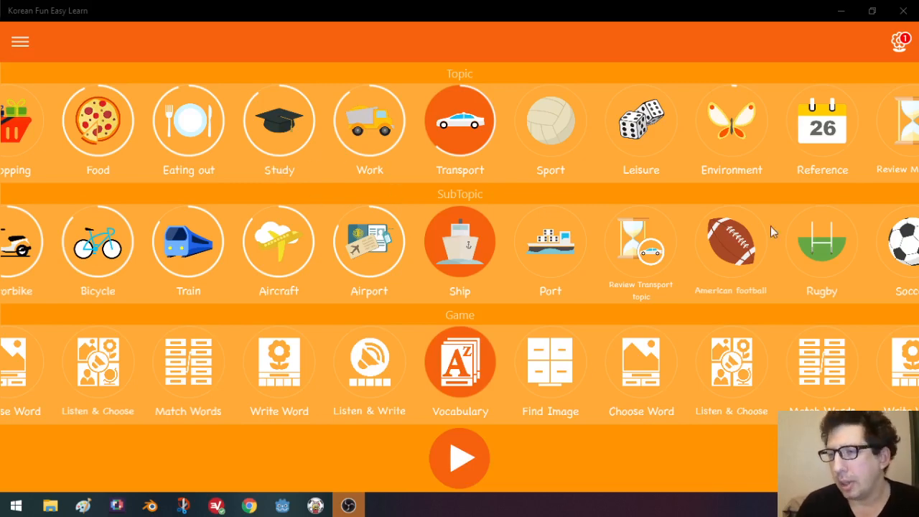
pyautogui.moveTo(811, 248)
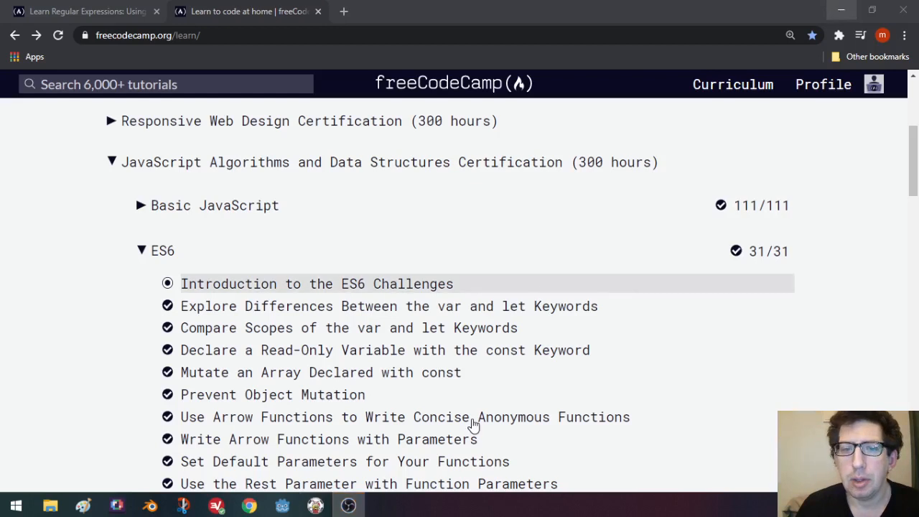
pyautogui.moveTo(442, 360)
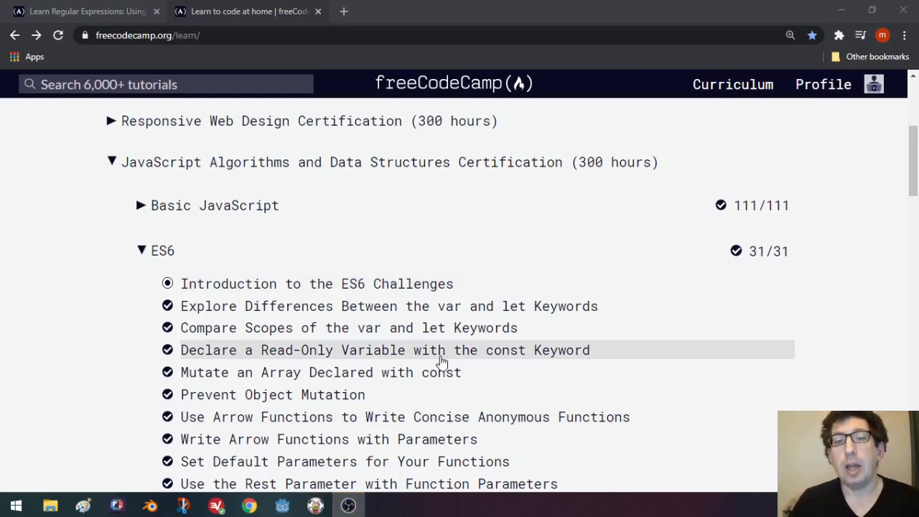
pyautogui.moveTo(451, 324)
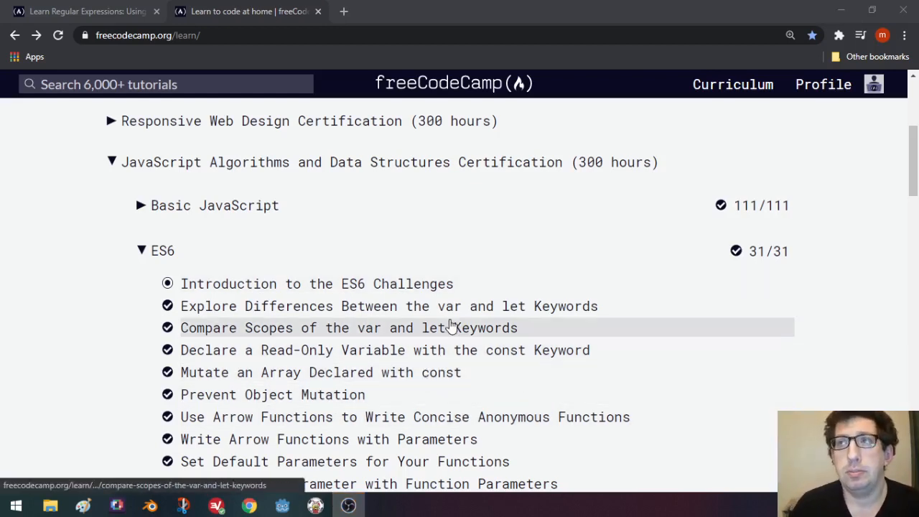
pyautogui.moveTo(389, 237)
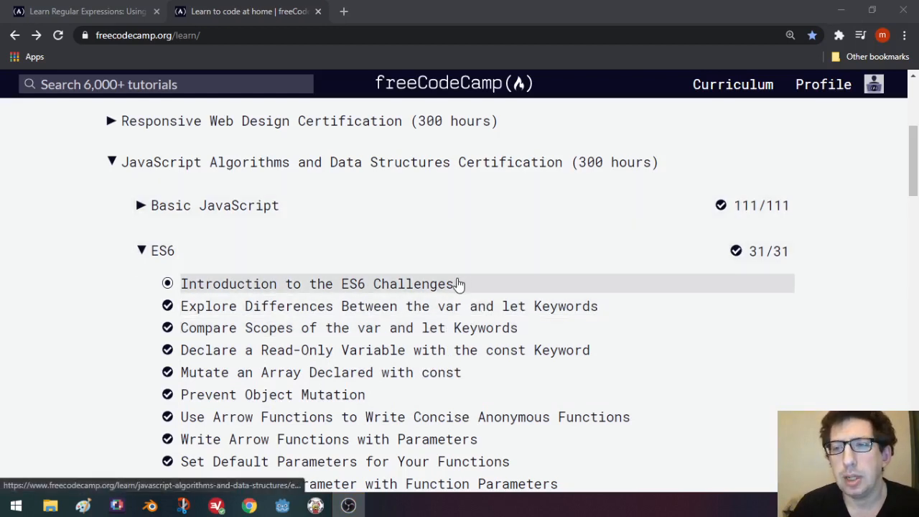
pyautogui.moveTo(451, 288)
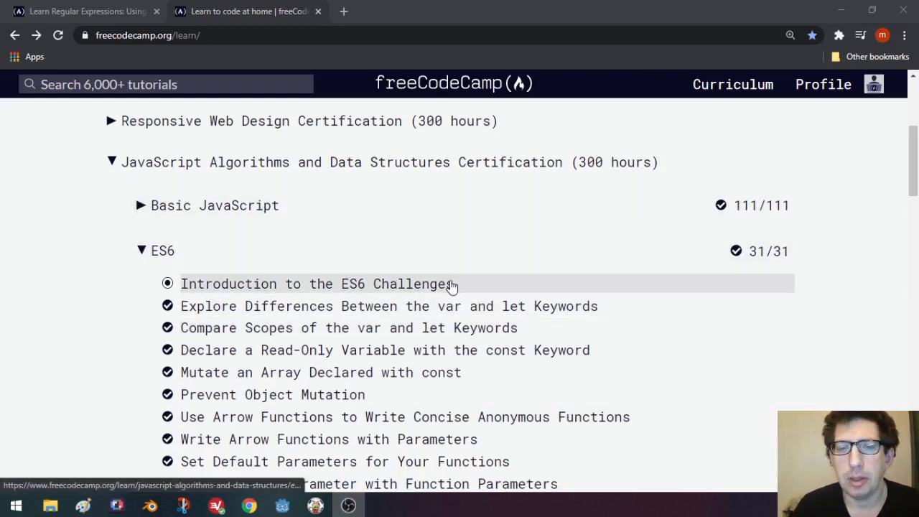
pyautogui.moveTo(446, 292)
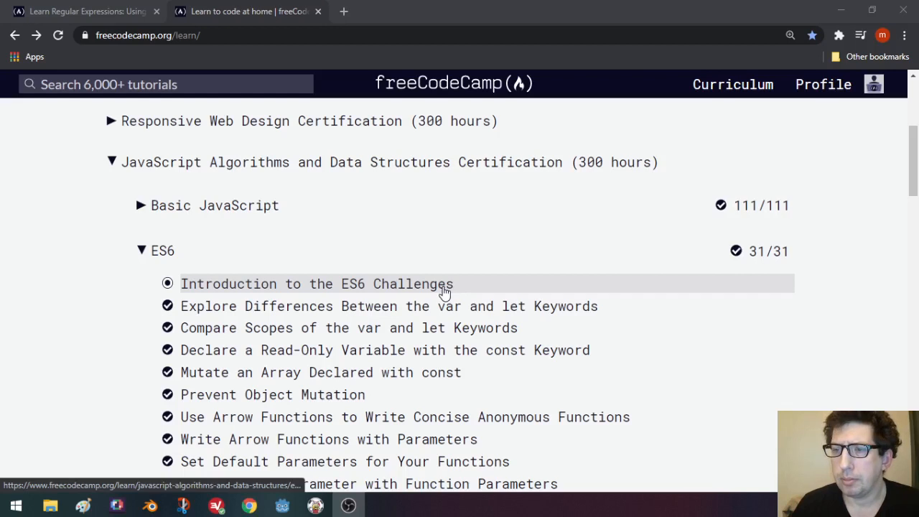
pyautogui.moveTo(483, 290)
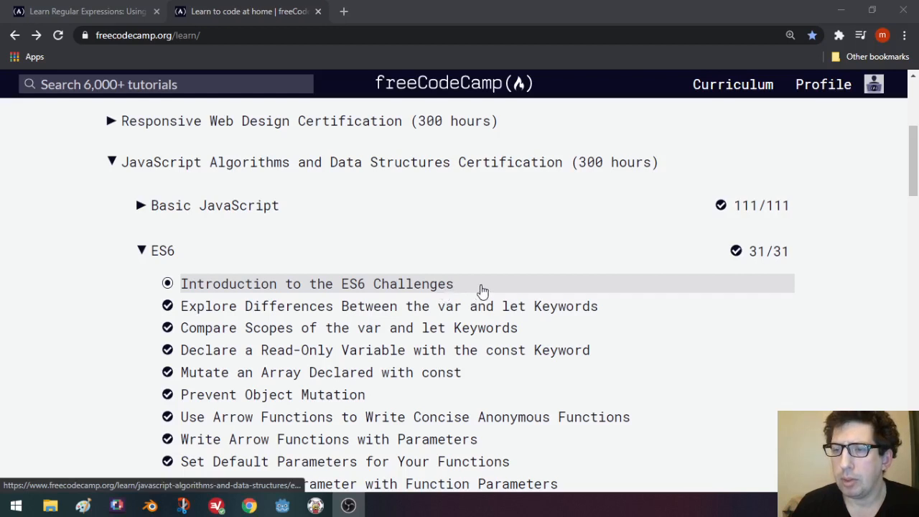
pyautogui.moveTo(468, 295)
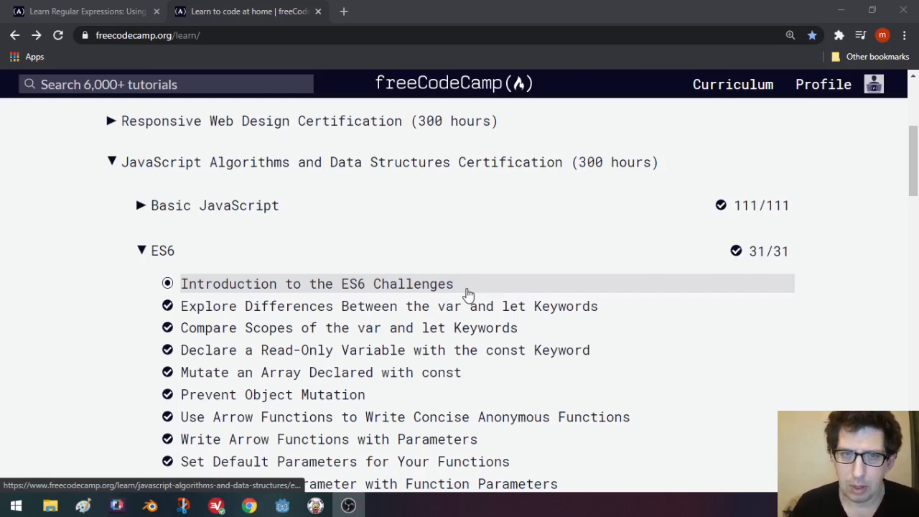
pyautogui.moveTo(459, 249)
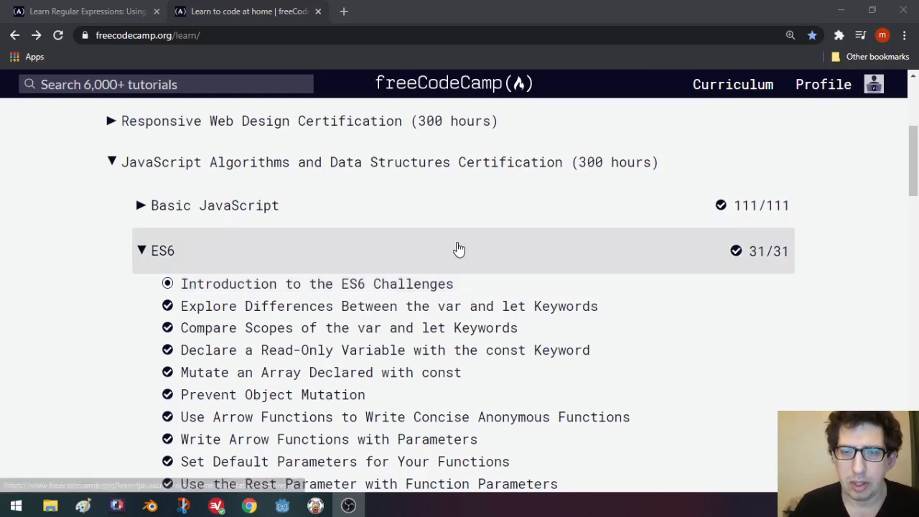
# Step: Browse the curriculum and open the 'Regular Expressions: Using the Test Method' challenge
pyautogui.scroll(-3)
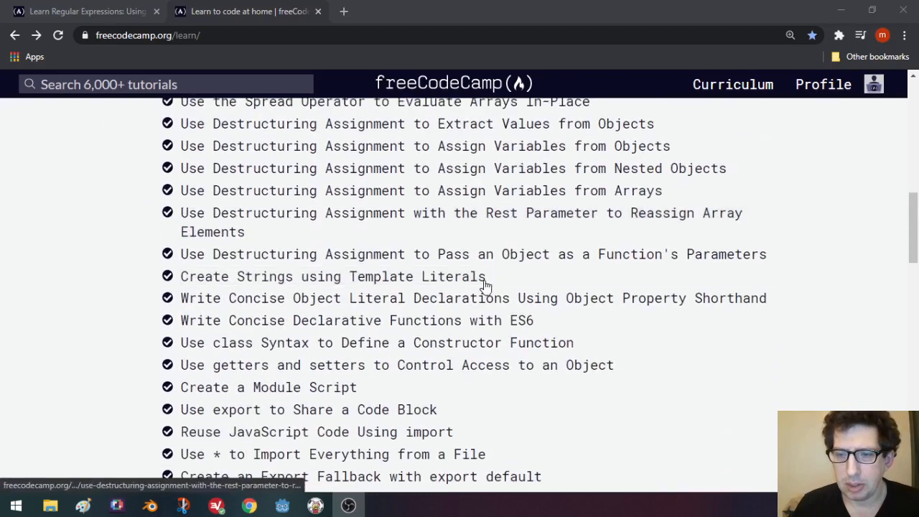
pyautogui.scroll(-3)
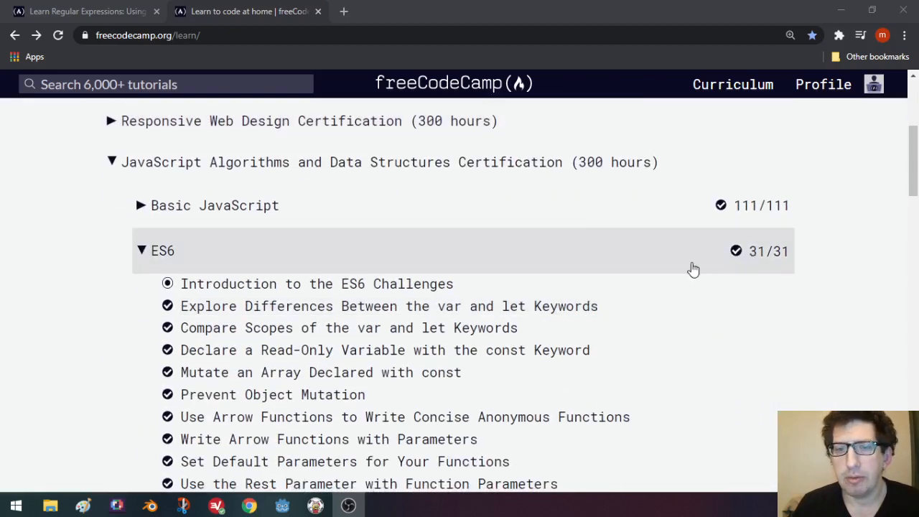
pyautogui.moveTo(731, 257)
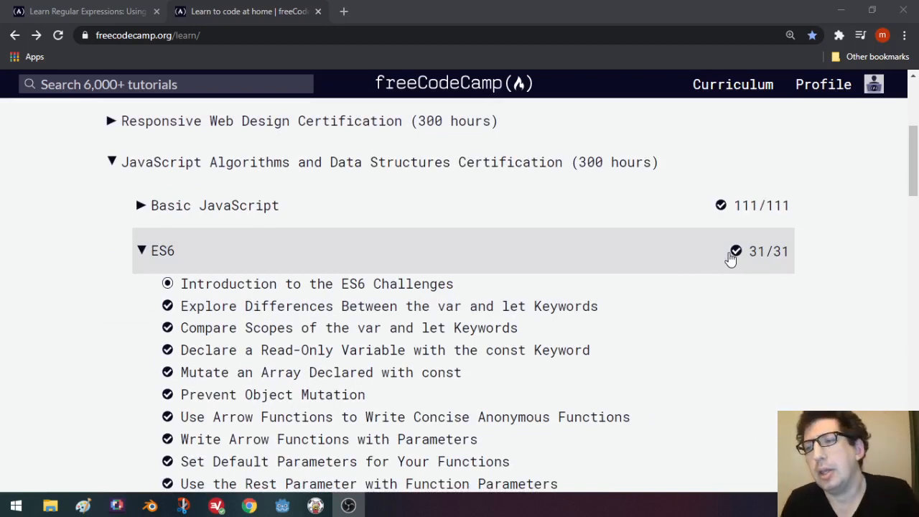
pyautogui.moveTo(141, 258)
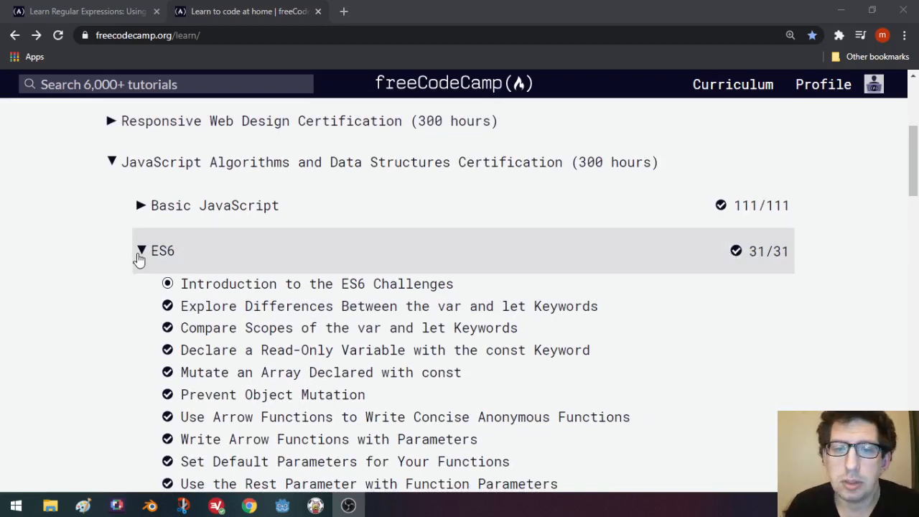
pyautogui.click(141, 250)
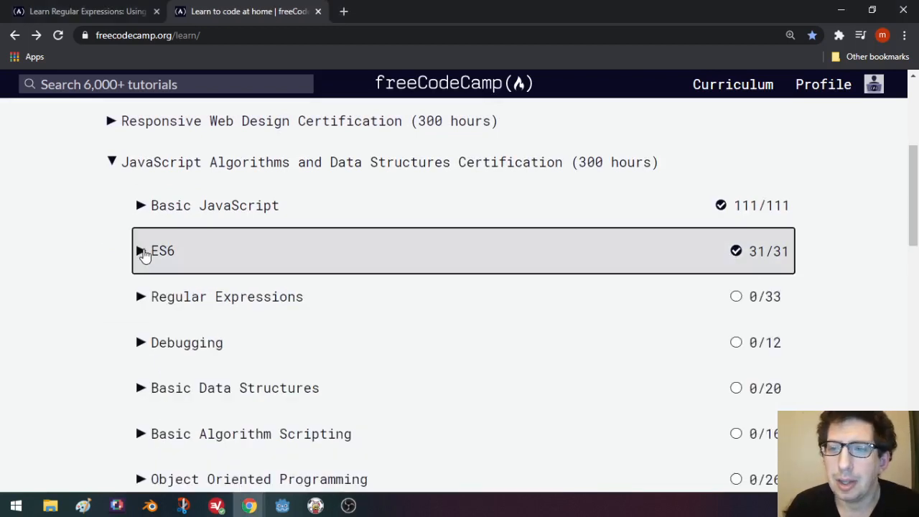
pyautogui.moveTo(653, 262)
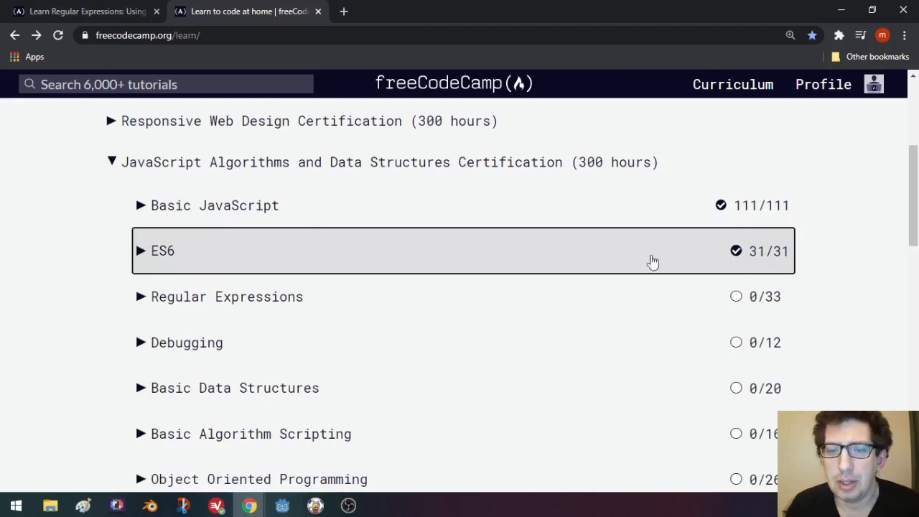
pyautogui.moveTo(231, 280)
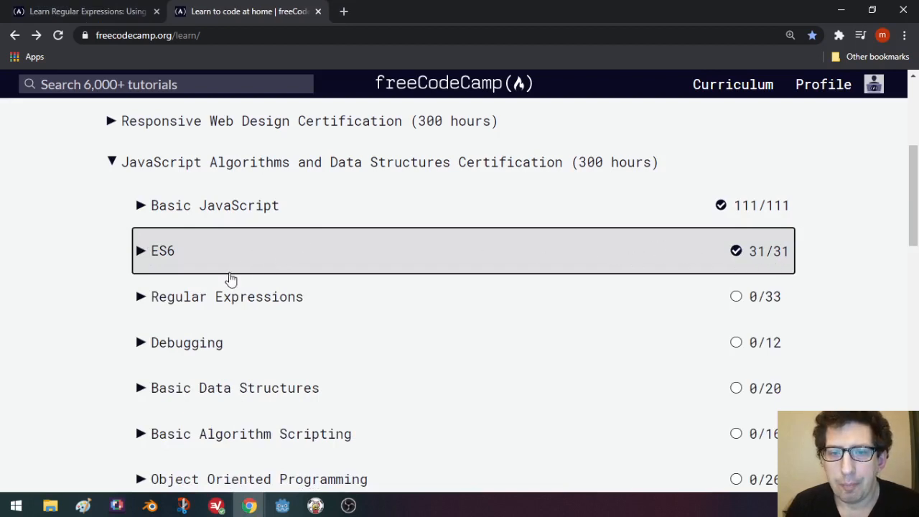
pyautogui.scroll(-3)
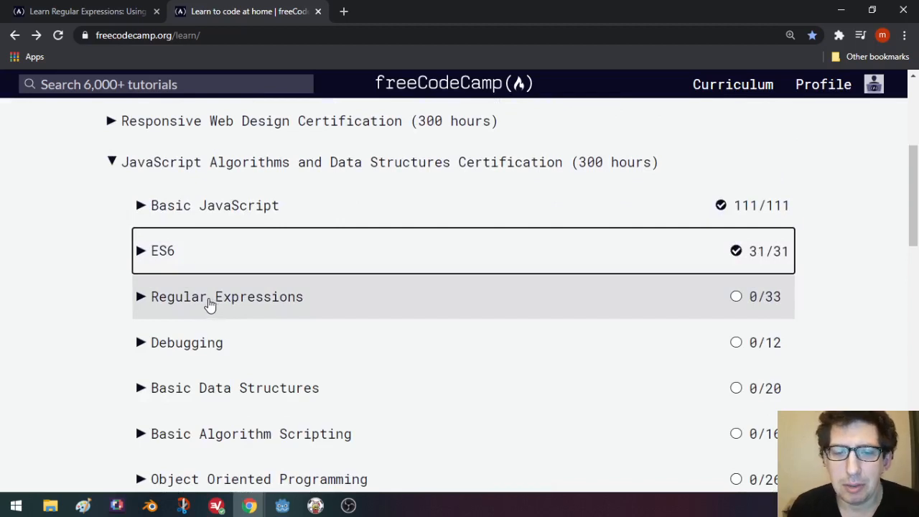
pyautogui.moveTo(141, 298)
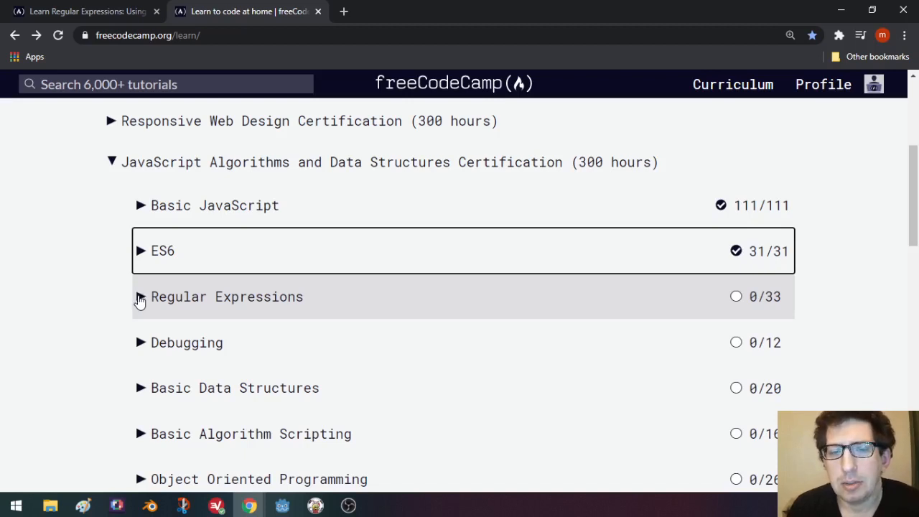
pyautogui.moveTo(185, 303)
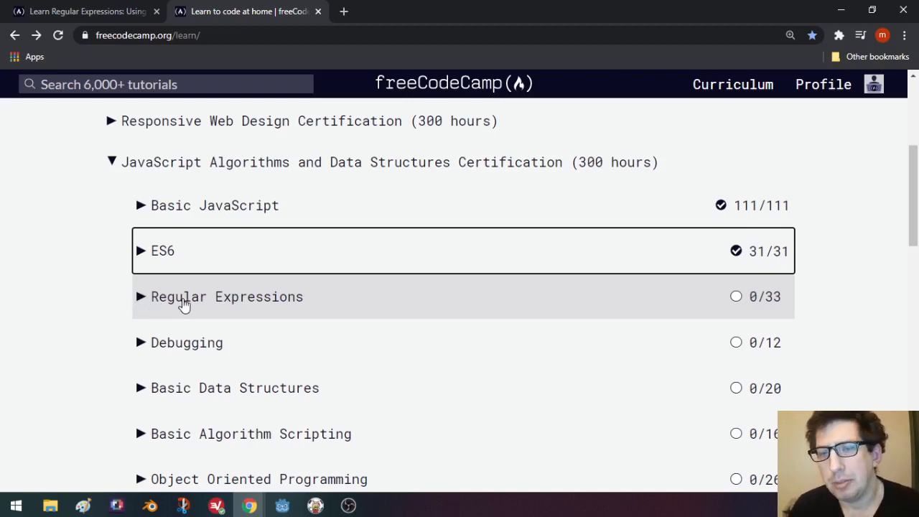
pyautogui.moveTo(212, 251)
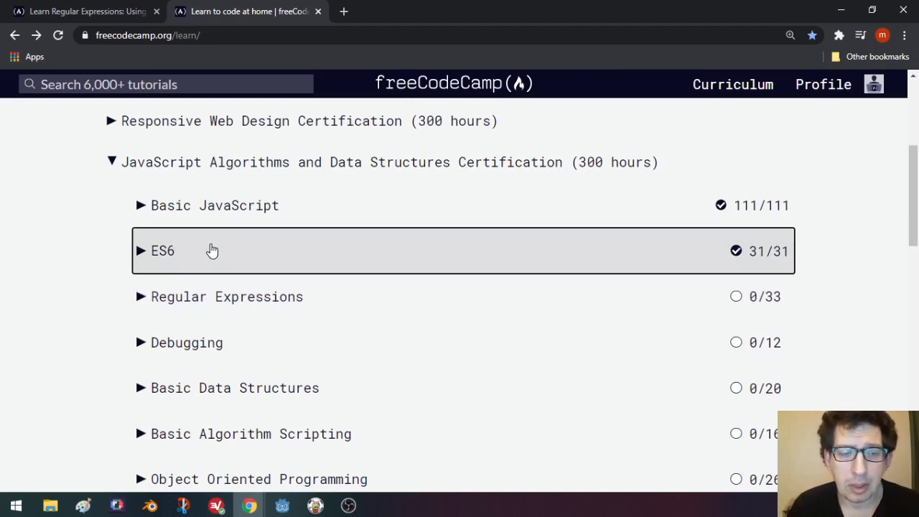
pyautogui.moveTo(210, 248)
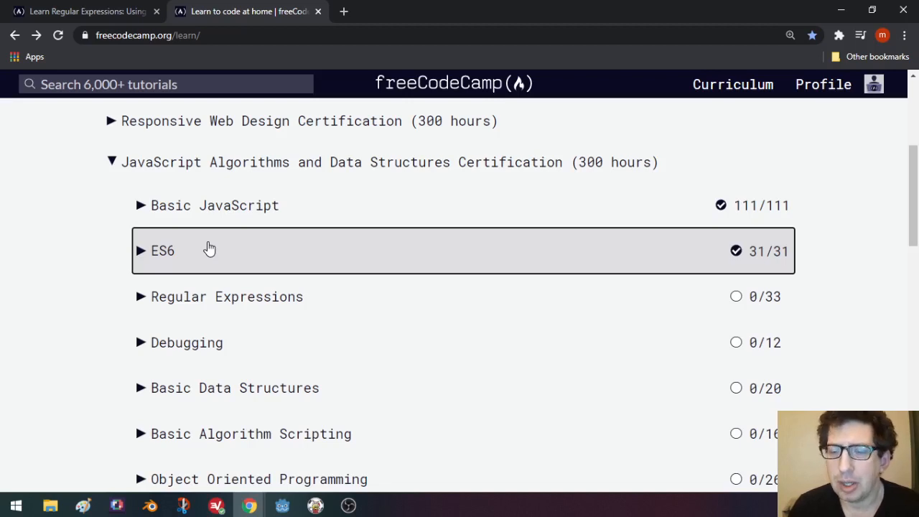
pyautogui.moveTo(198, 310)
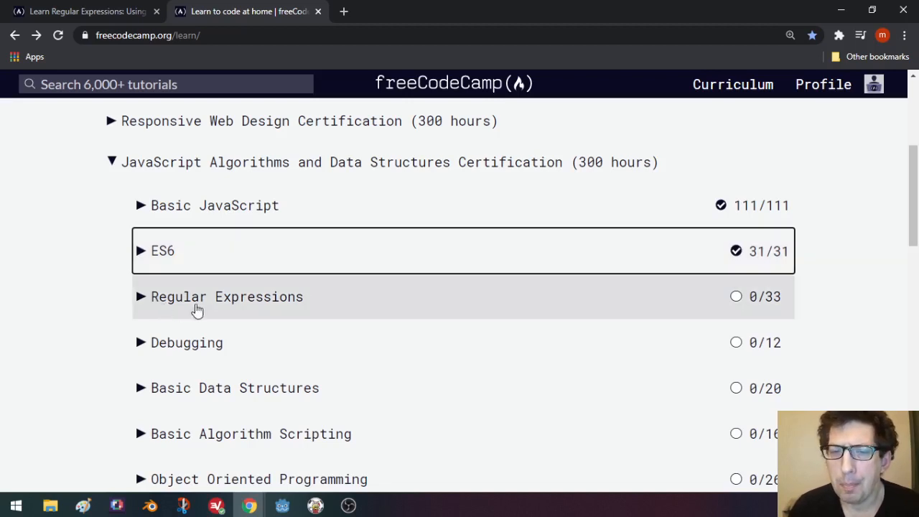
pyautogui.moveTo(209, 304)
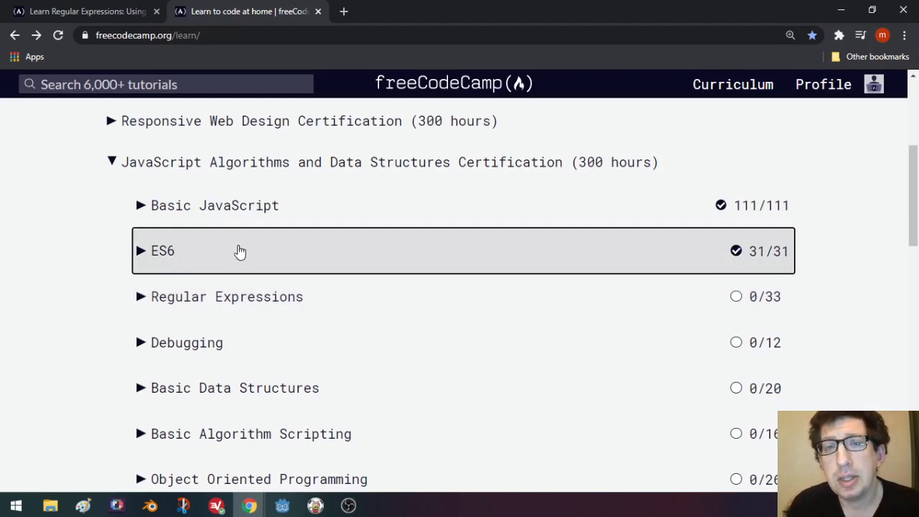
pyautogui.moveTo(227, 261)
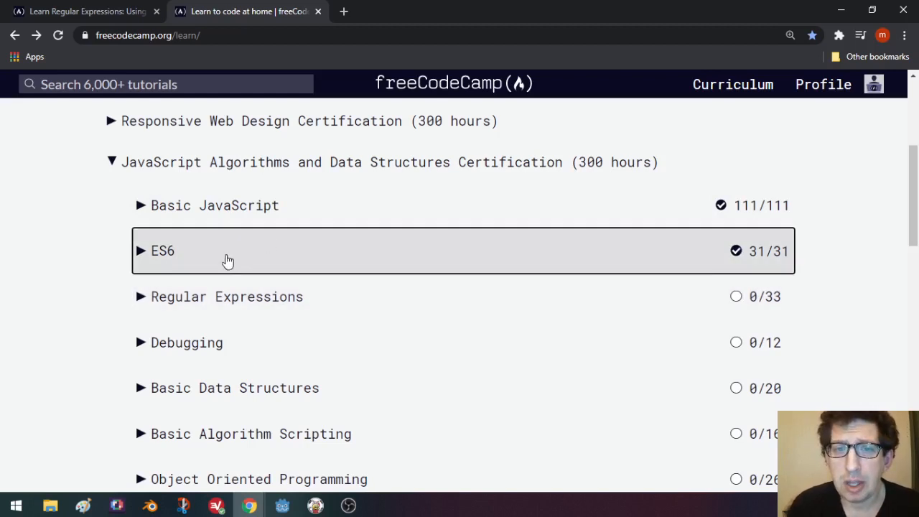
pyautogui.moveTo(263, 257)
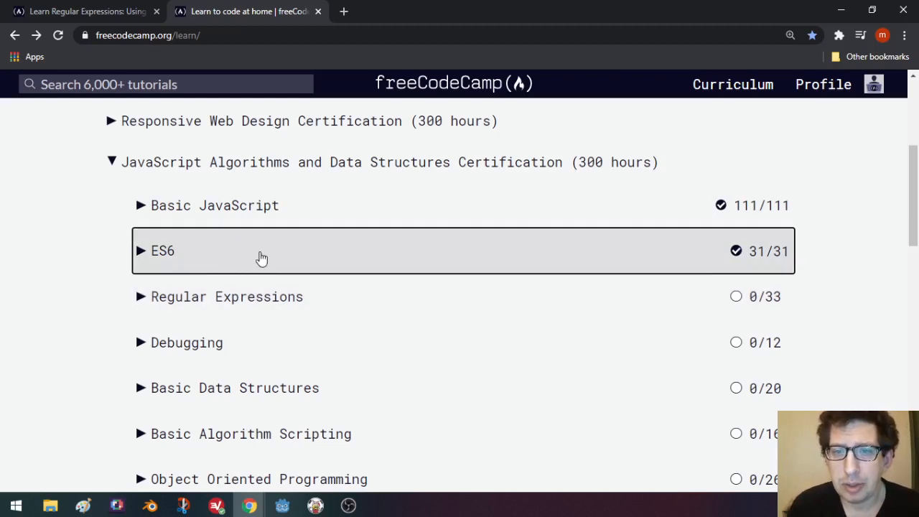
pyautogui.moveTo(255, 227)
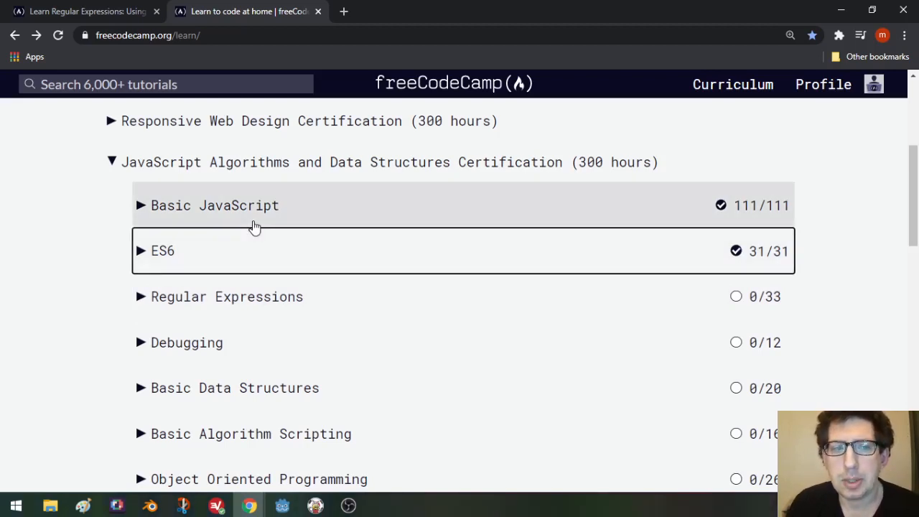
pyautogui.moveTo(18, 196)
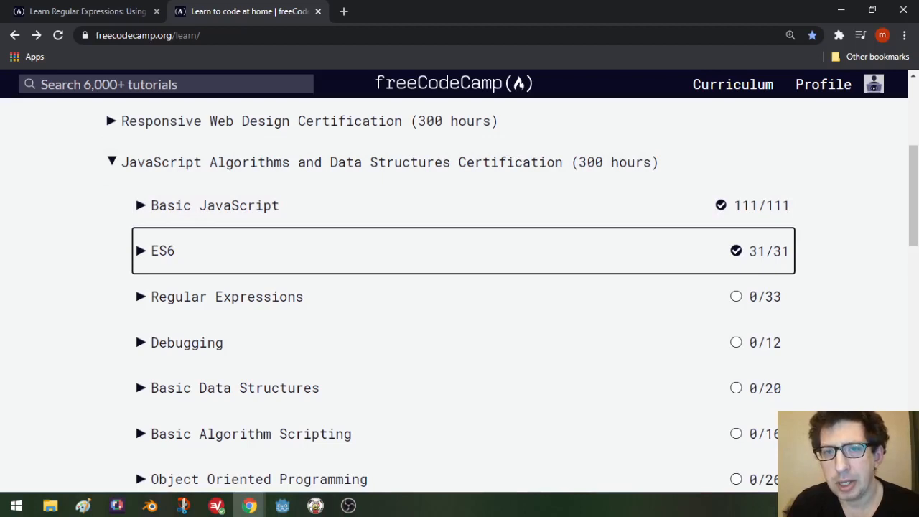
pyautogui.moveTo(484, 238)
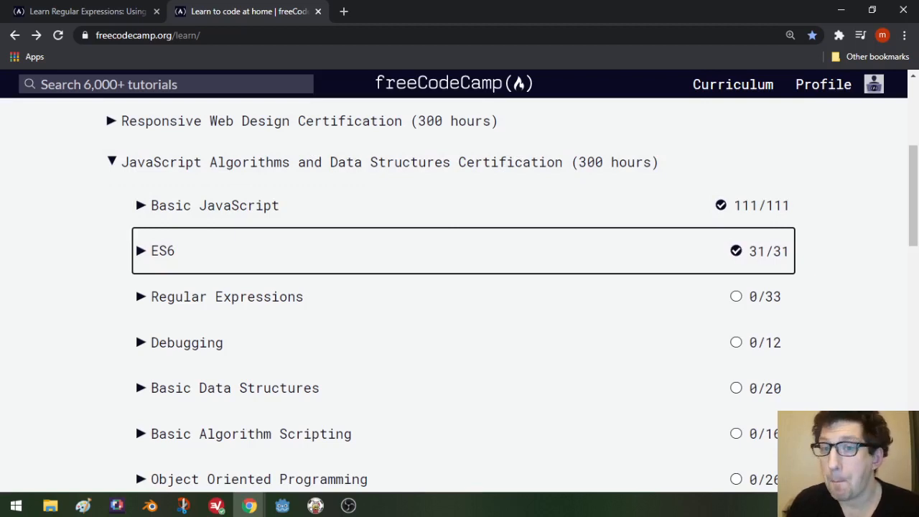
pyautogui.moveTo(231, 242)
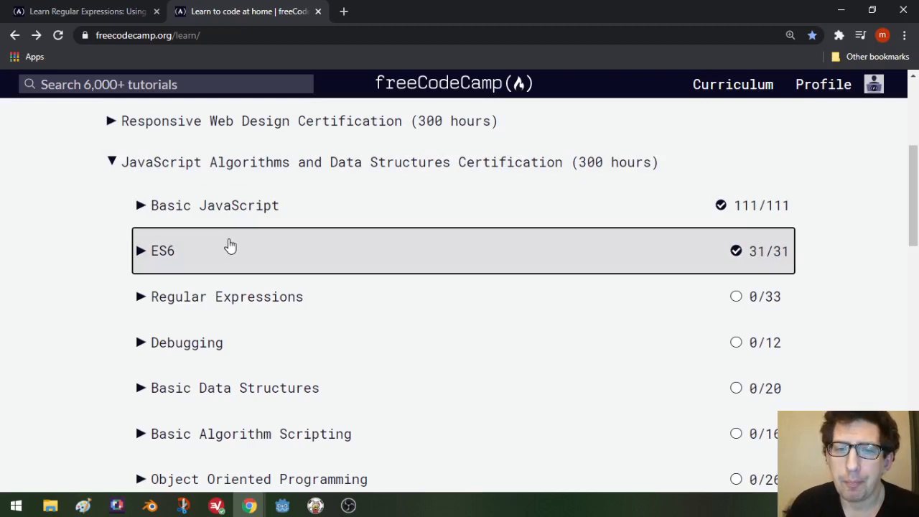
pyautogui.moveTo(246, 312)
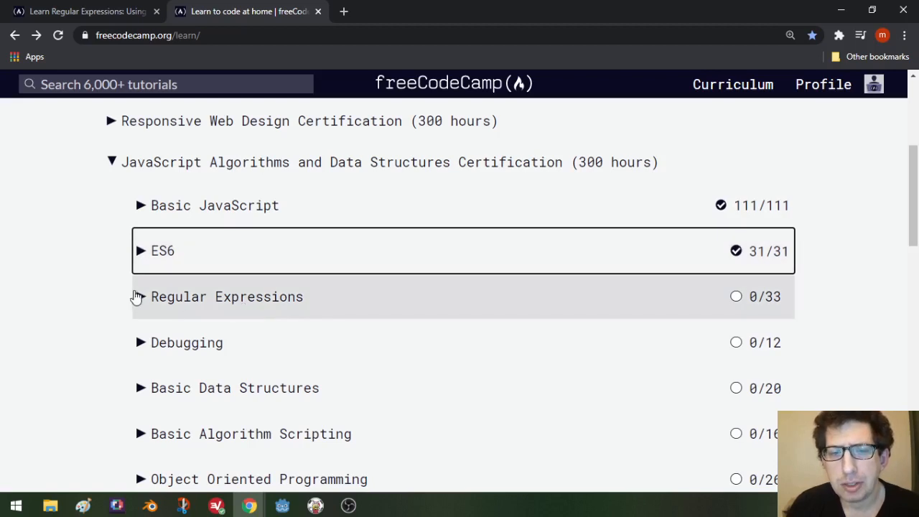
pyautogui.click(140, 297)
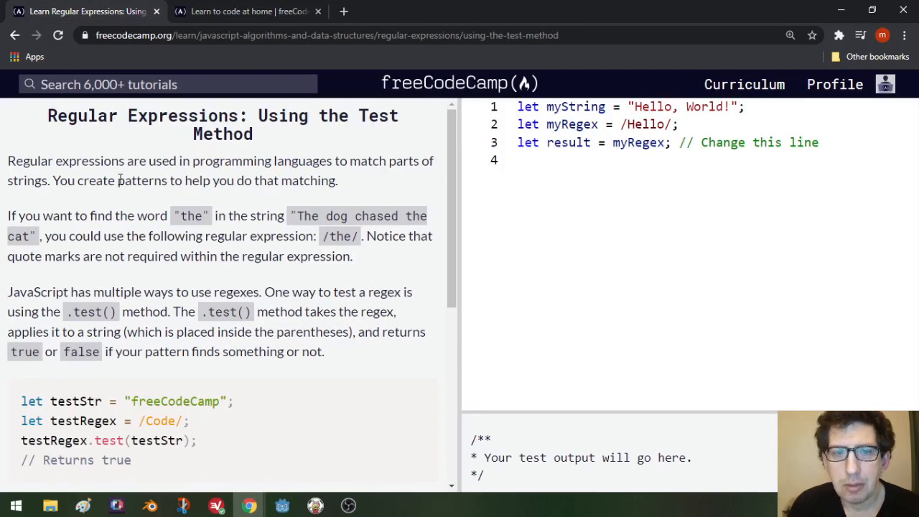
pyautogui.moveTo(395, 179)
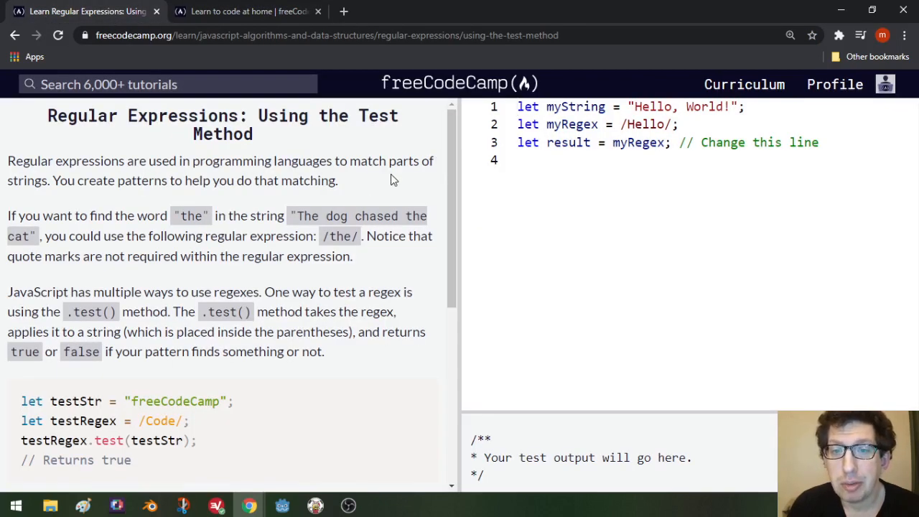
pyautogui.moveTo(77, 198)
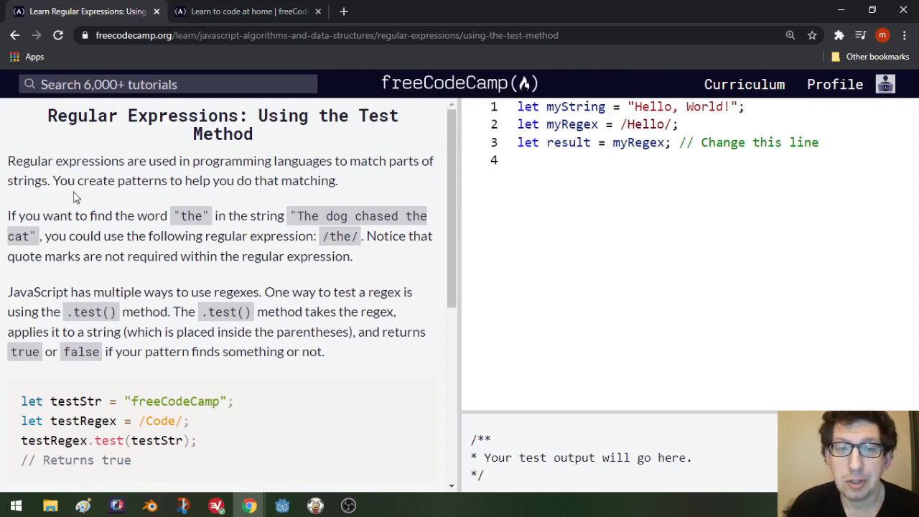
pyautogui.moveTo(161, 188)
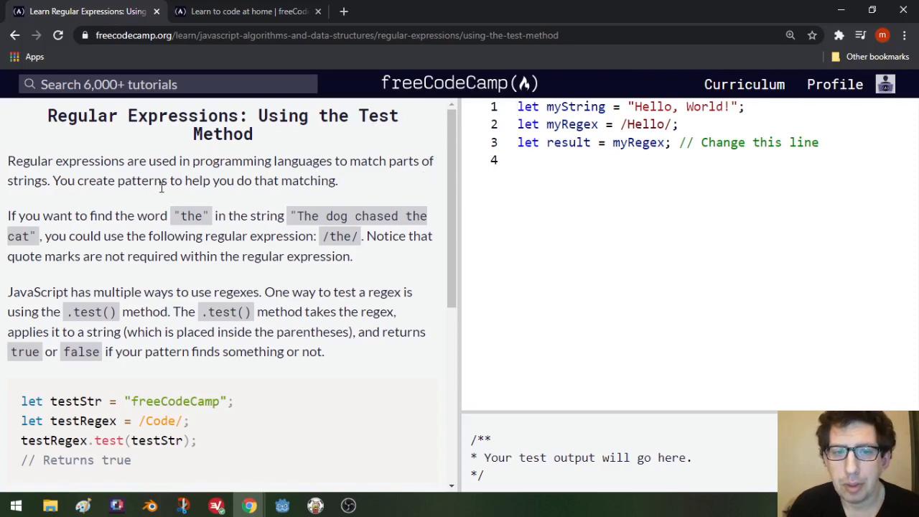
pyautogui.moveTo(298, 180)
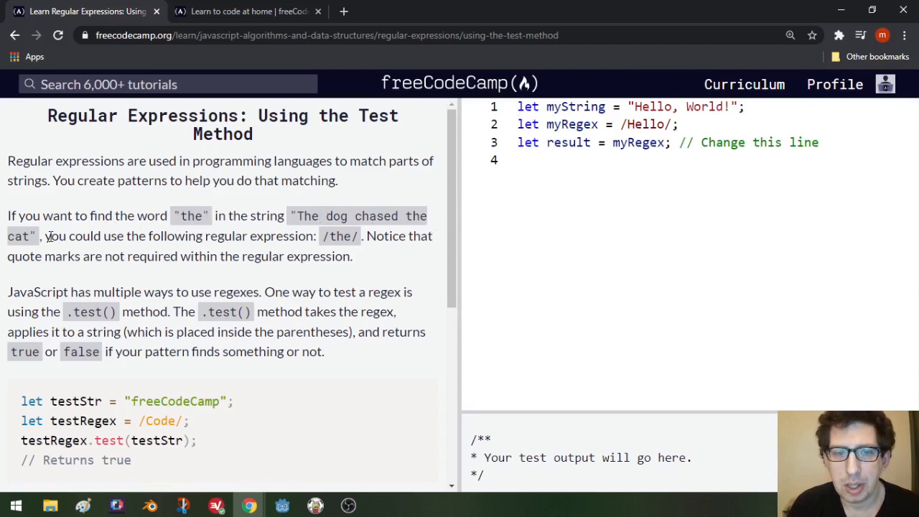
pyautogui.moveTo(112, 243)
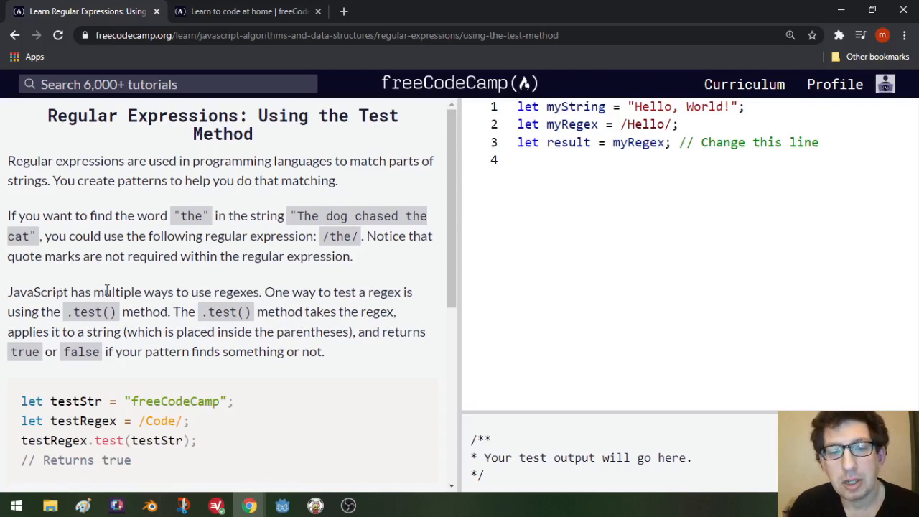
pyautogui.moveTo(248, 290)
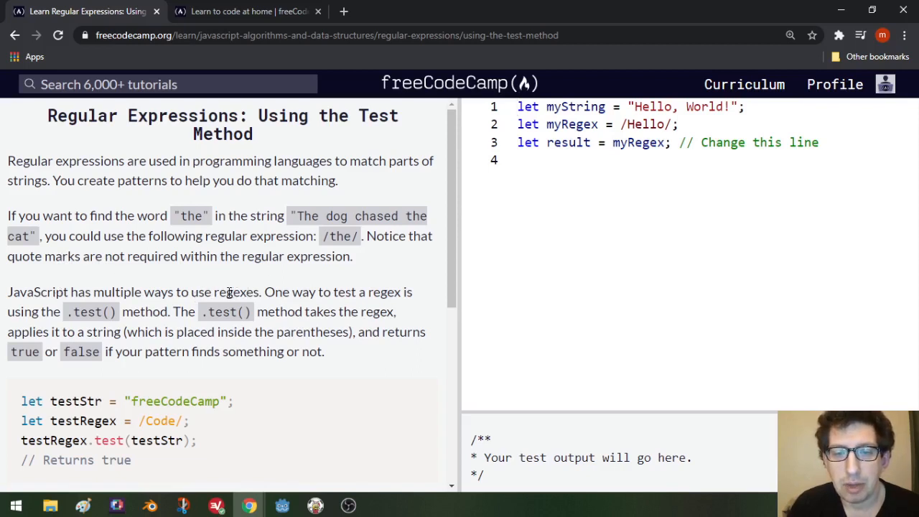
pyautogui.moveTo(220, 294)
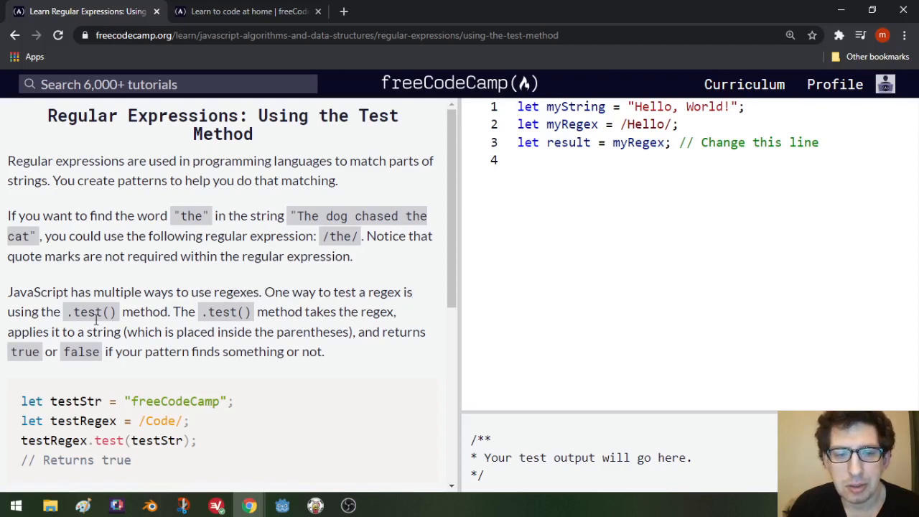
pyautogui.moveTo(175, 312)
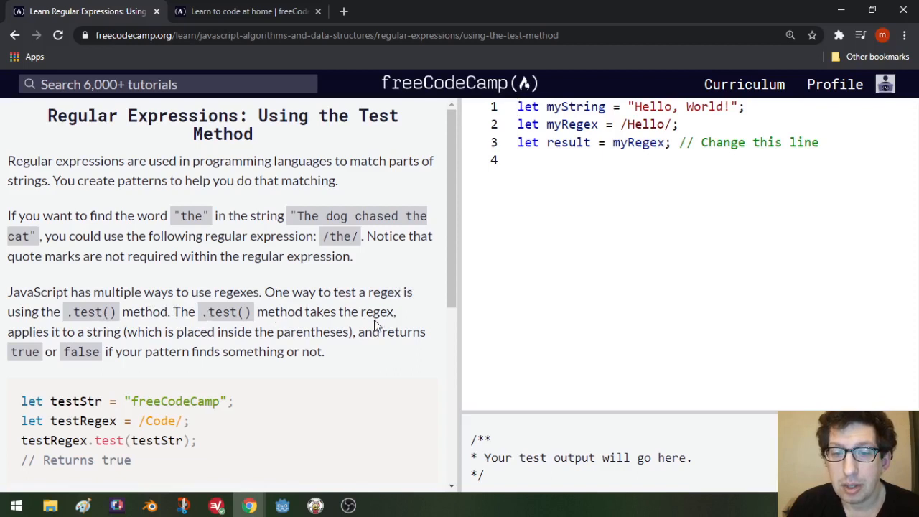
pyautogui.moveTo(121, 338)
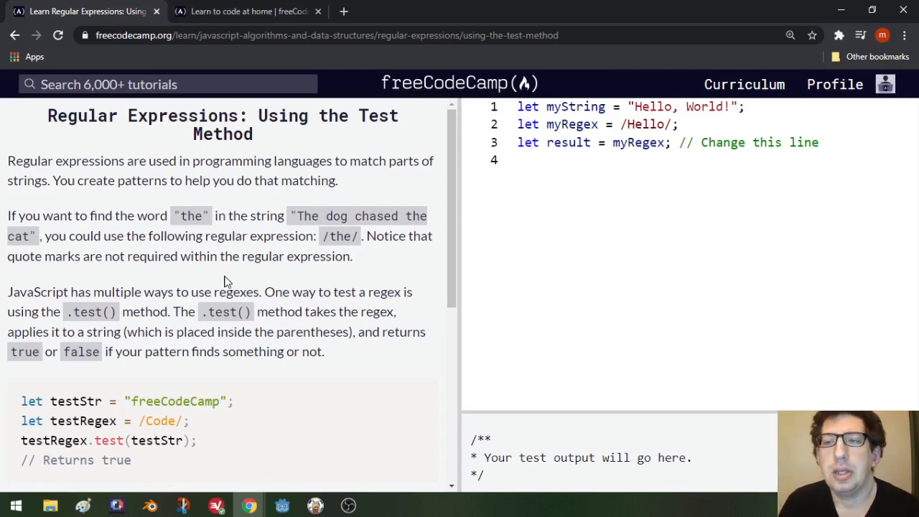
pyautogui.moveTo(230, 276)
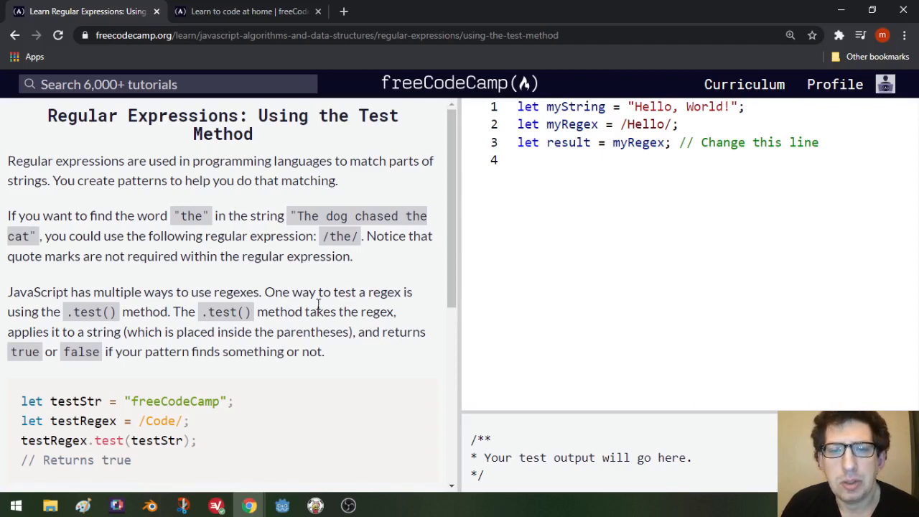
pyautogui.moveTo(269, 242)
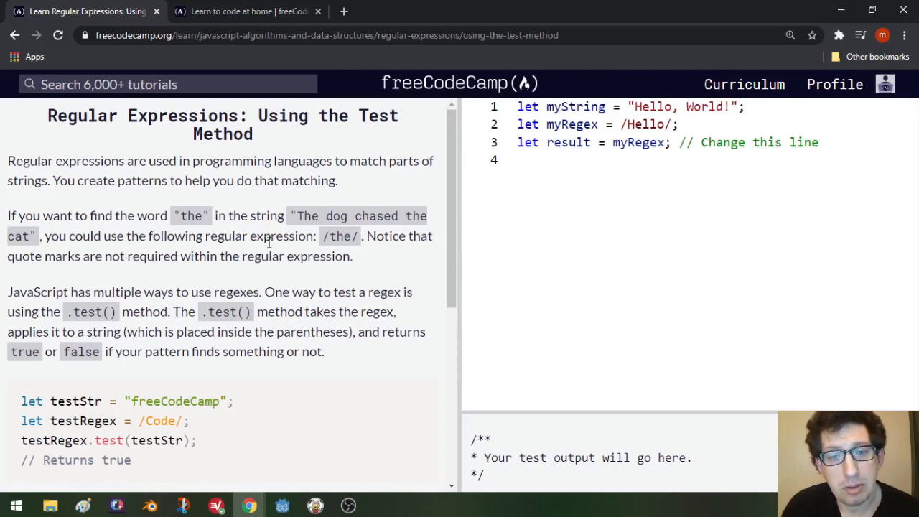
pyautogui.moveTo(213, 262)
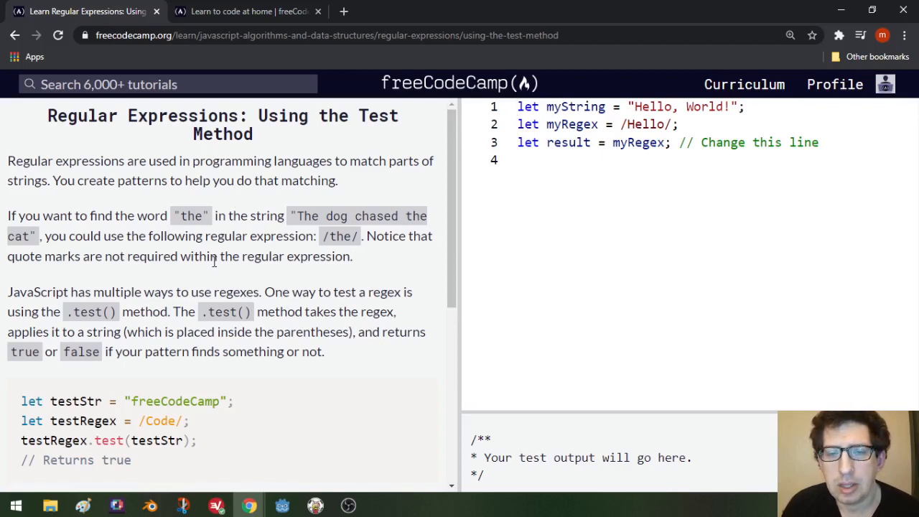
pyautogui.moveTo(253, 215)
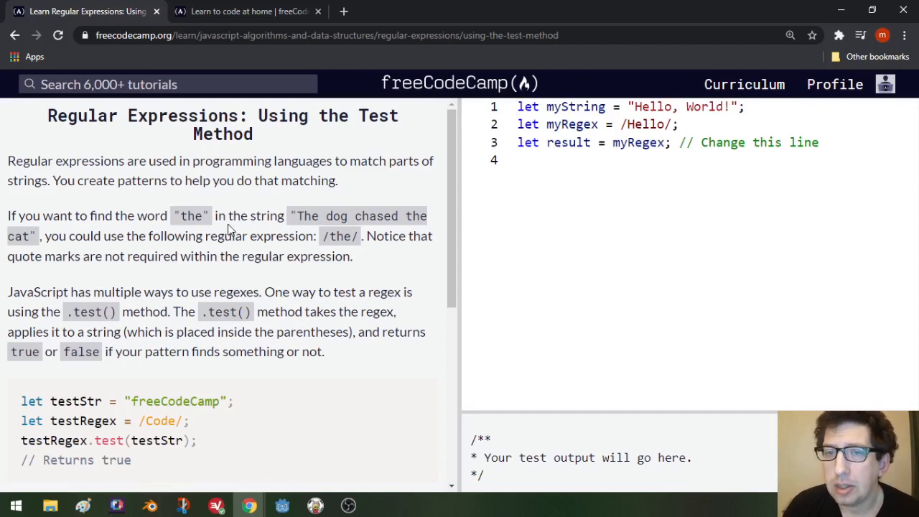
pyautogui.moveTo(252, 11)
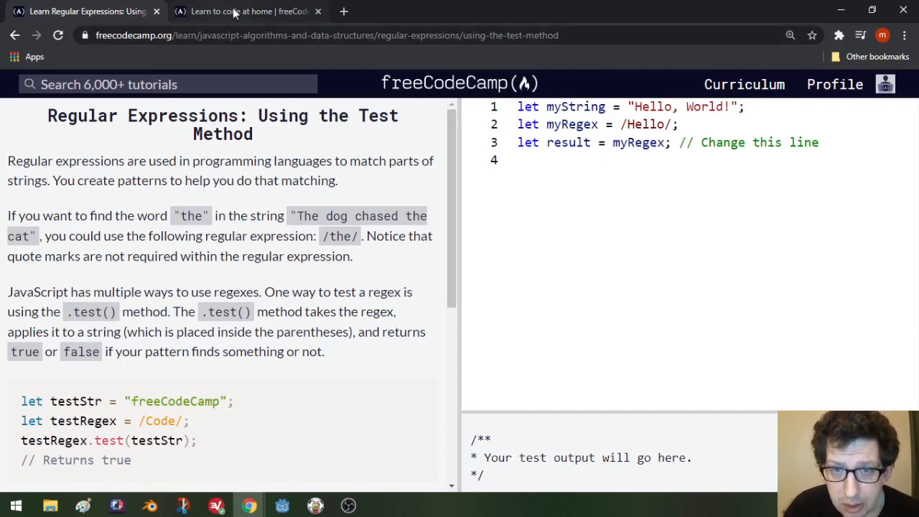
pyautogui.moveTo(251, 12)
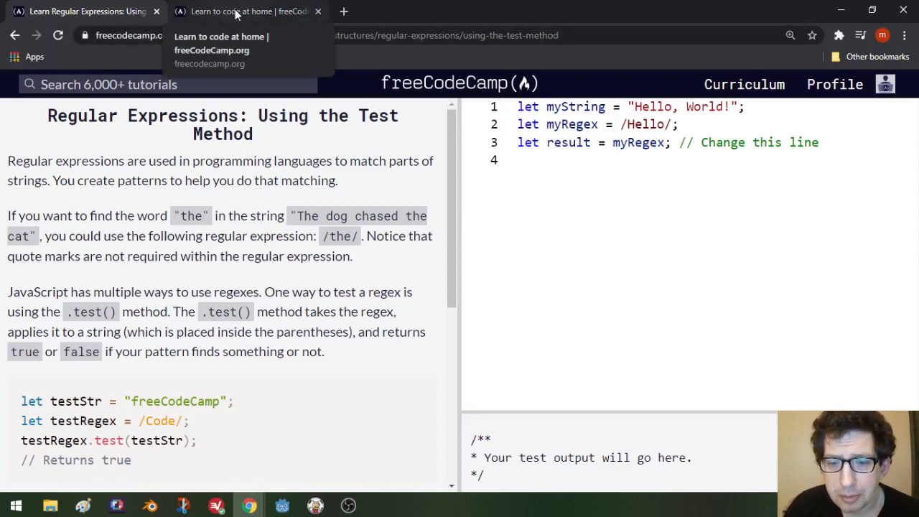
# Step: Switch to Godot and scroll through the QuestManager script's add-quest handler
pyautogui.click(244, 12)
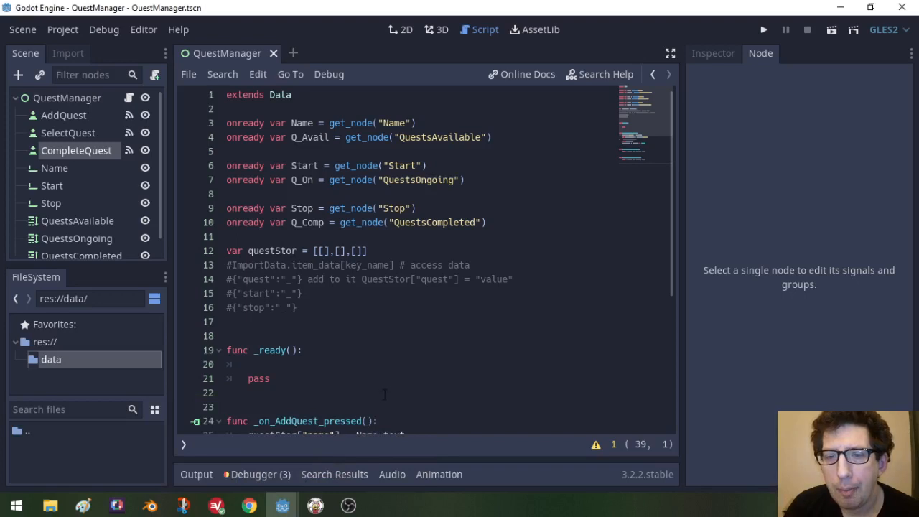
pyautogui.scroll(-3)
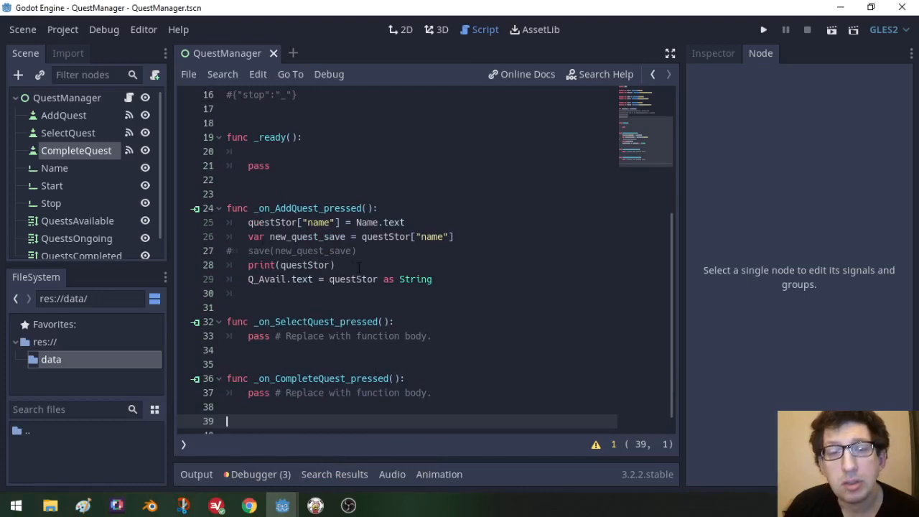
pyautogui.moveTo(475, 320)
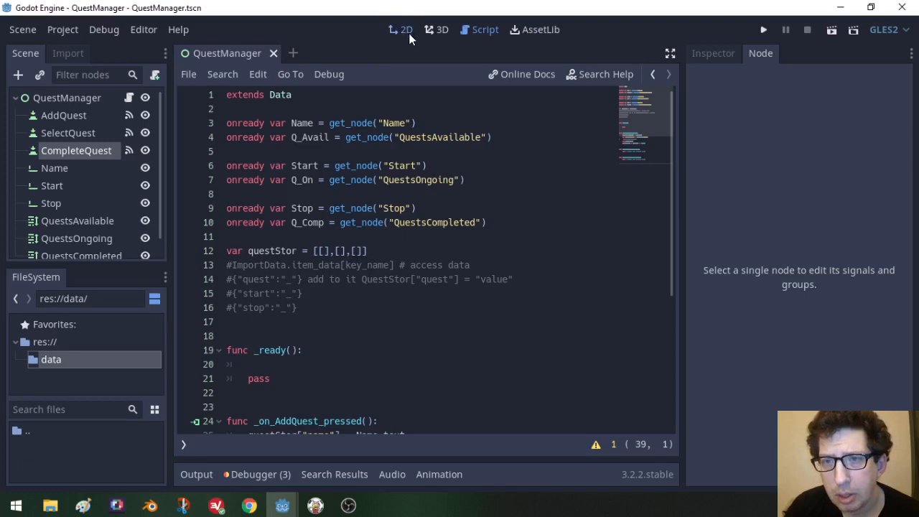
# Step: Switch to the 2D workspace showing the Add, Select and Complete Quest buttons
pyautogui.click(401, 30)
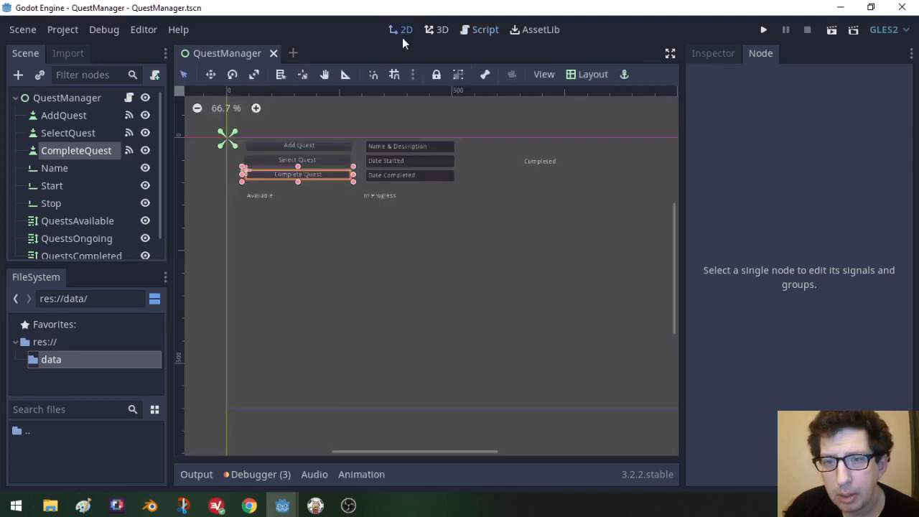
pyautogui.moveTo(318, 282)
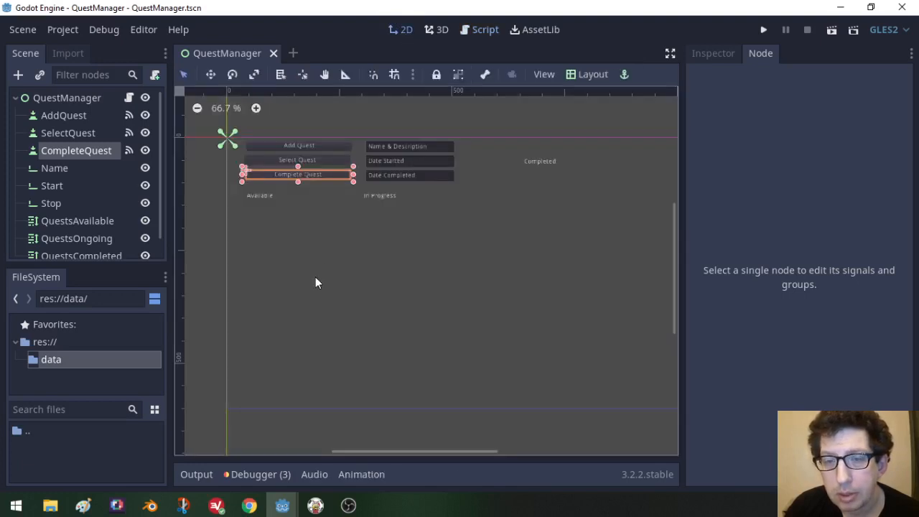
pyautogui.moveTo(290, 237)
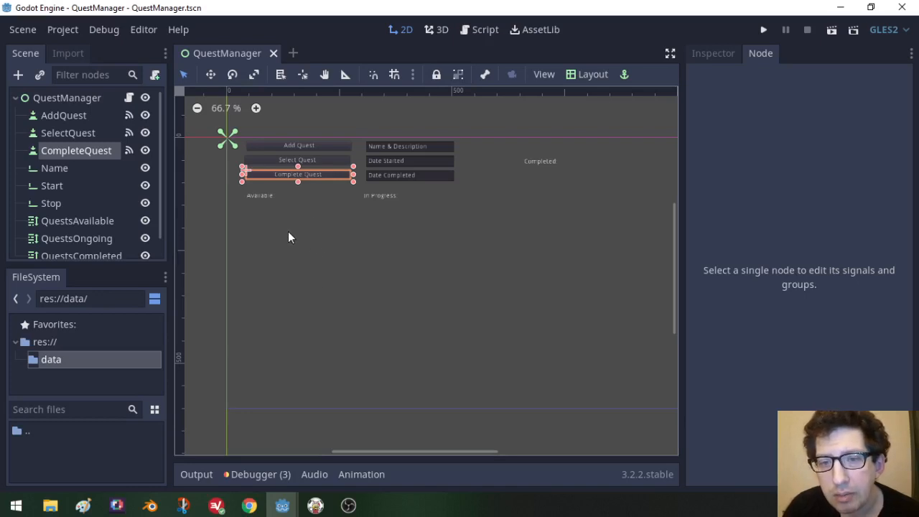
pyautogui.moveTo(613, 201)
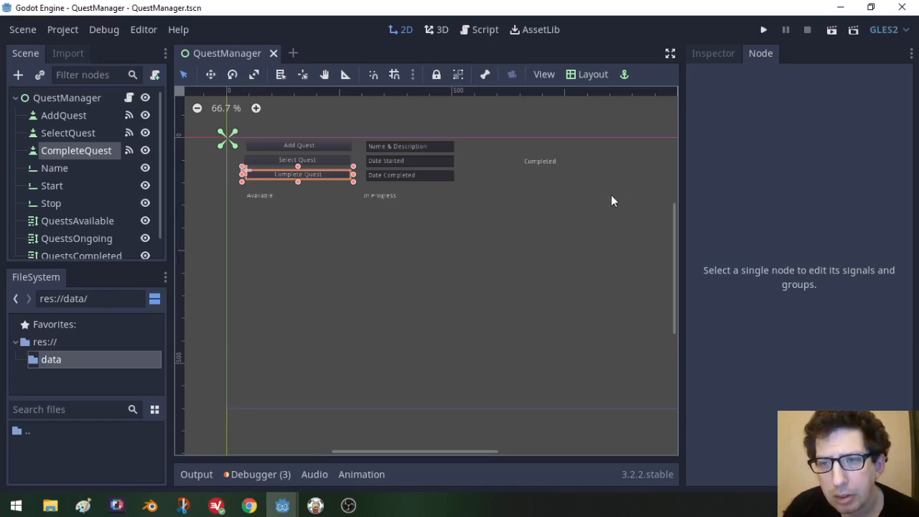
pyautogui.moveTo(274, 332)
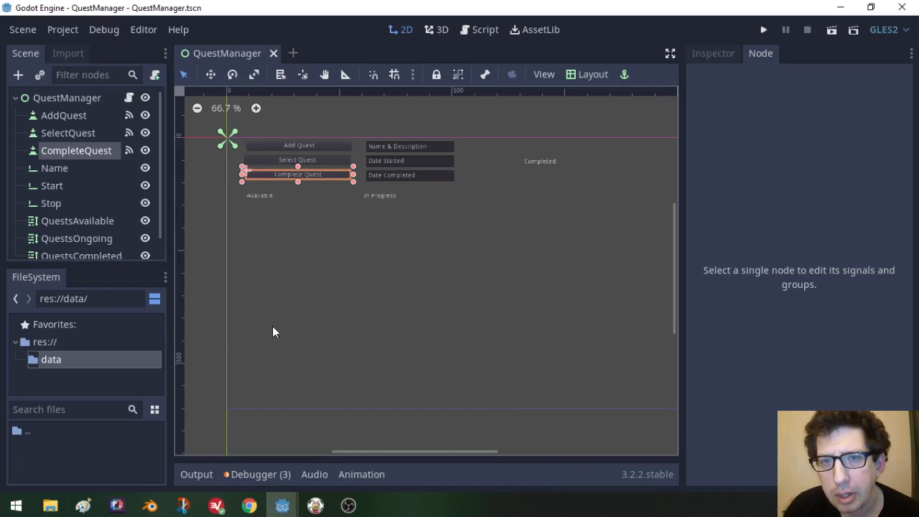
pyautogui.moveTo(567, 196)
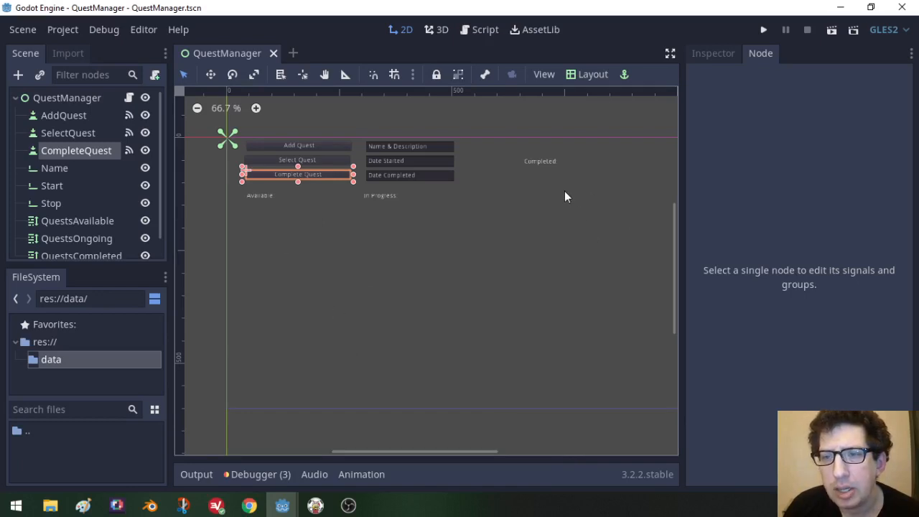
pyautogui.moveTo(353, 304)
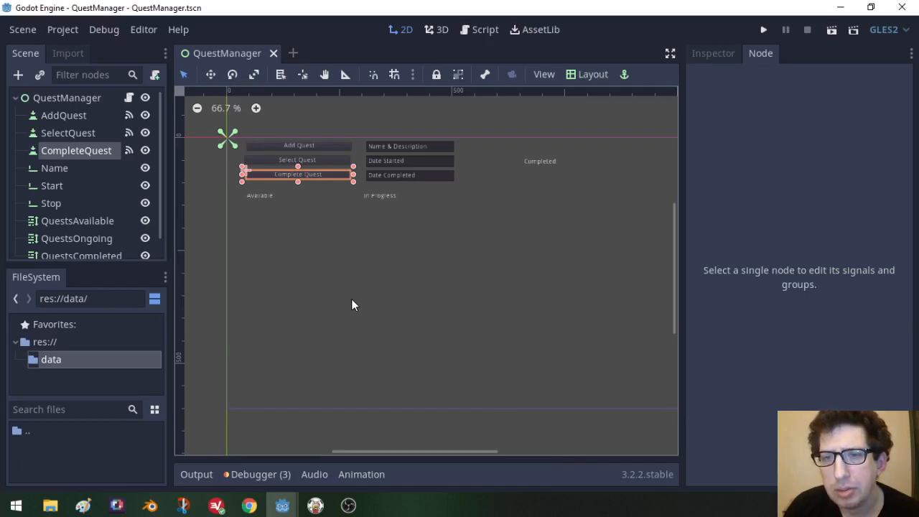
pyautogui.moveTo(280, 281)
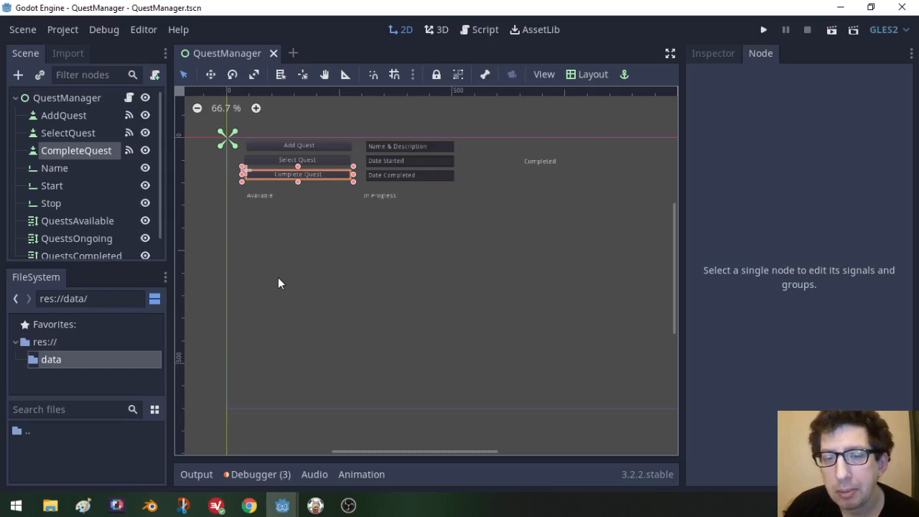
pyautogui.moveTo(274, 272)
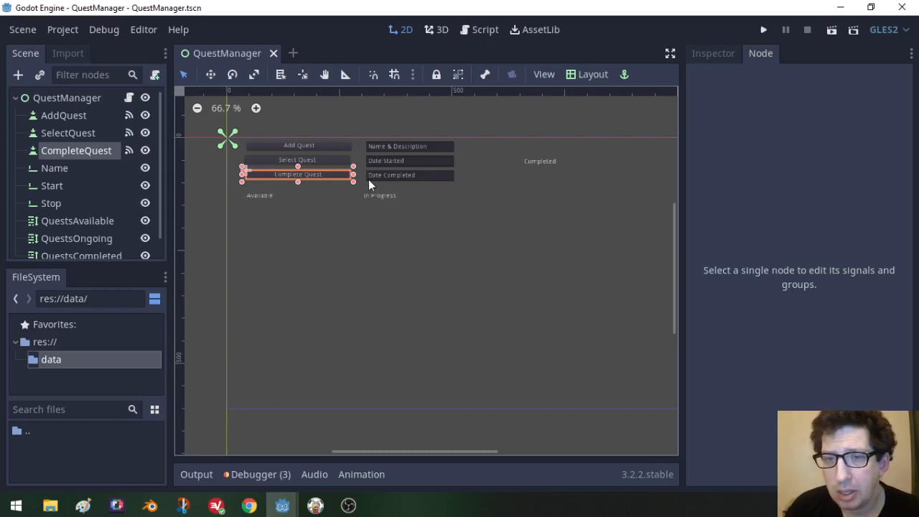
pyautogui.moveTo(375, 149)
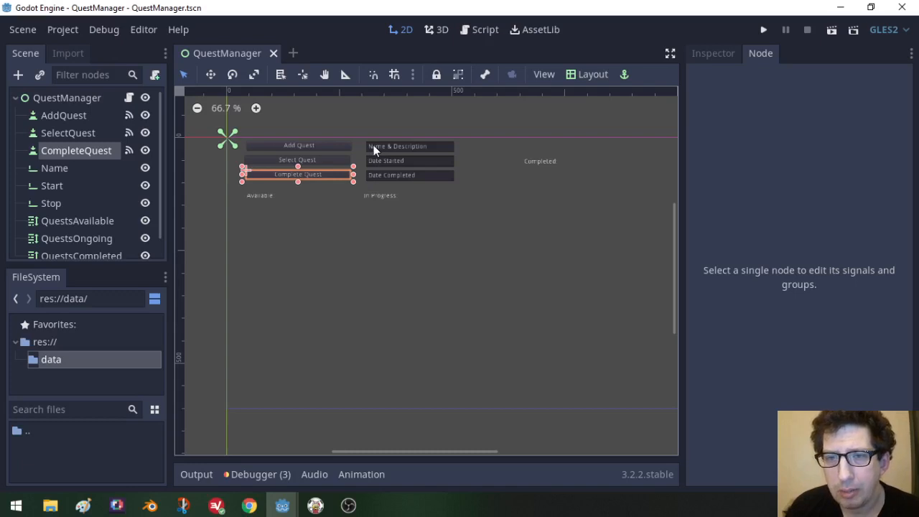
pyautogui.moveTo(370, 164)
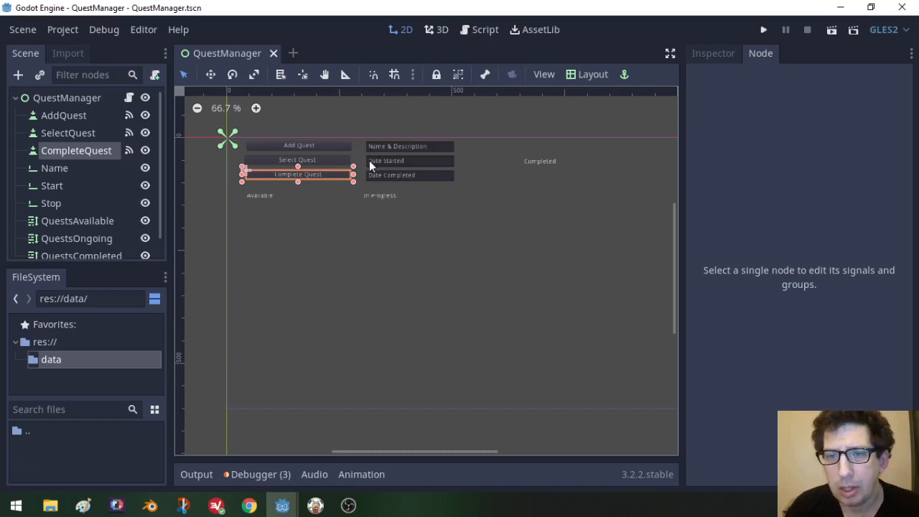
pyautogui.moveTo(376, 180)
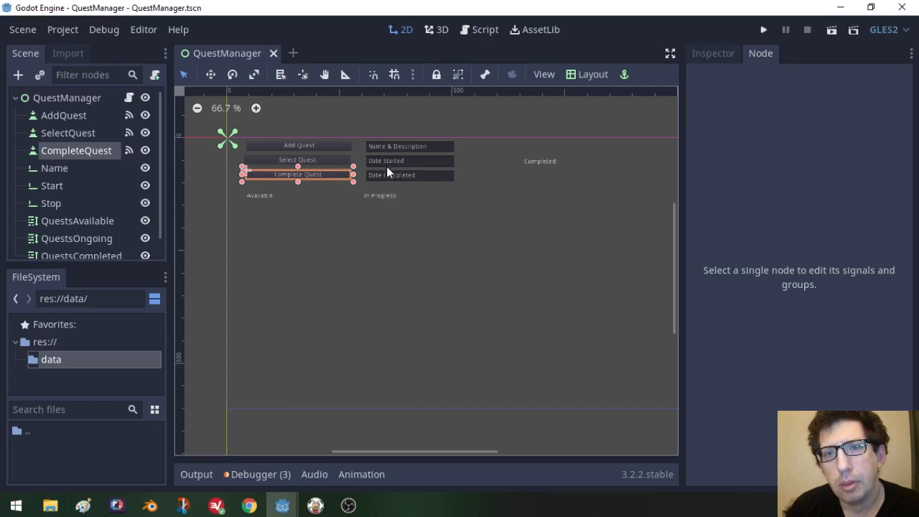
pyautogui.moveTo(362, 186)
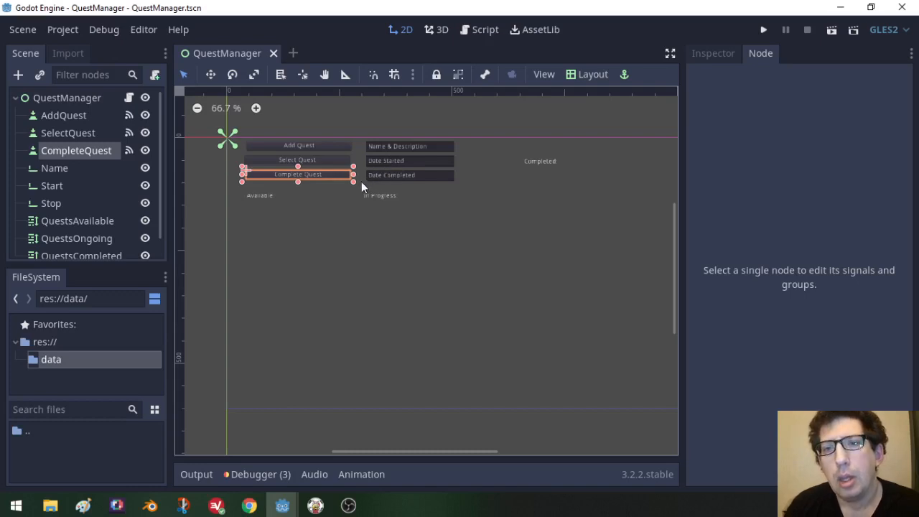
pyautogui.moveTo(248, 142)
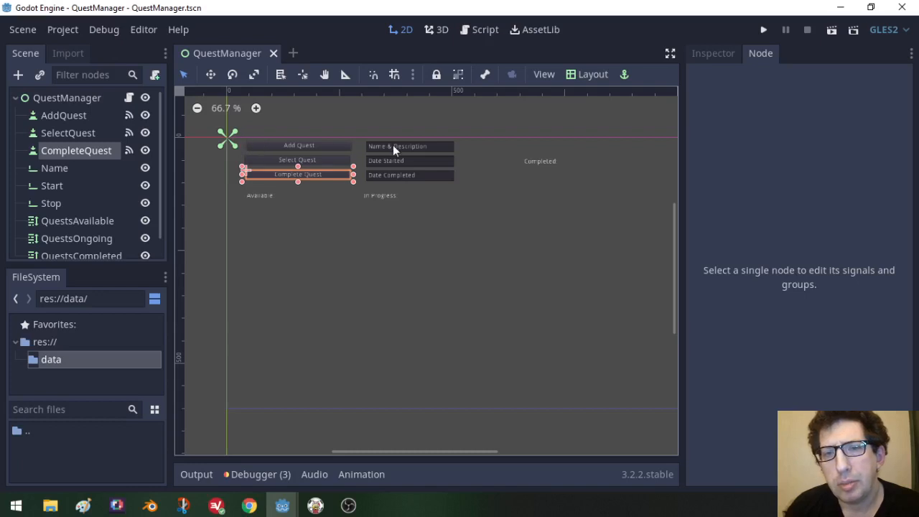
pyautogui.moveTo(409, 156)
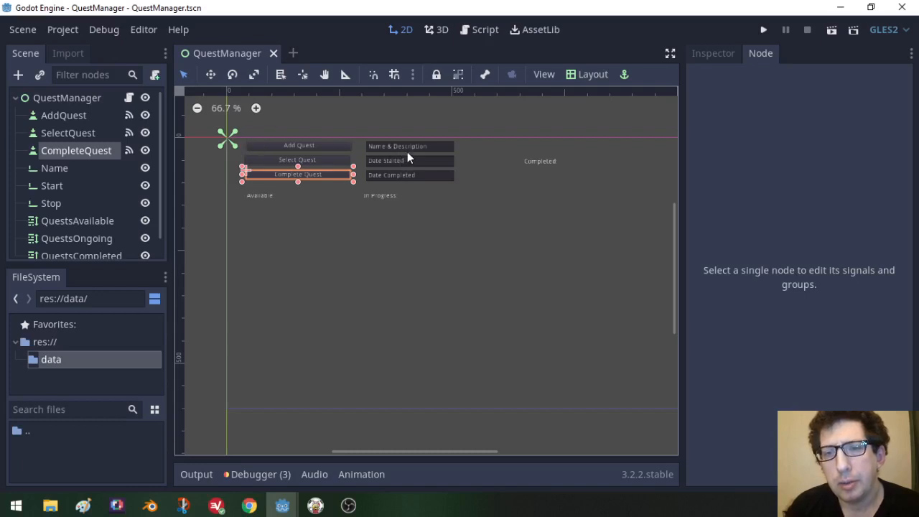
pyautogui.moveTo(338, 153)
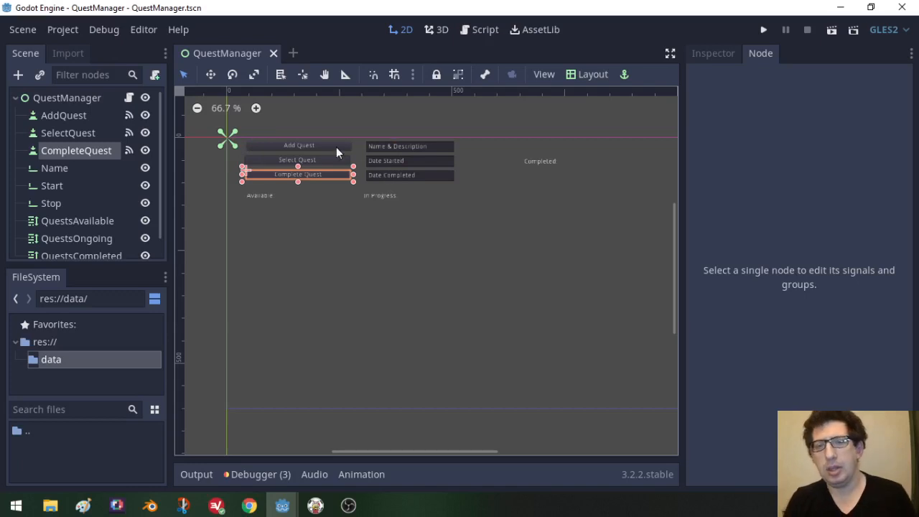
pyautogui.moveTo(313, 148)
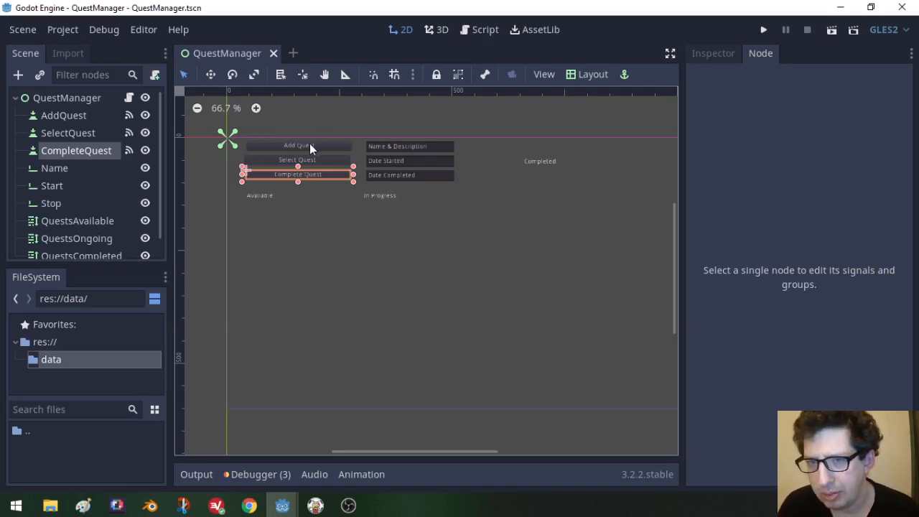
pyautogui.moveTo(304, 149)
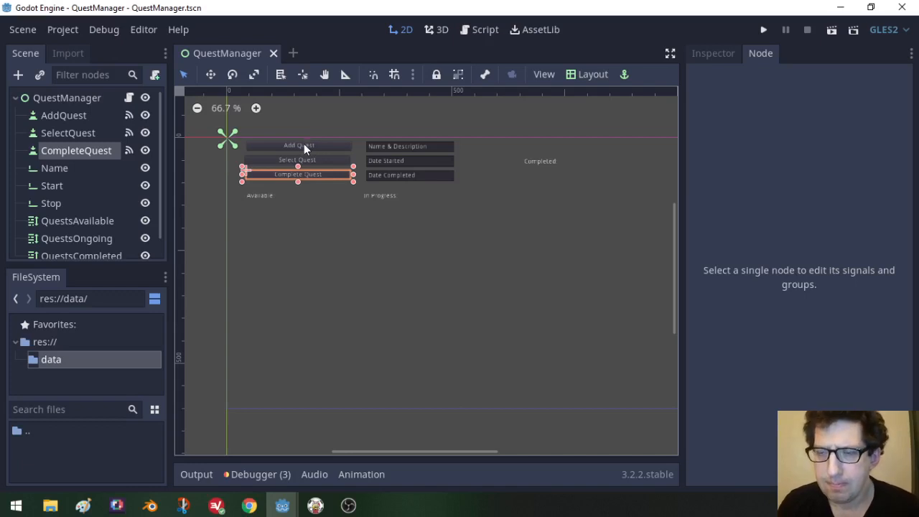
pyautogui.moveTo(396, 161)
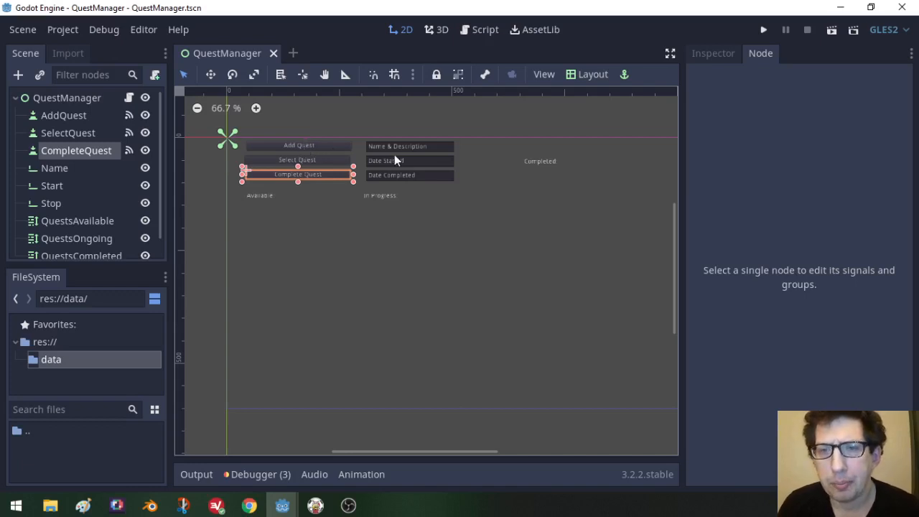
pyautogui.moveTo(381, 184)
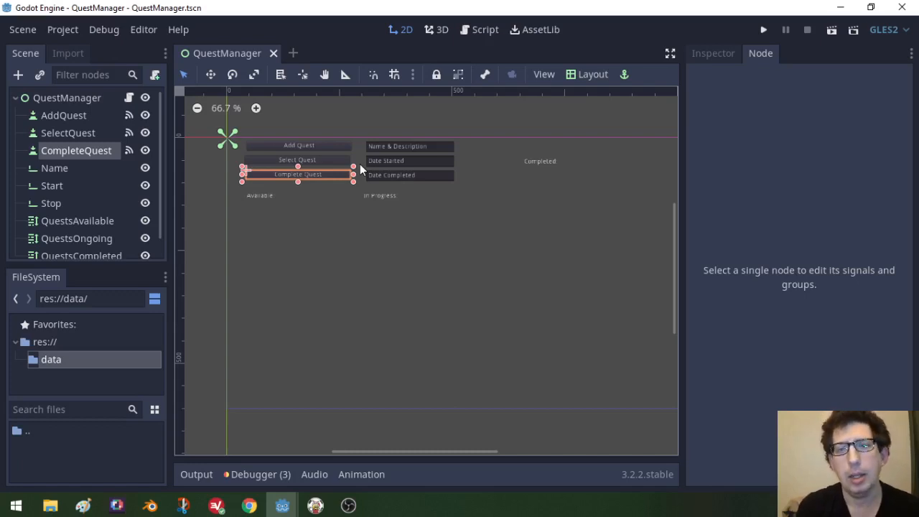
pyautogui.moveTo(284, 269)
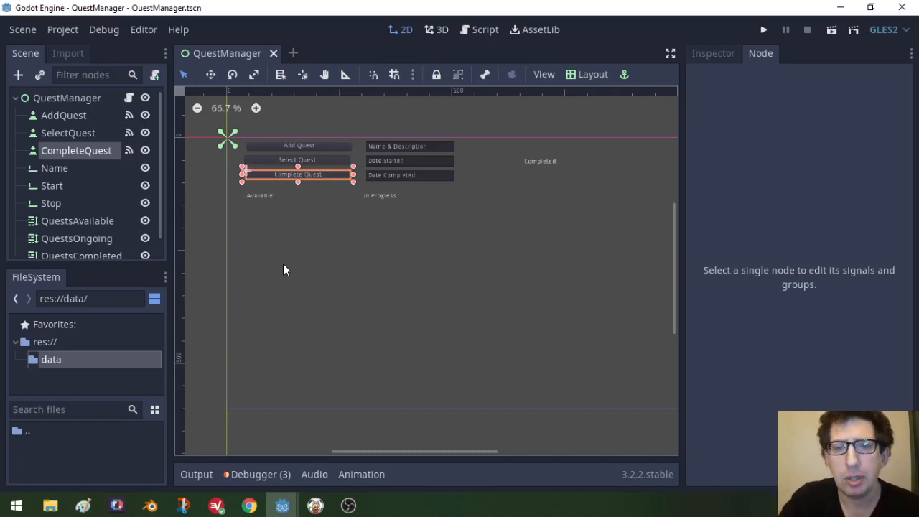
pyautogui.moveTo(339, 379)
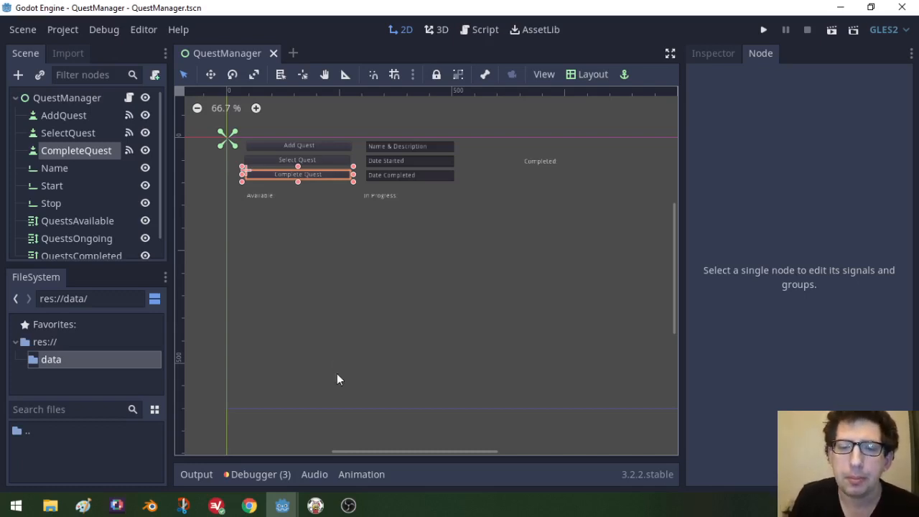
pyautogui.moveTo(364, 339)
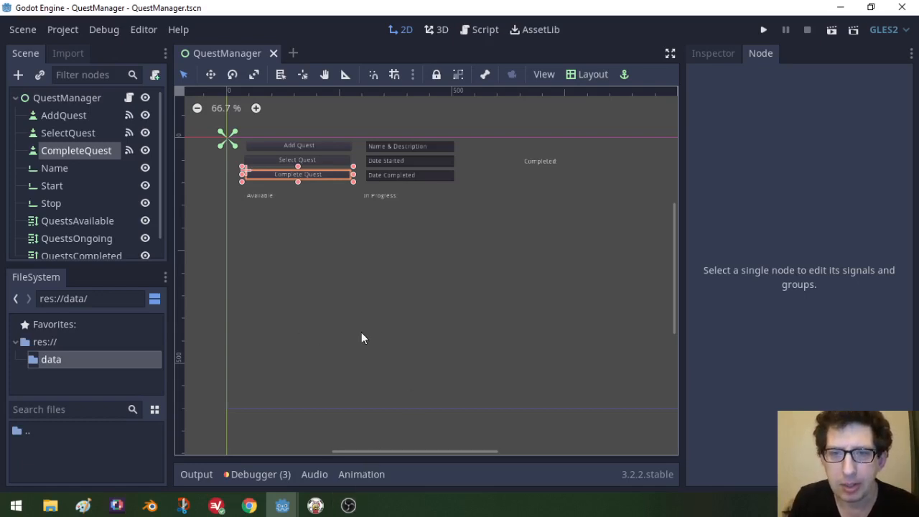
pyautogui.moveTo(283, 451)
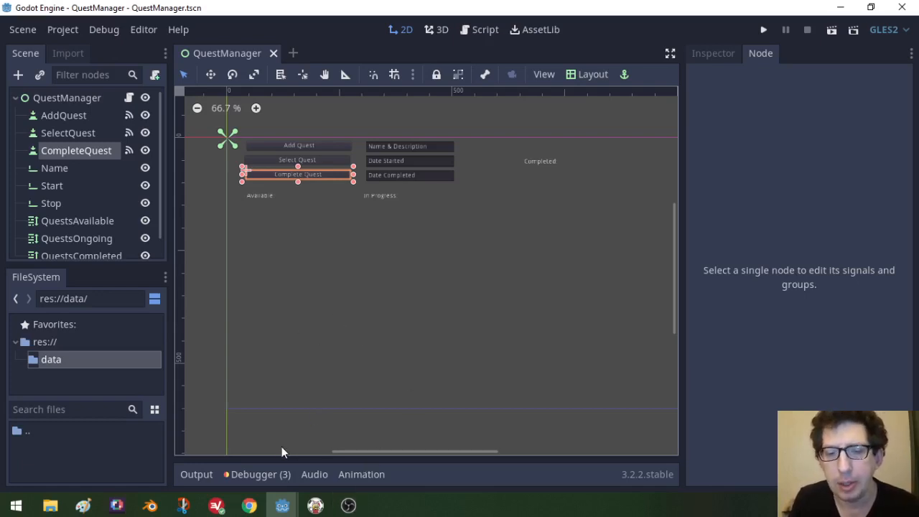
pyautogui.moveTo(313, 511)
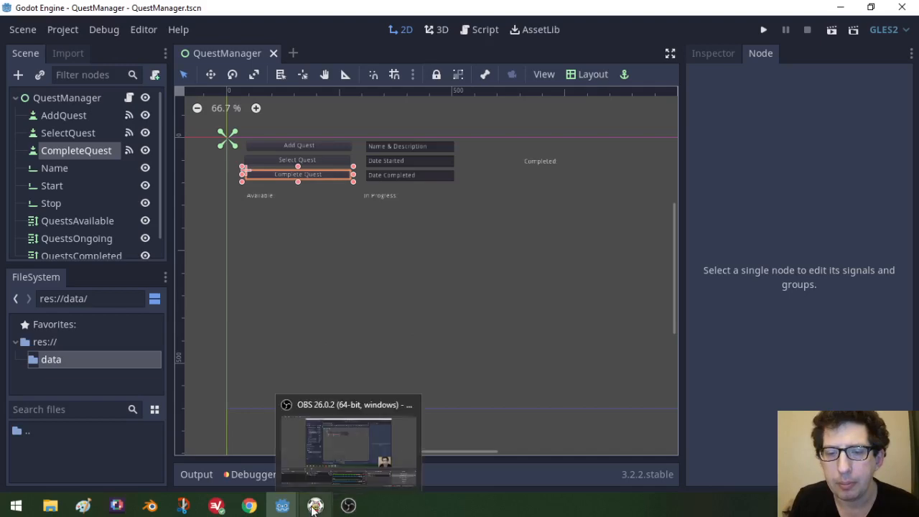
# Step: Return to the freeCodeCamp curriculum, with Regular Expressions listing 33 unstarted challenges
pyautogui.click(313, 504)
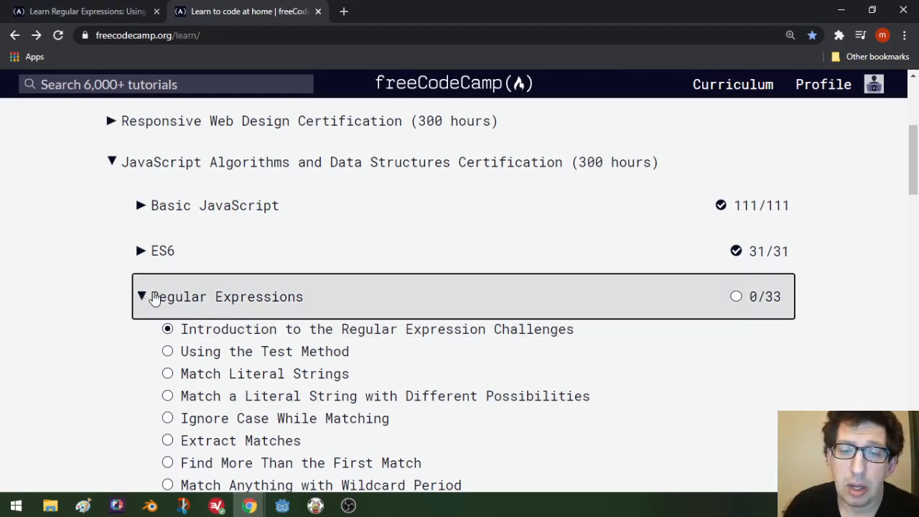
pyautogui.moveTo(535, 310)
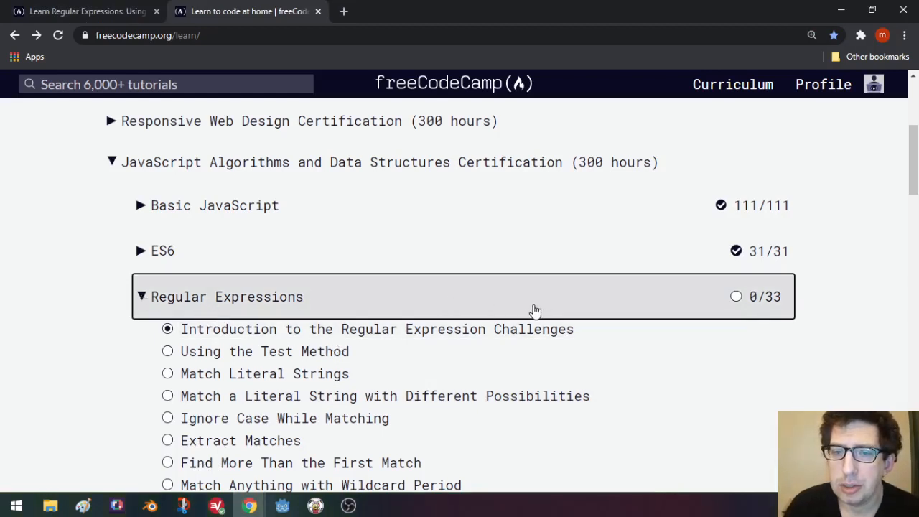
pyautogui.moveTo(445, 309)
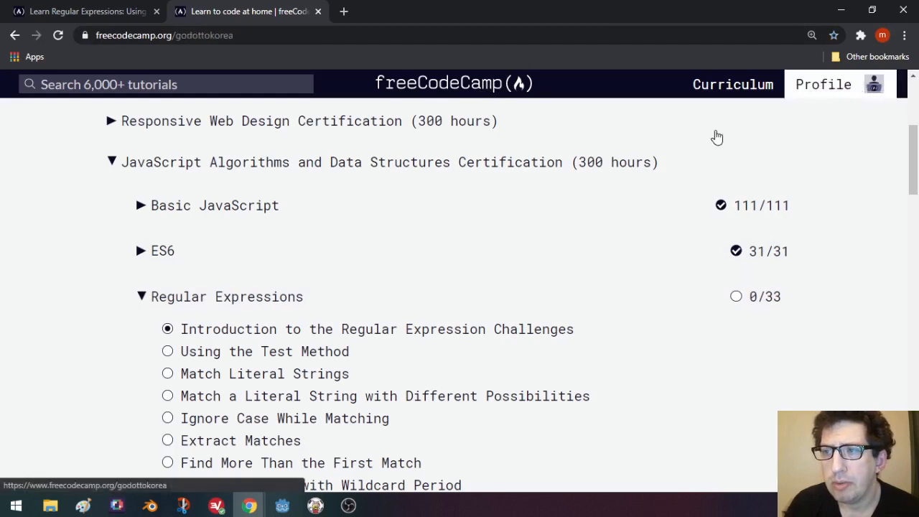
# Step: Review the profile's 143 points and six-day streak, then return to the curriculum
pyautogui.click(823, 84)
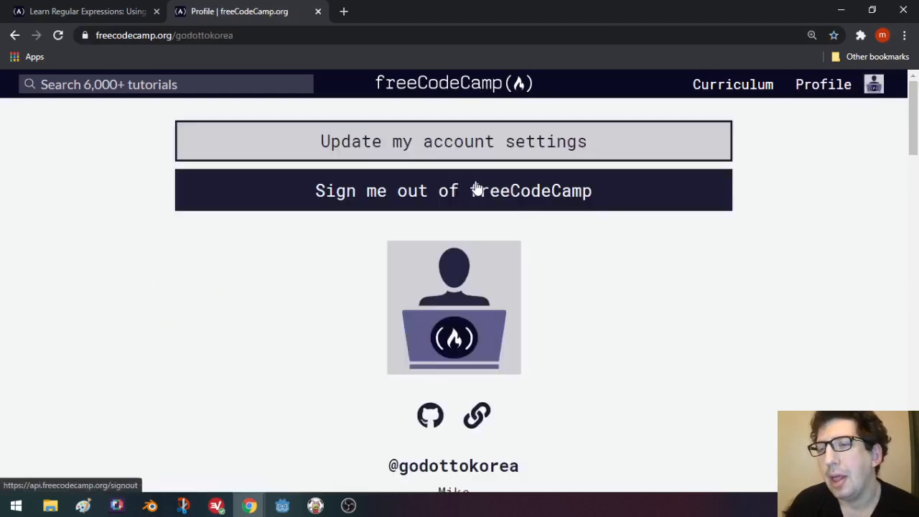
pyautogui.moveTo(317, 284)
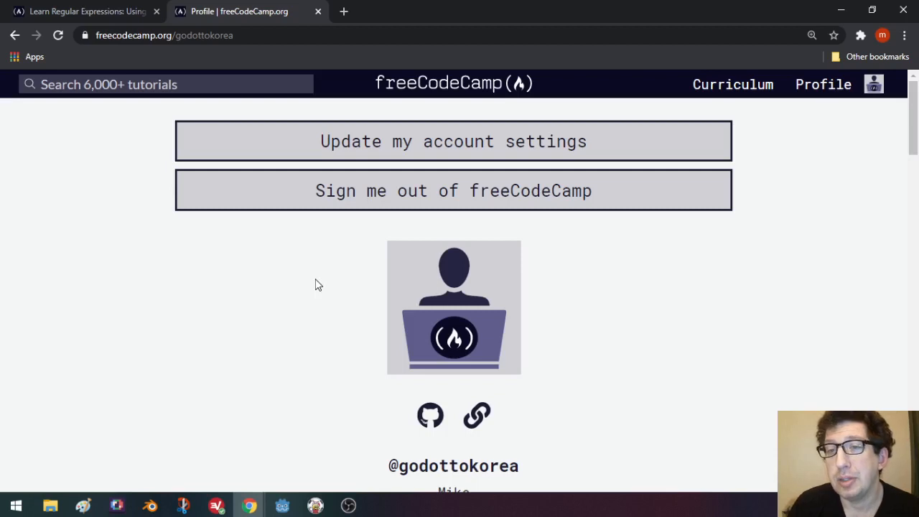
pyautogui.scroll(-3)
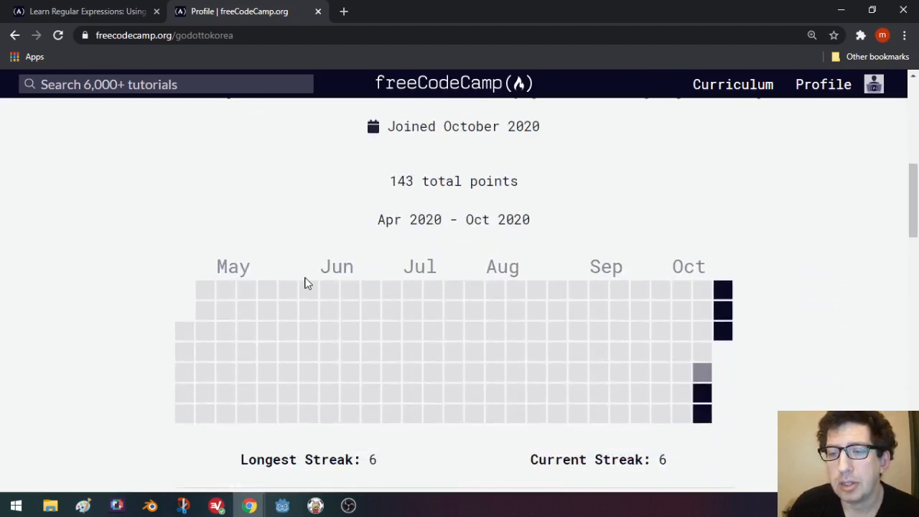
pyautogui.scroll(-3)
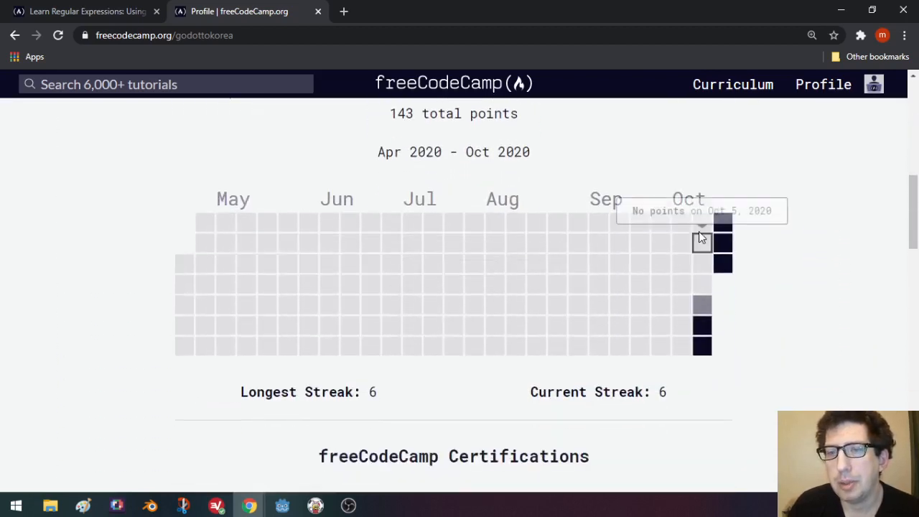
pyautogui.moveTo(704, 335)
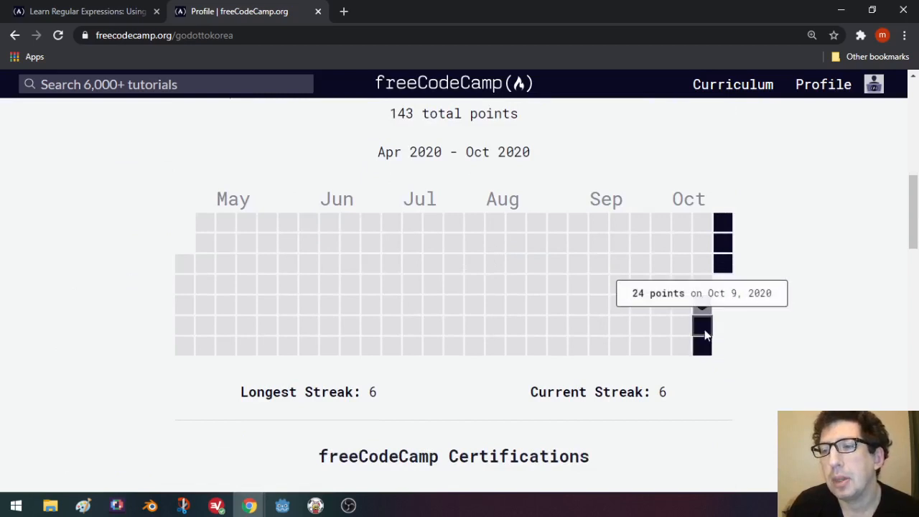
pyautogui.moveTo(723, 222)
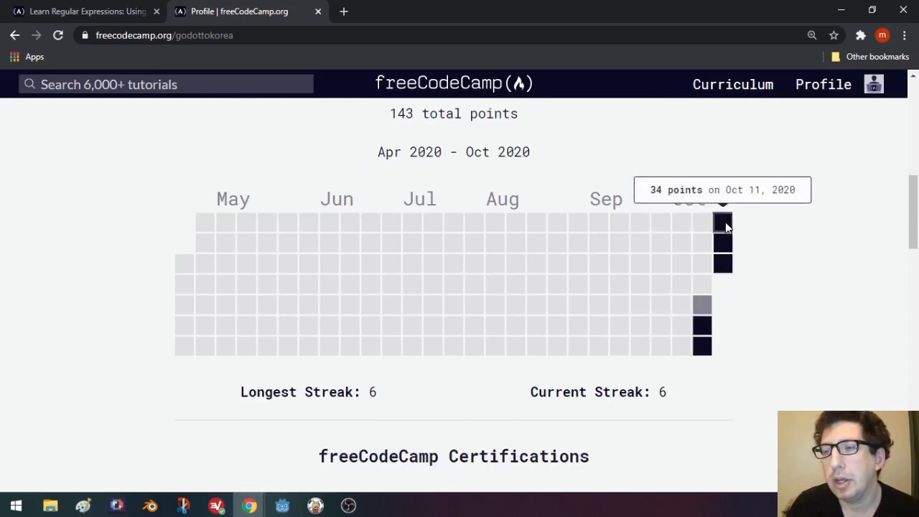
pyautogui.moveTo(724, 290)
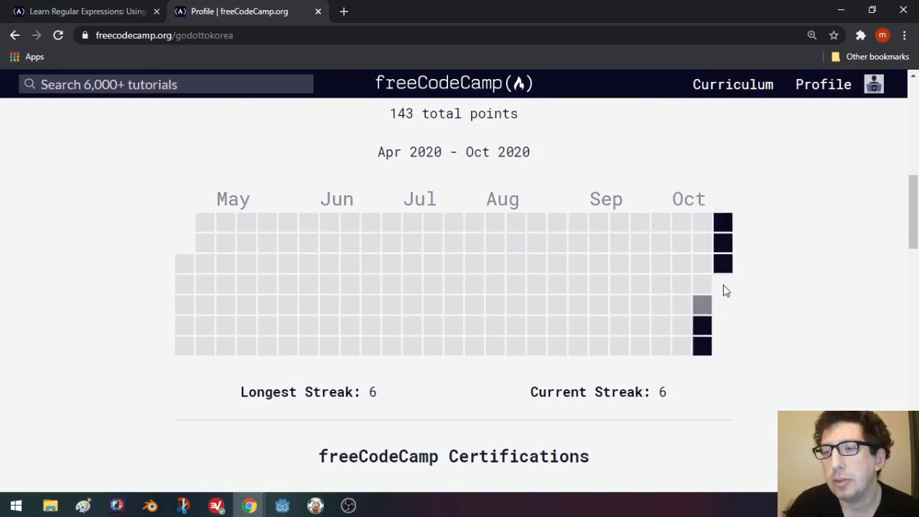
pyautogui.moveTo(723, 264)
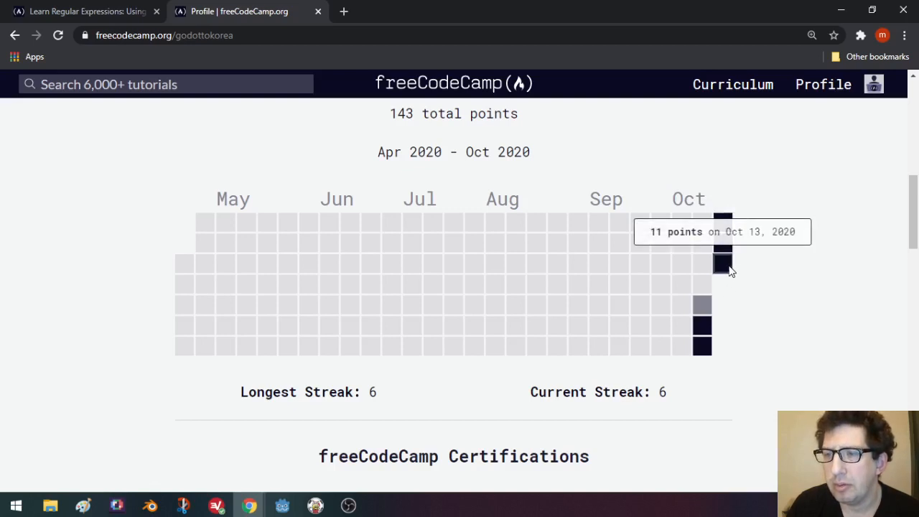
pyautogui.moveTo(723, 222)
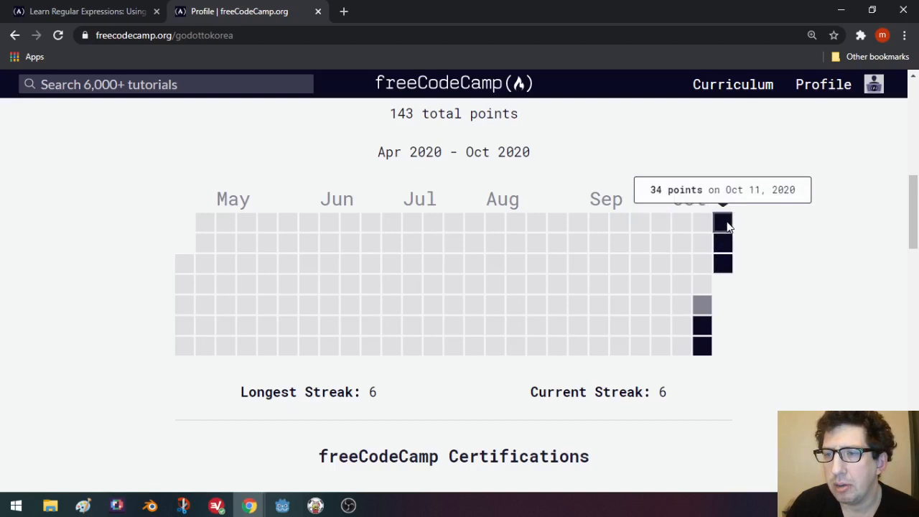
pyautogui.moveTo(708, 352)
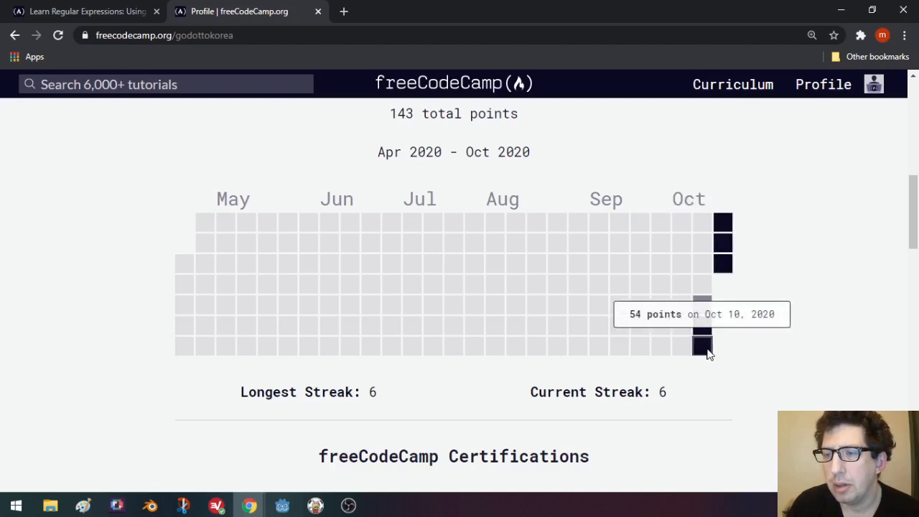
pyautogui.moveTo(704, 326)
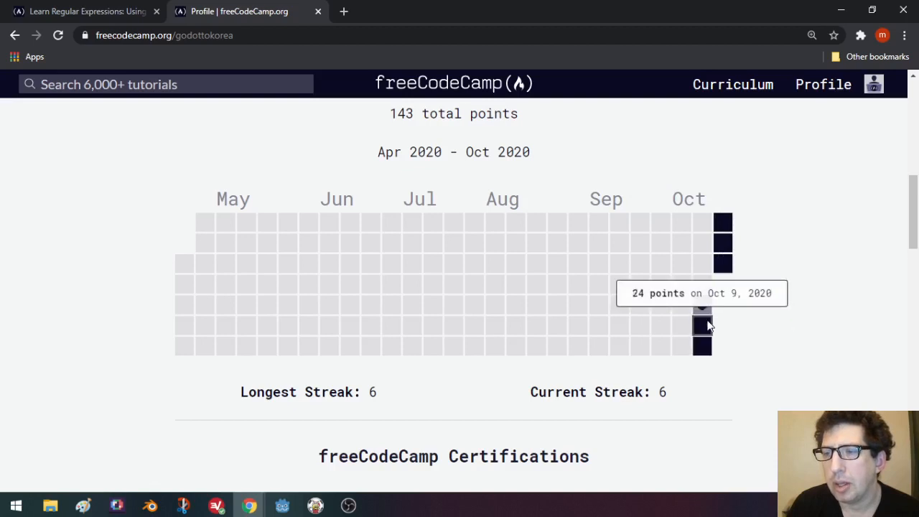
pyautogui.moveTo(707, 358)
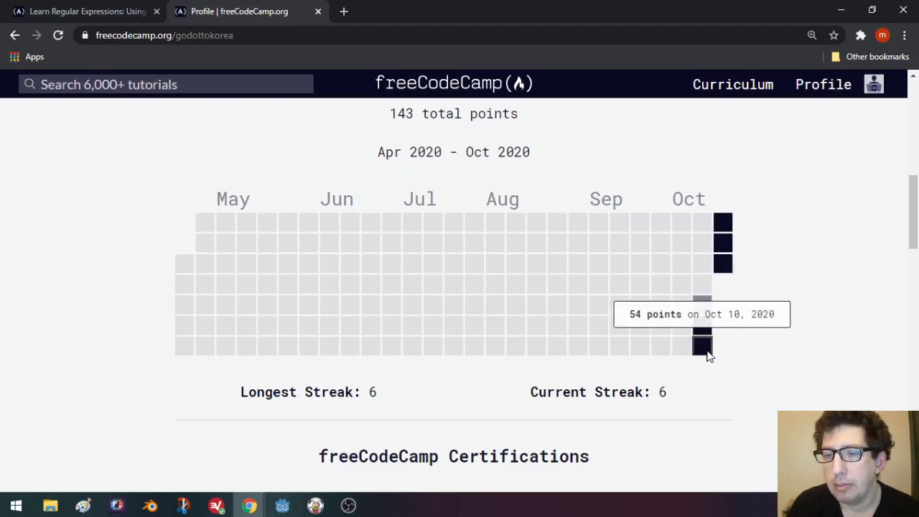
pyautogui.moveTo(727, 269)
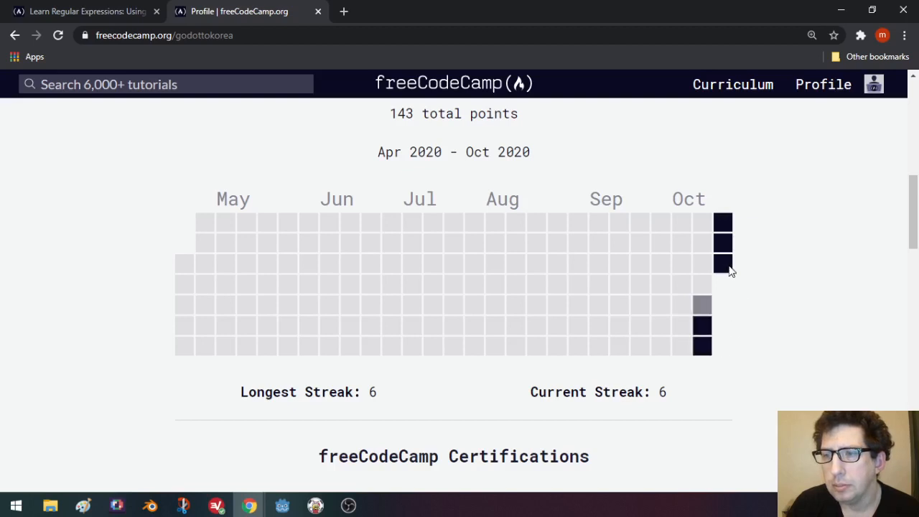
pyautogui.moveTo(724, 221)
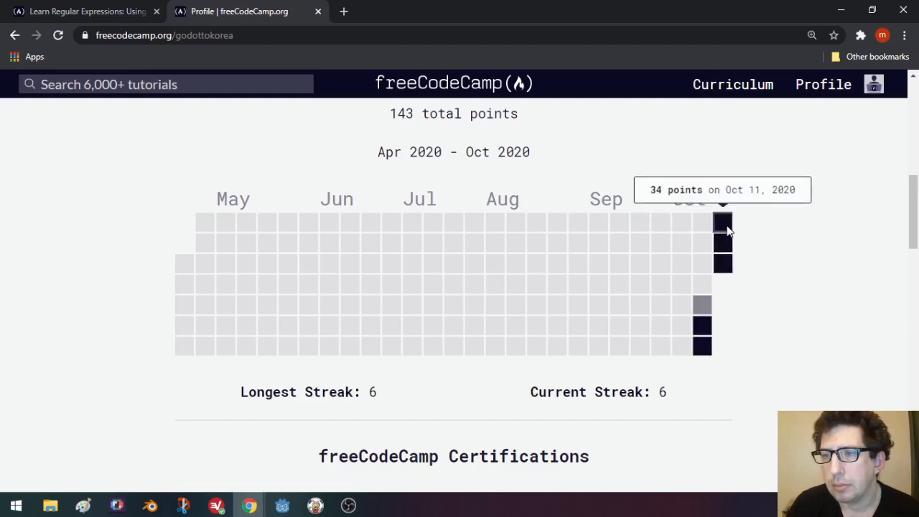
pyautogui.moveTo(724, 259)
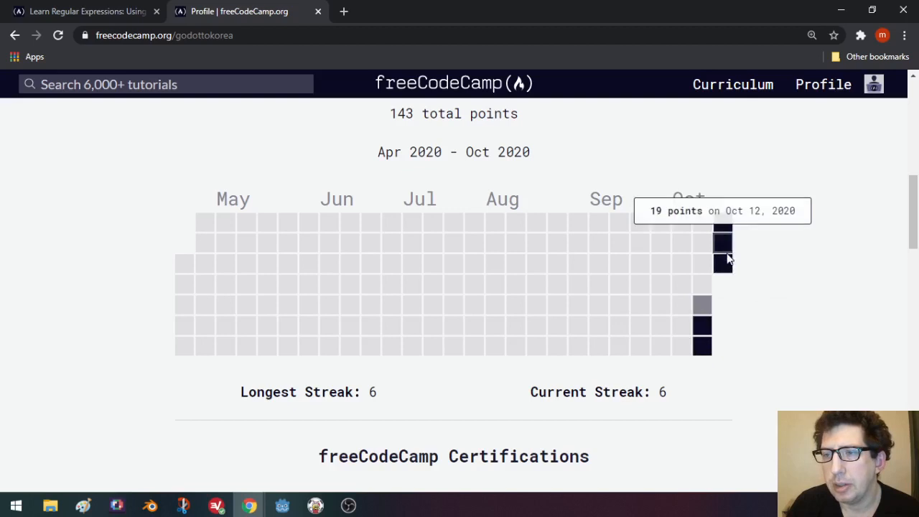
pyautogui.moveTo(722, 269)
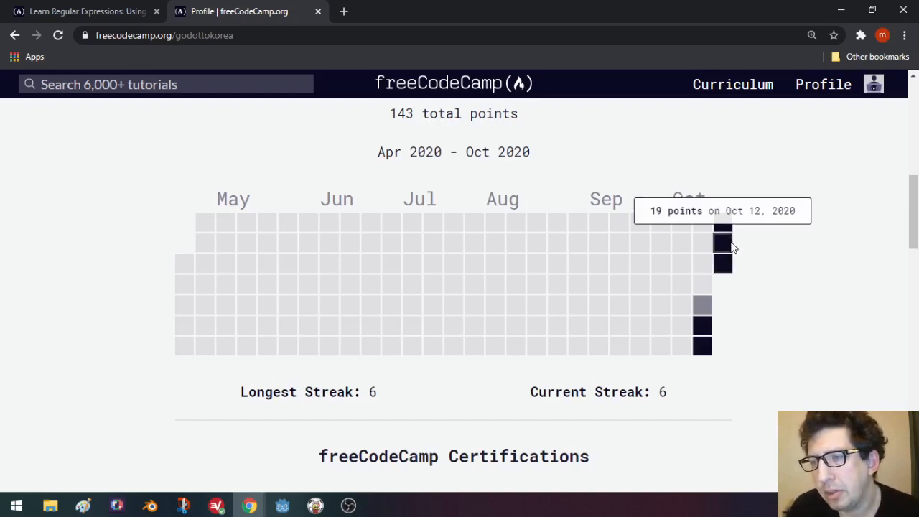
pyautogui.moveTo(723, 223)
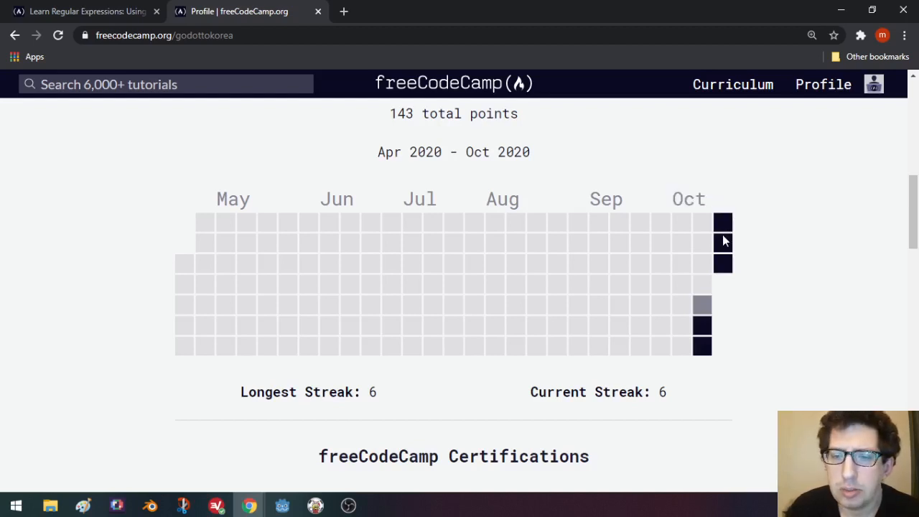
pyautogui.scroll(-3)
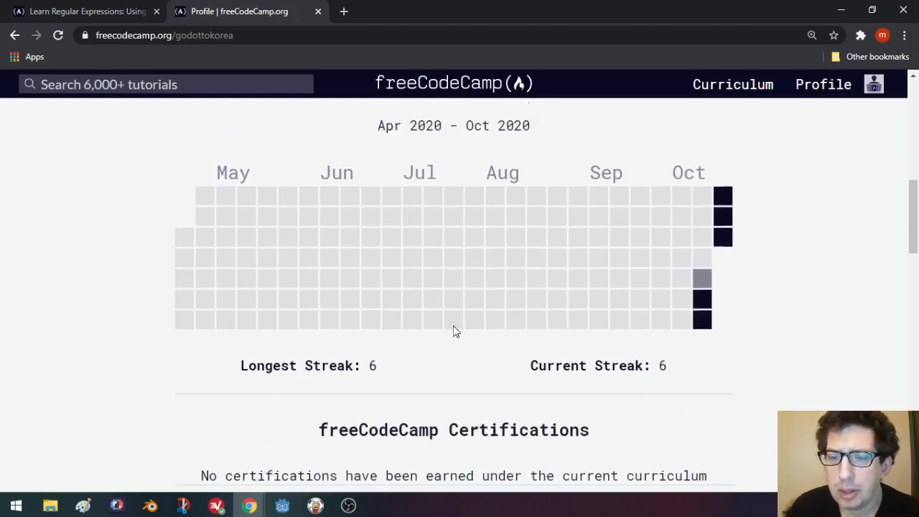
pyautogui.scroll(3)
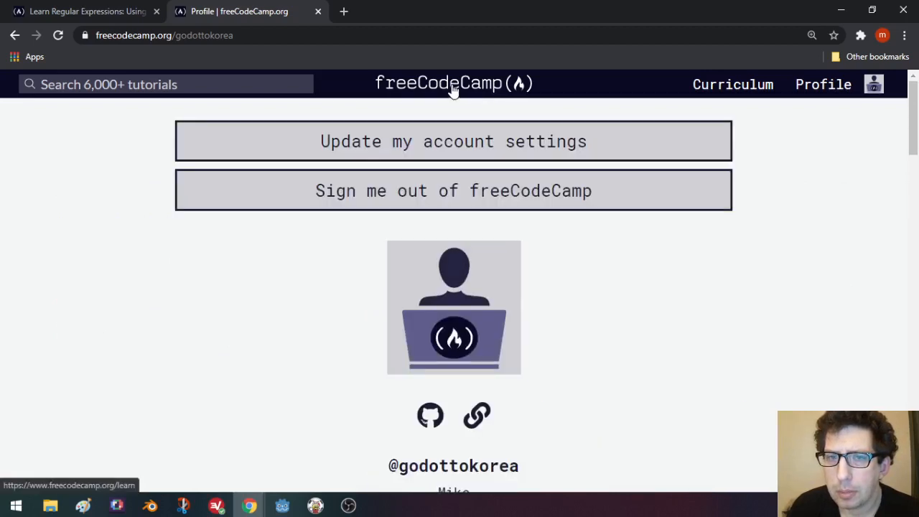
pyautogui.click(453, 84)
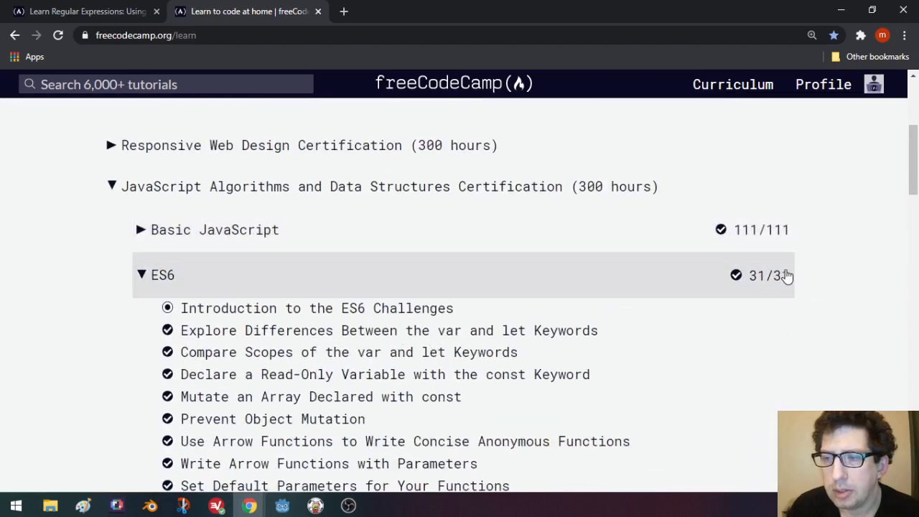
pyautogui.scroll(-3)
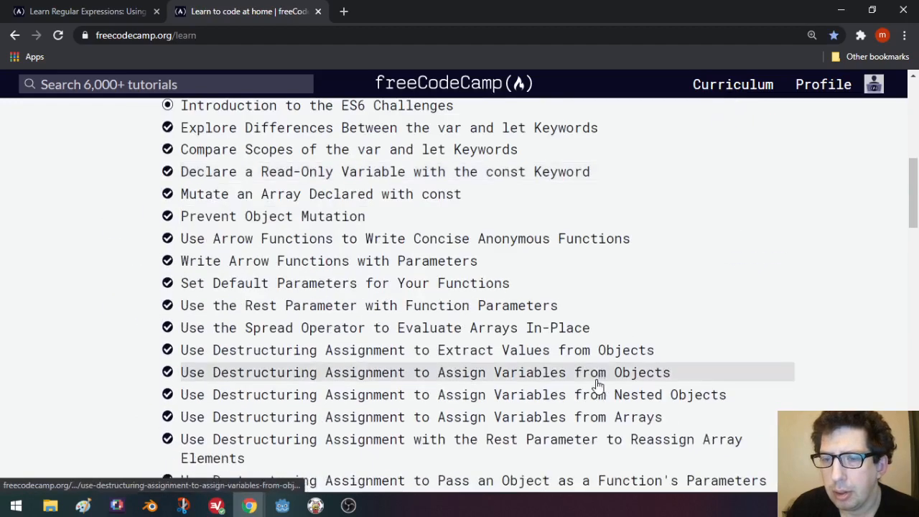
pyautogui.scroll(-3)
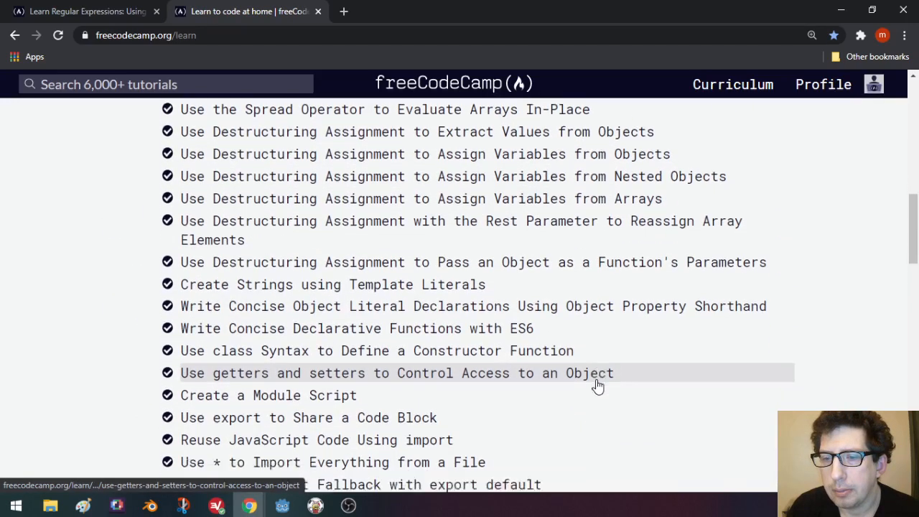
pyautogui.scroll(-3)
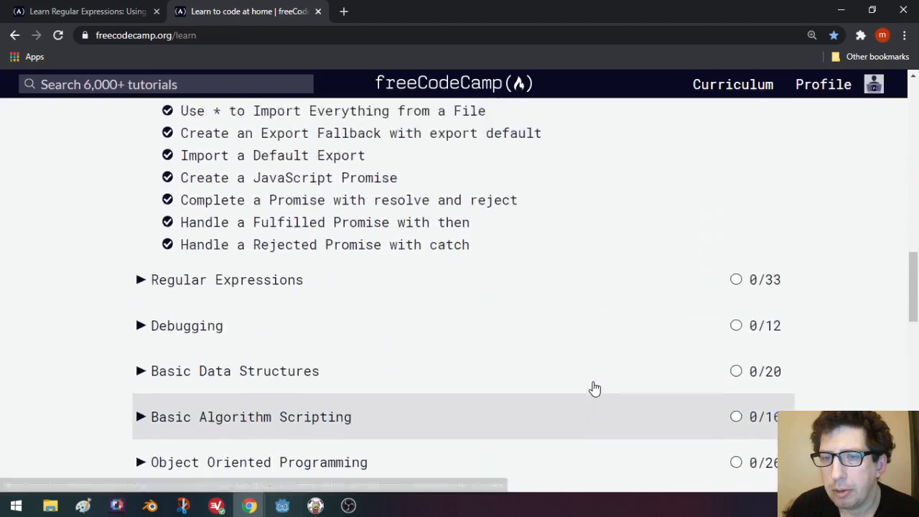
pyautogui.scroll(3)
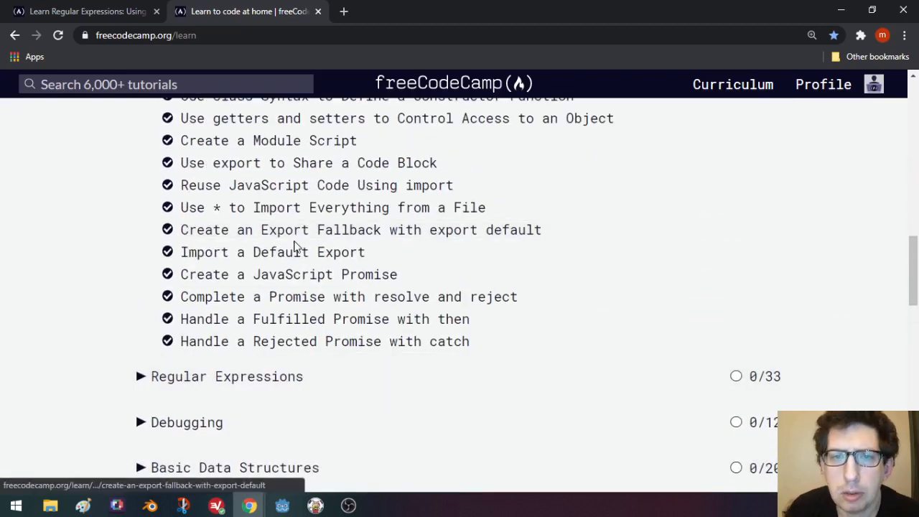
pyautogui.moveTo(406, 163)
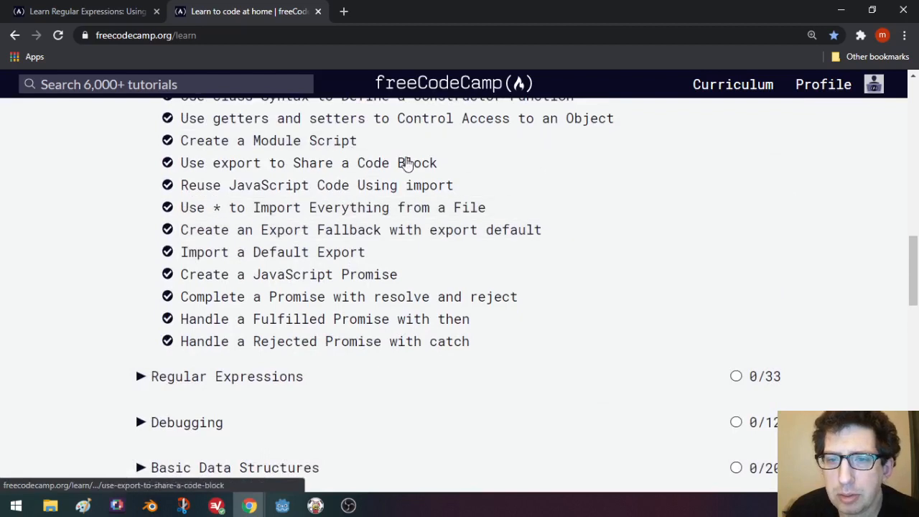
pyautogui.moveTo(439, 277)
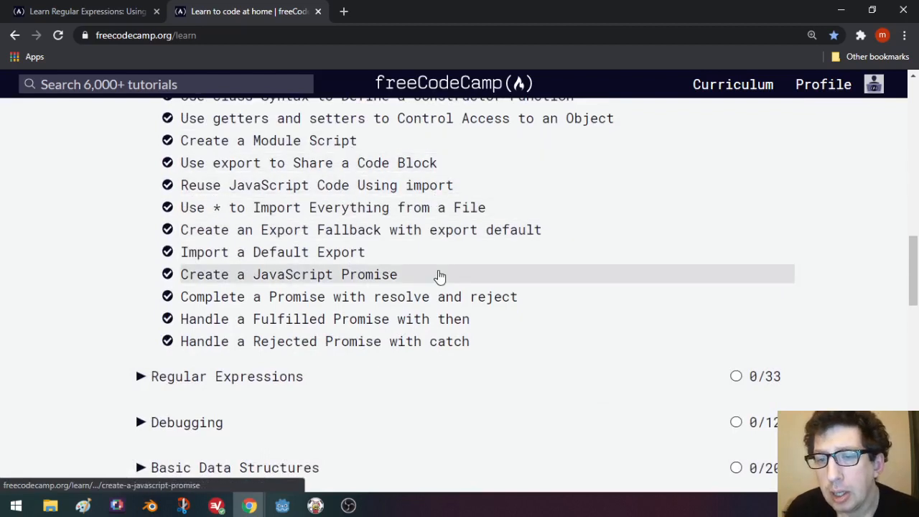
pyautogui.moveTo(494, 261)
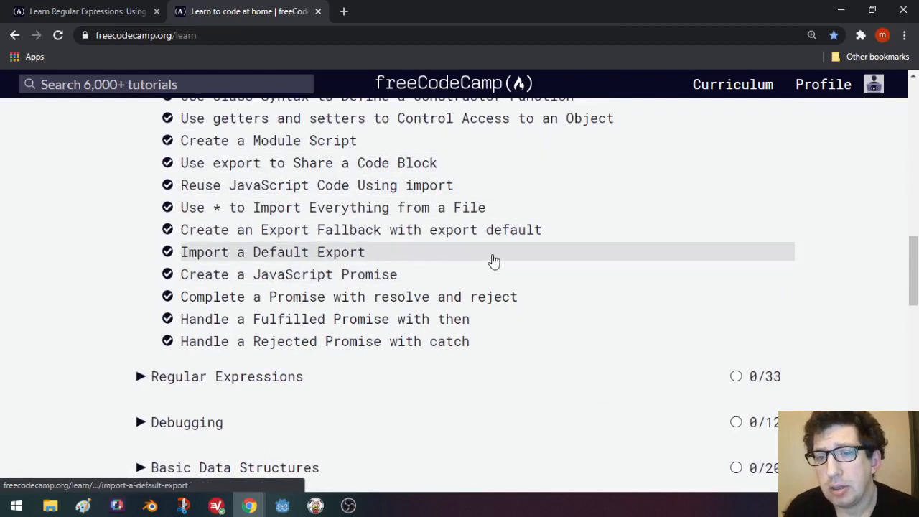
pyautogui.moveTo(569, 306)
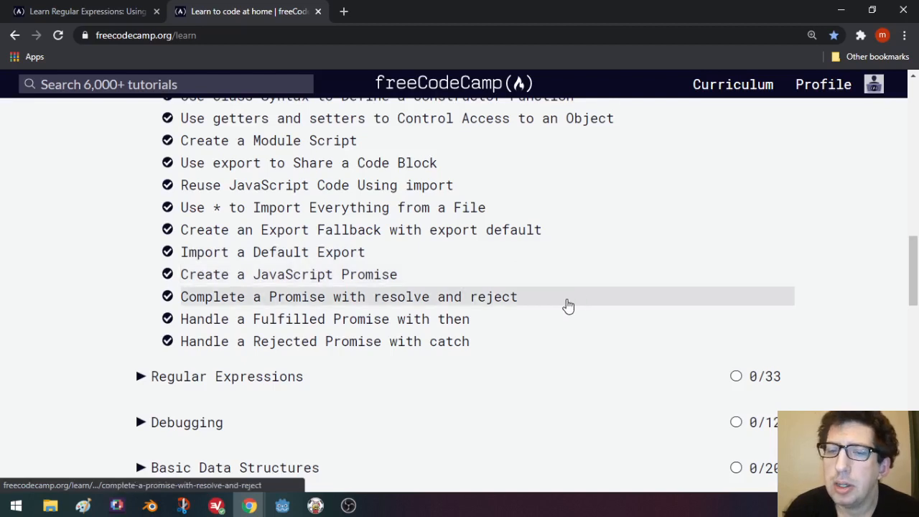
pyautogui.moveTo(557, 292)
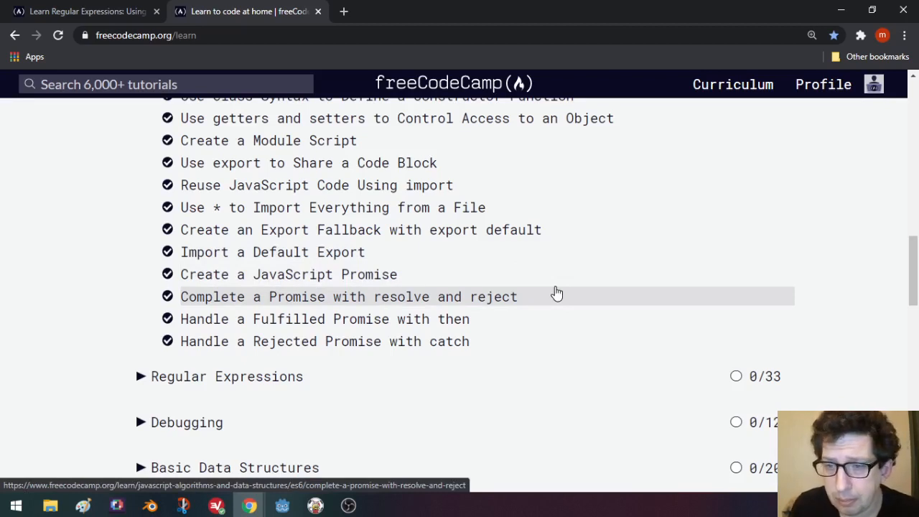
pyautogui.moveTo(534, 237)
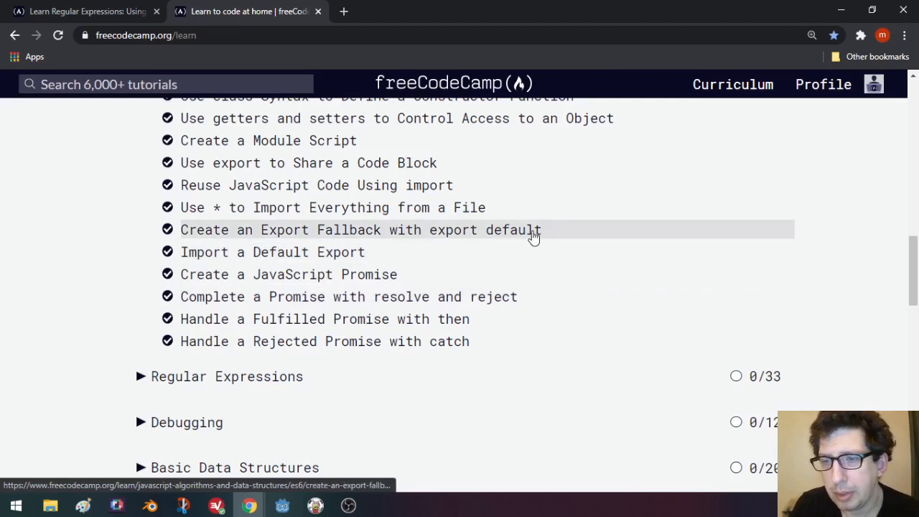
pyautogui.moveTo(576, 192)
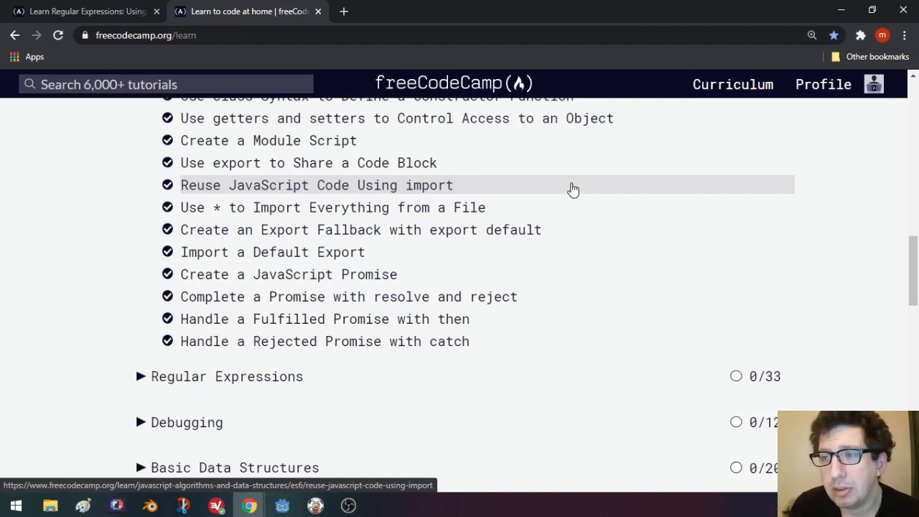
pyautogui.moveTo(577, 206)
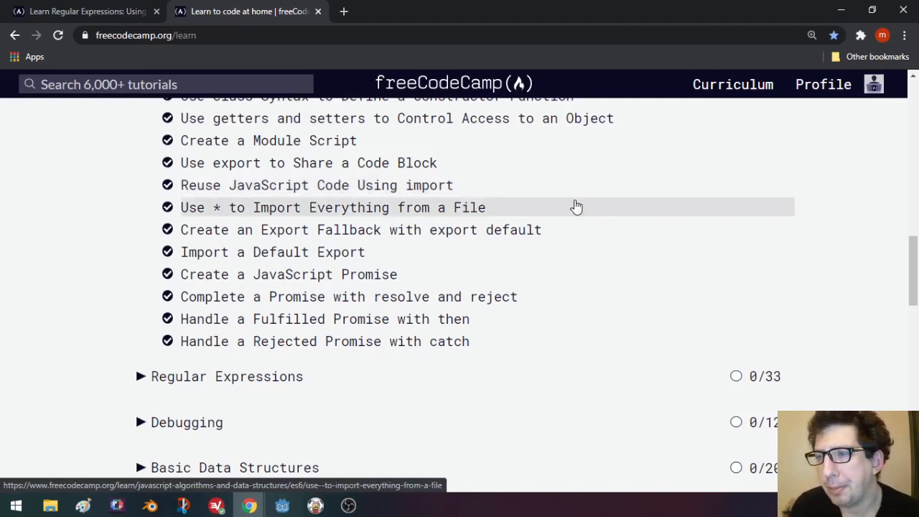
pyautogui.scroll(-3)
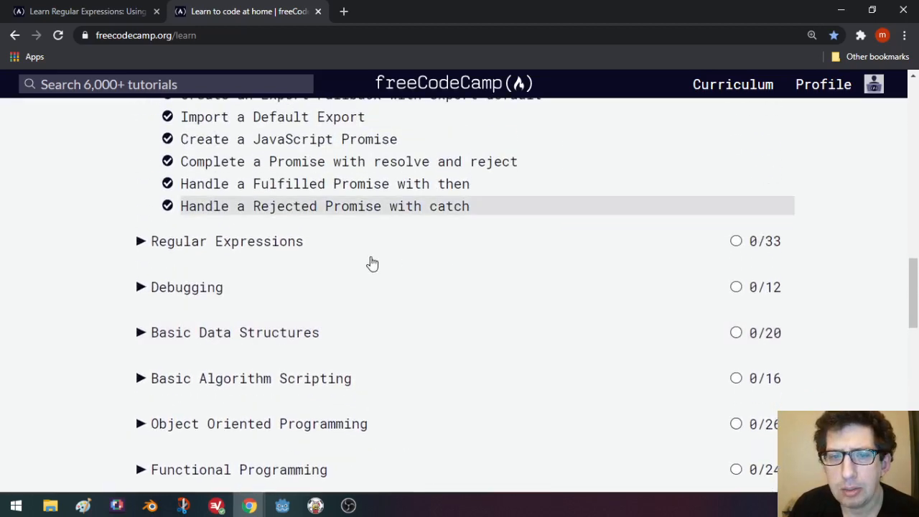
pyautogui.moveTo(394, 248)
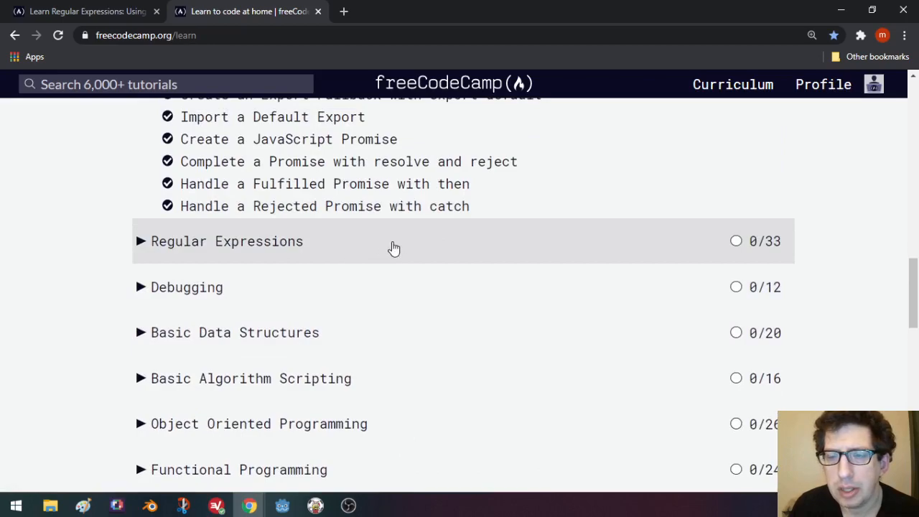
pyautogui.moveTo(408, 240)
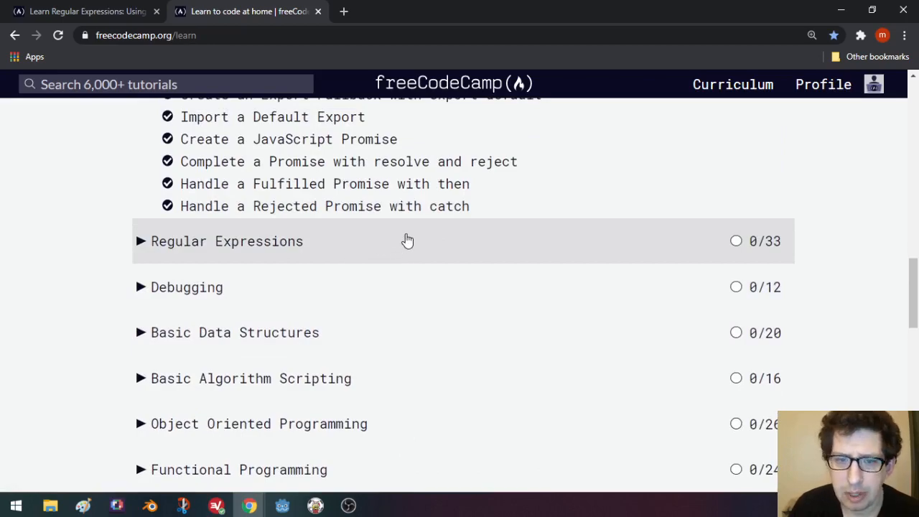
pyautogui.scroll(3)
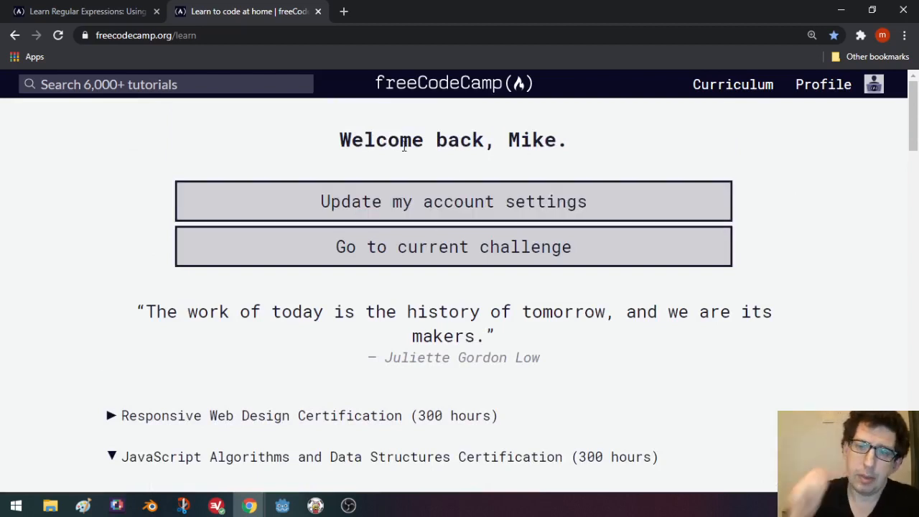
pyautogui.moveTo(282, 489)
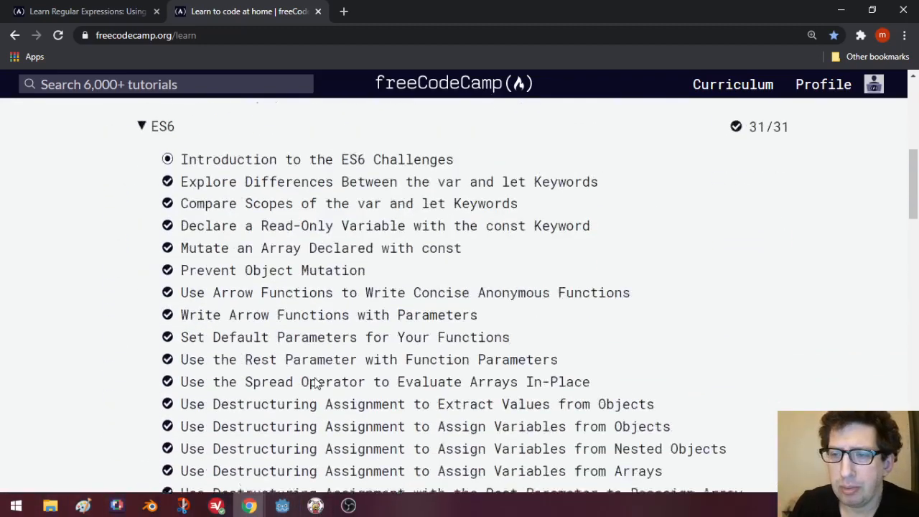
# Step: Scroll past the collapsed ES6 section (31/31) to Regular Expressions at 0/33
pyautogui.scroll(-3)
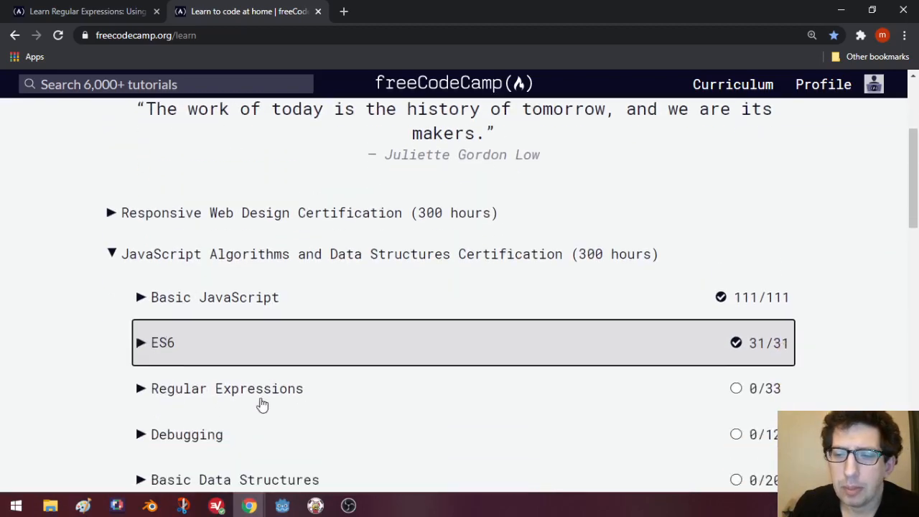
pyautogui.moveTo(785, 407)
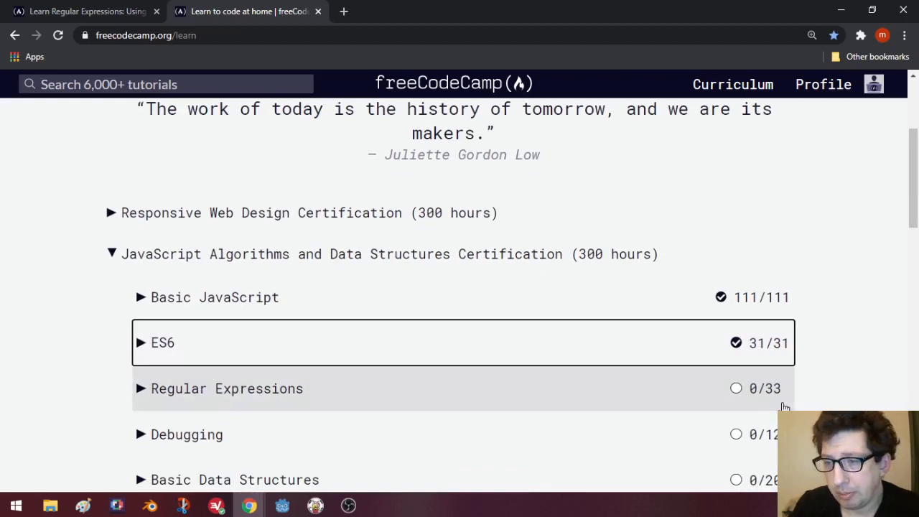
pyautogui.moveTo(579, 404)
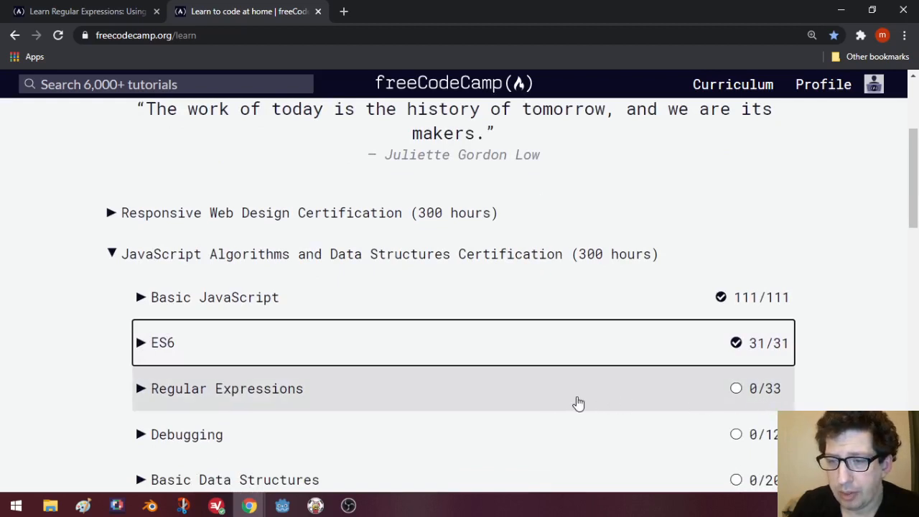
pyautogui.moveTo(772, 398)
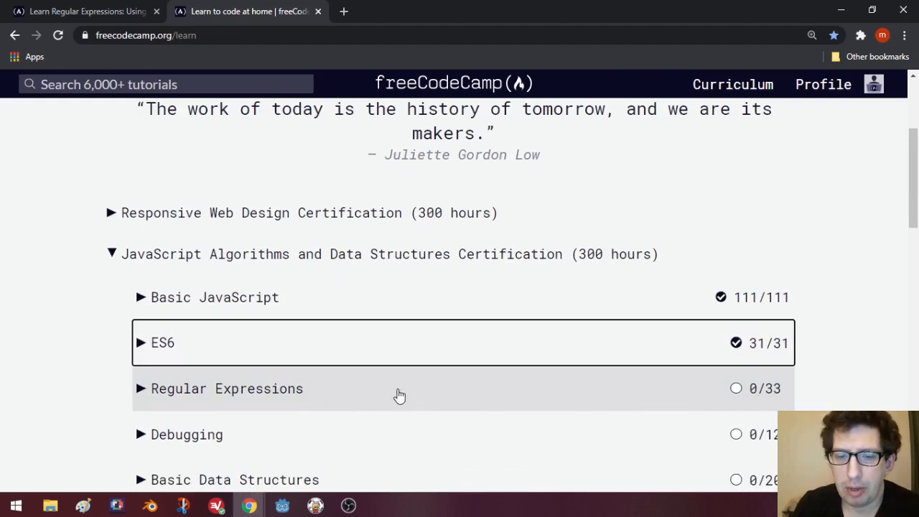
pyautogui.moveTo(513, 399)
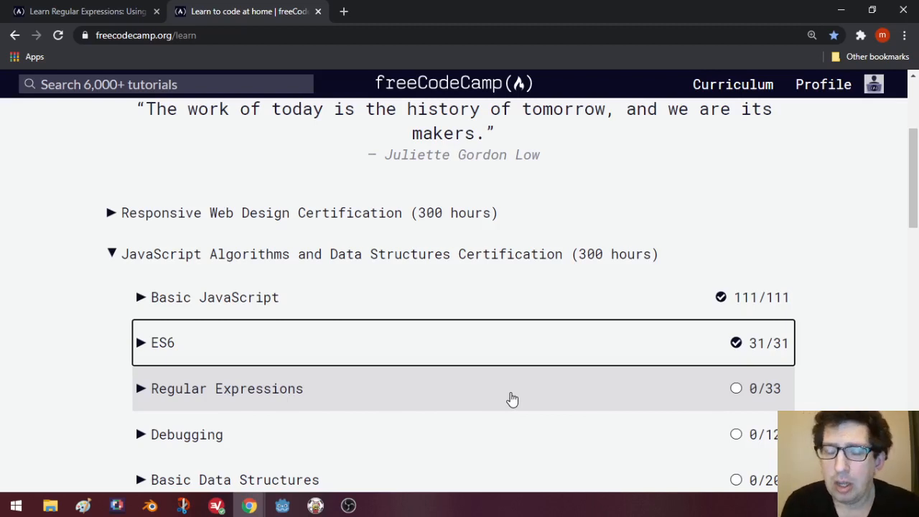
pyautogui.moveTo(491, 394)
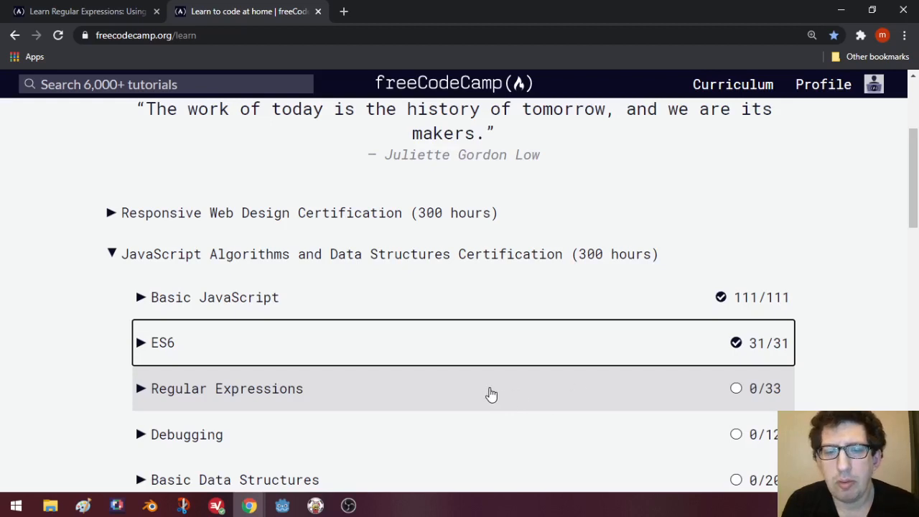
pyautogui.moveTo(467, 393)
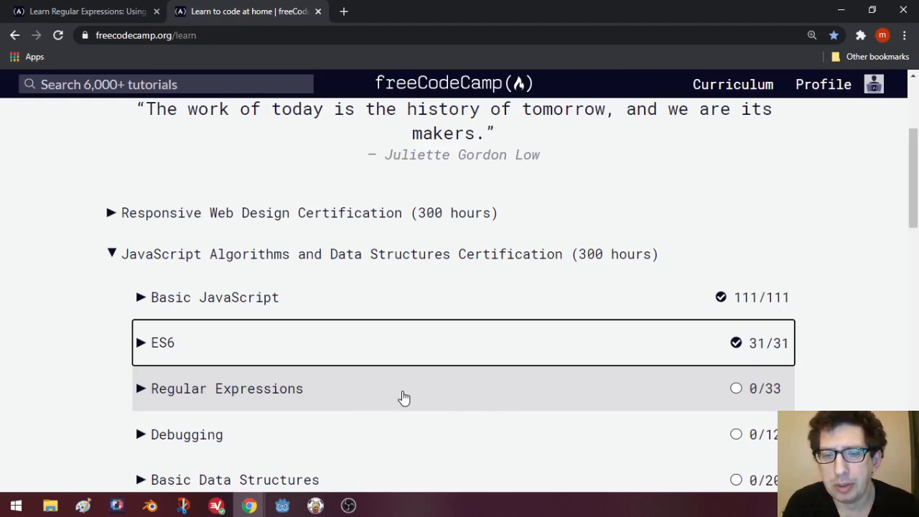
pyautogui.moveTo(267, 399)
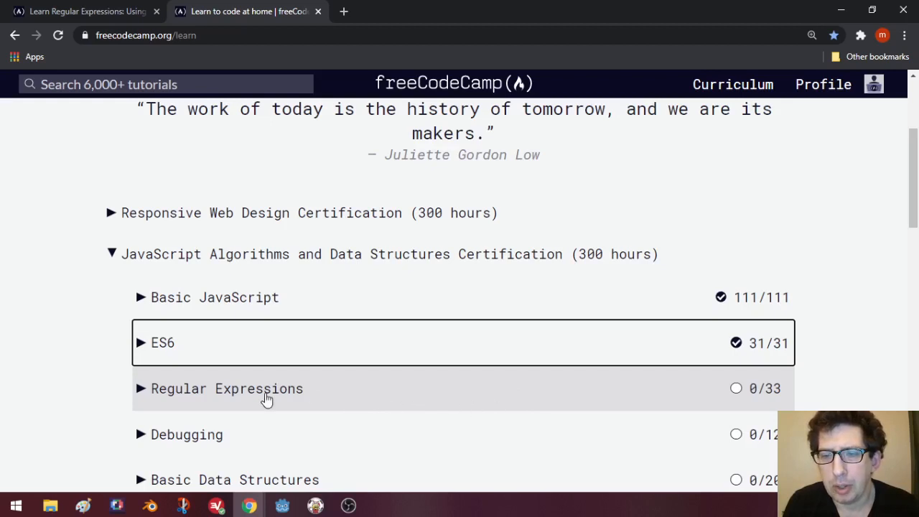
pyautogui.moveTo(229, 398)
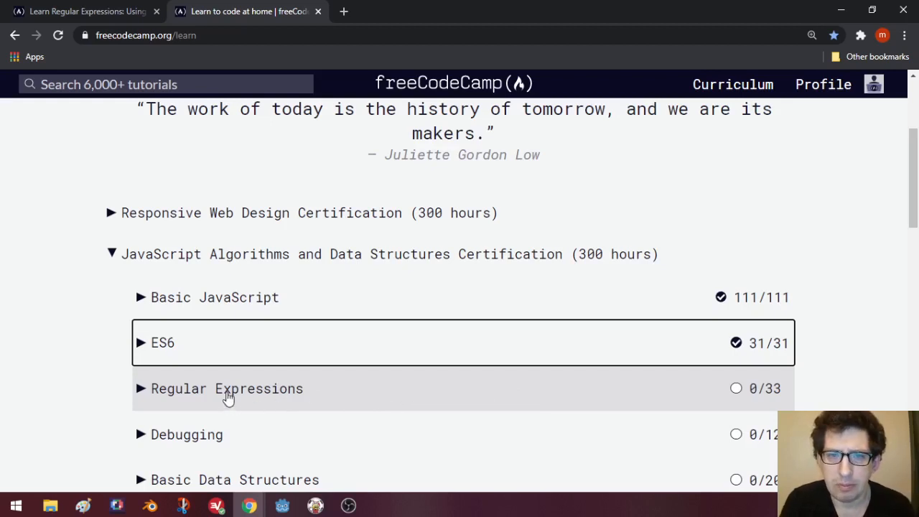
pyautogui.moveTo(270, 377)
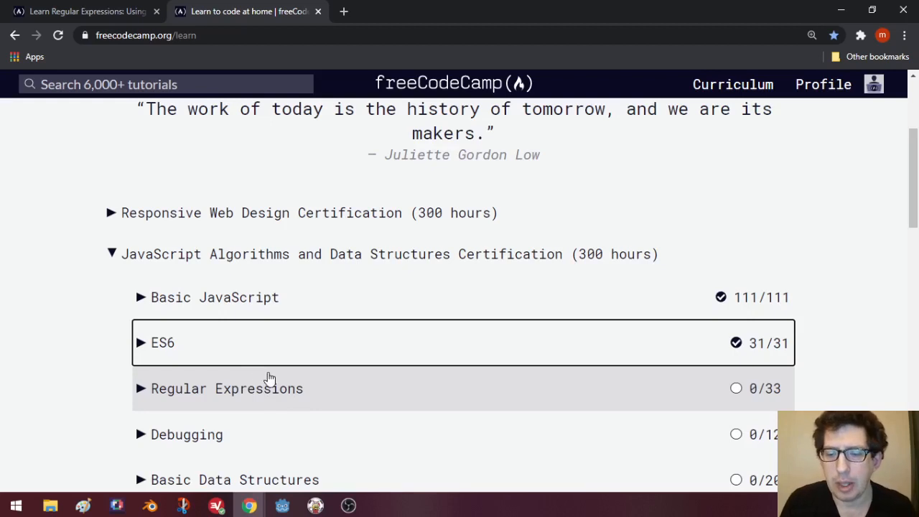
pyautogui.moveTo(314, 394)
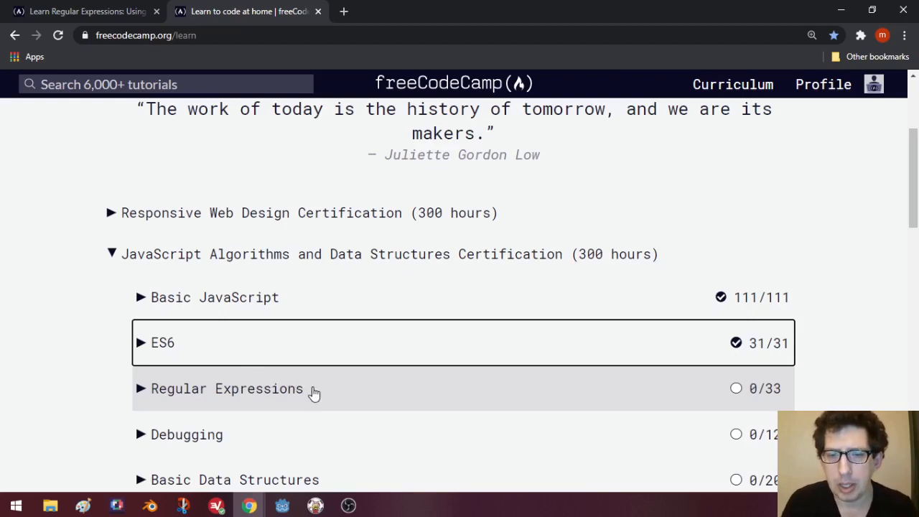
pyautogui.moveTo(325, 393)
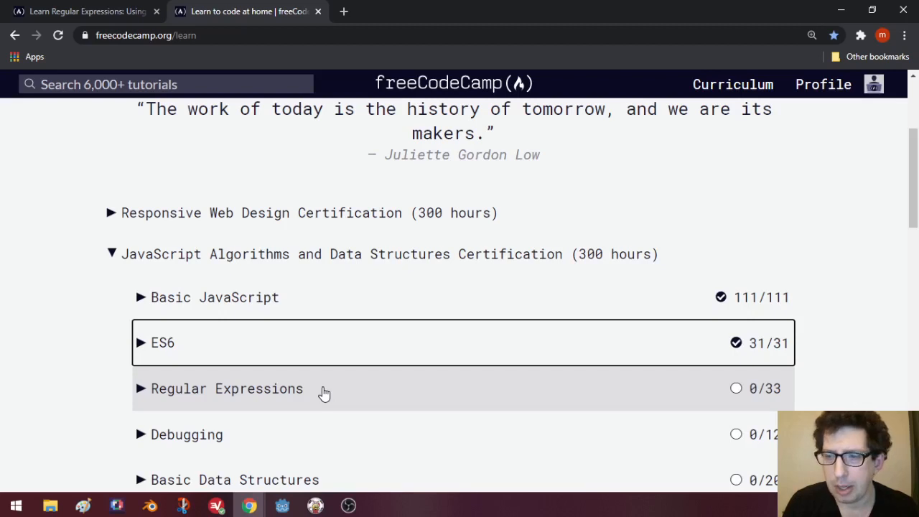
pyautogui.moveTo(380, 393)
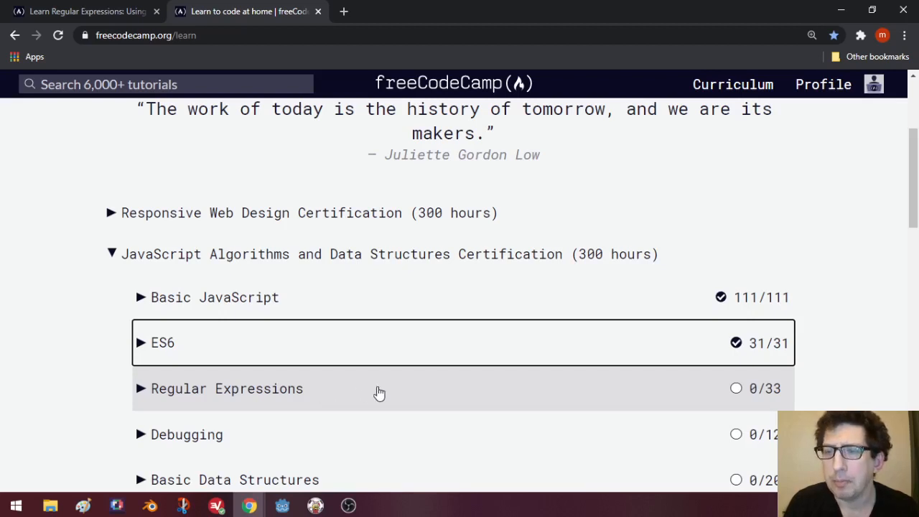
pyautogui.moveTo(378, 393)
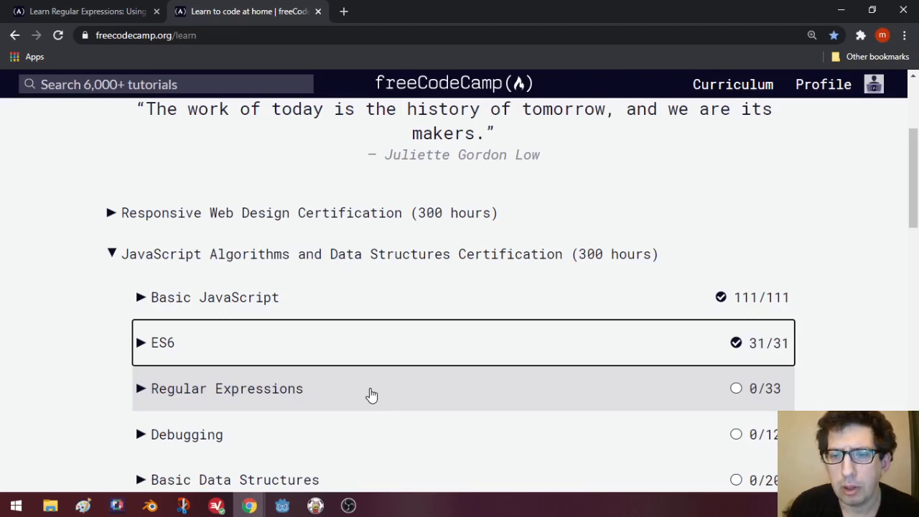
pyautogui.moveTo(366, 397)
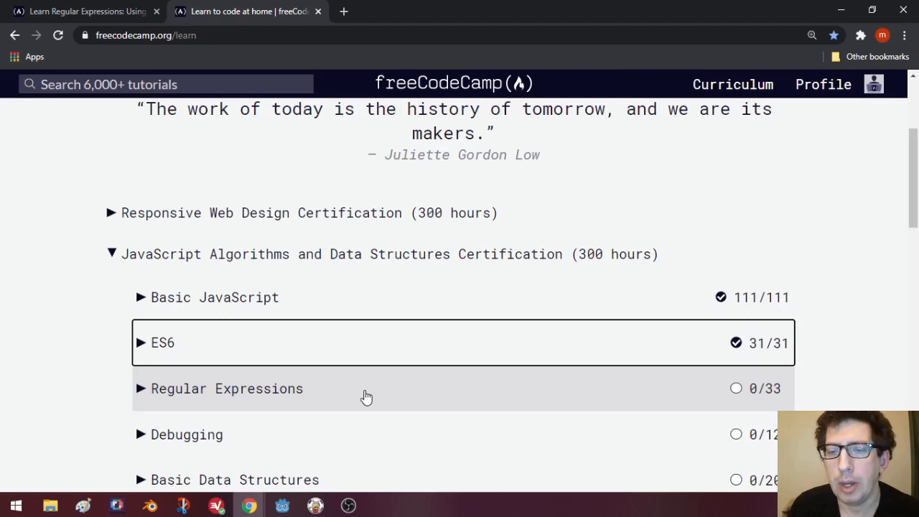
pyautogui.moveTo(360, 397)
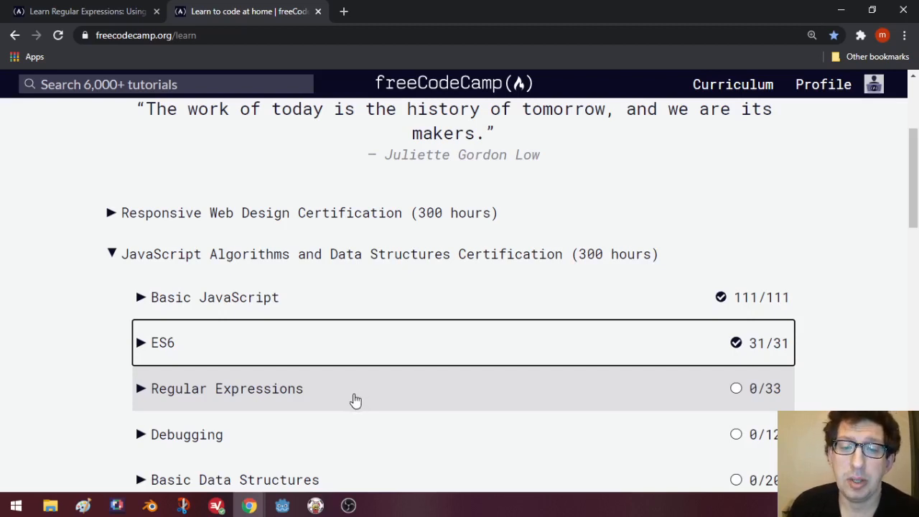
pyautogui.moveTo(352, 401)
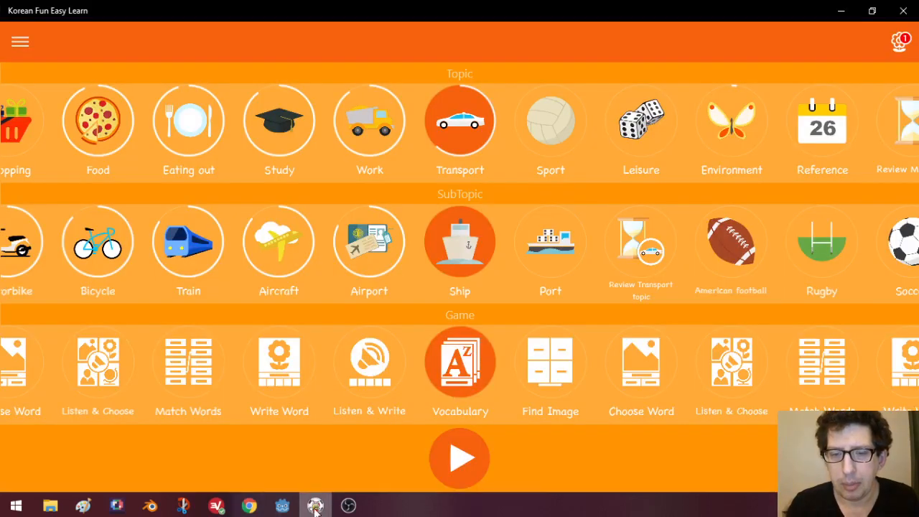
pyautogui.moveTo(314, 505)
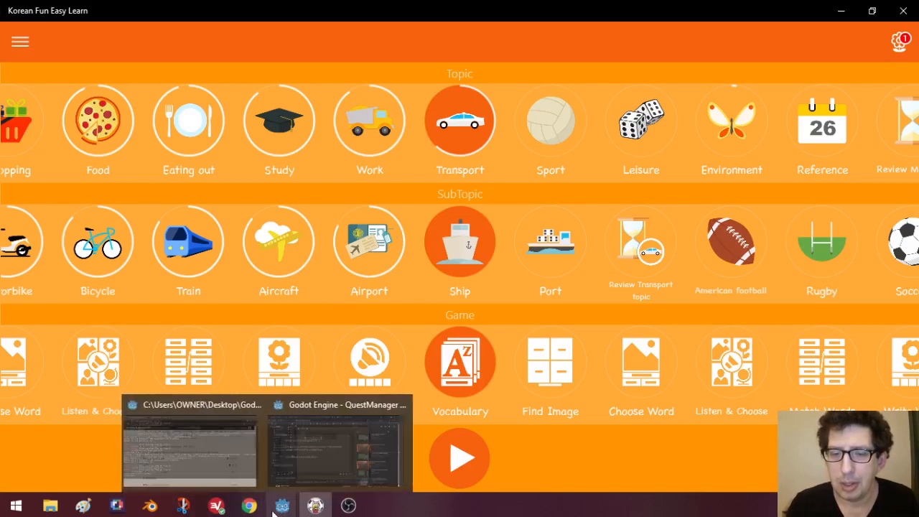
pyautogui.click(248, 506)
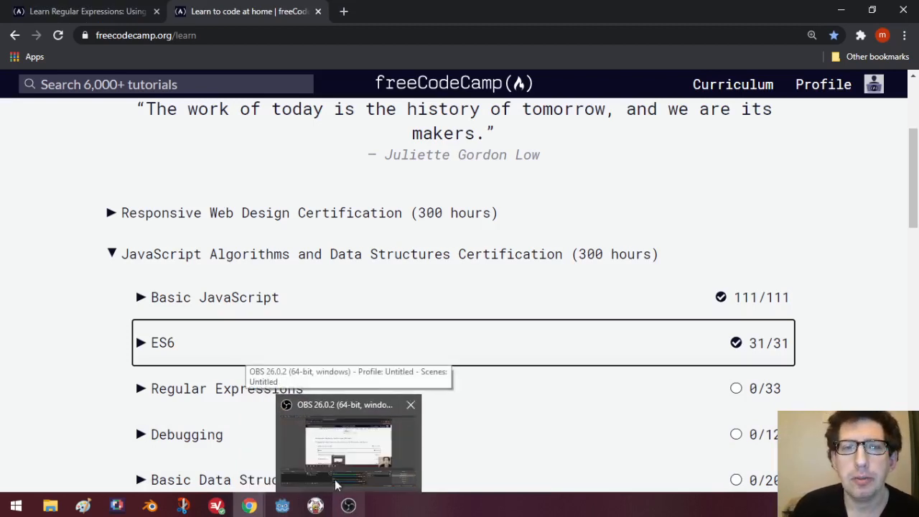
pyautogui.moveTo(312, 241)
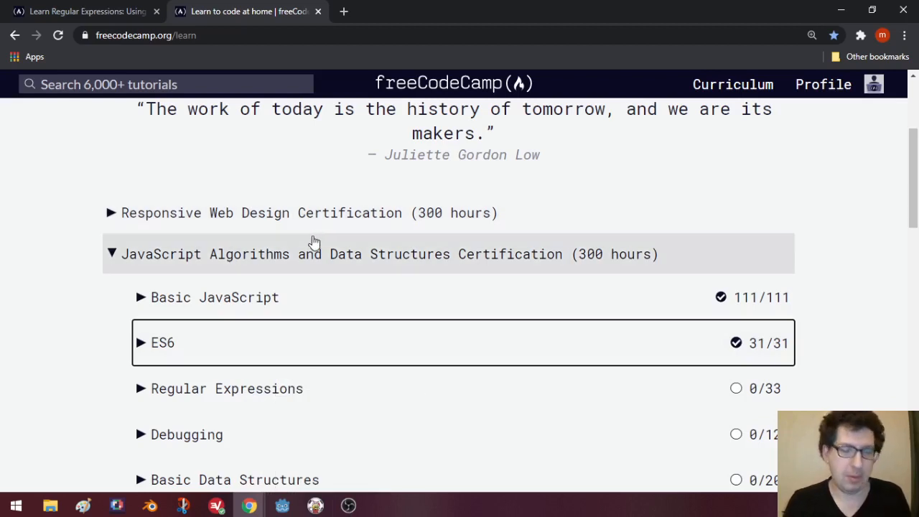